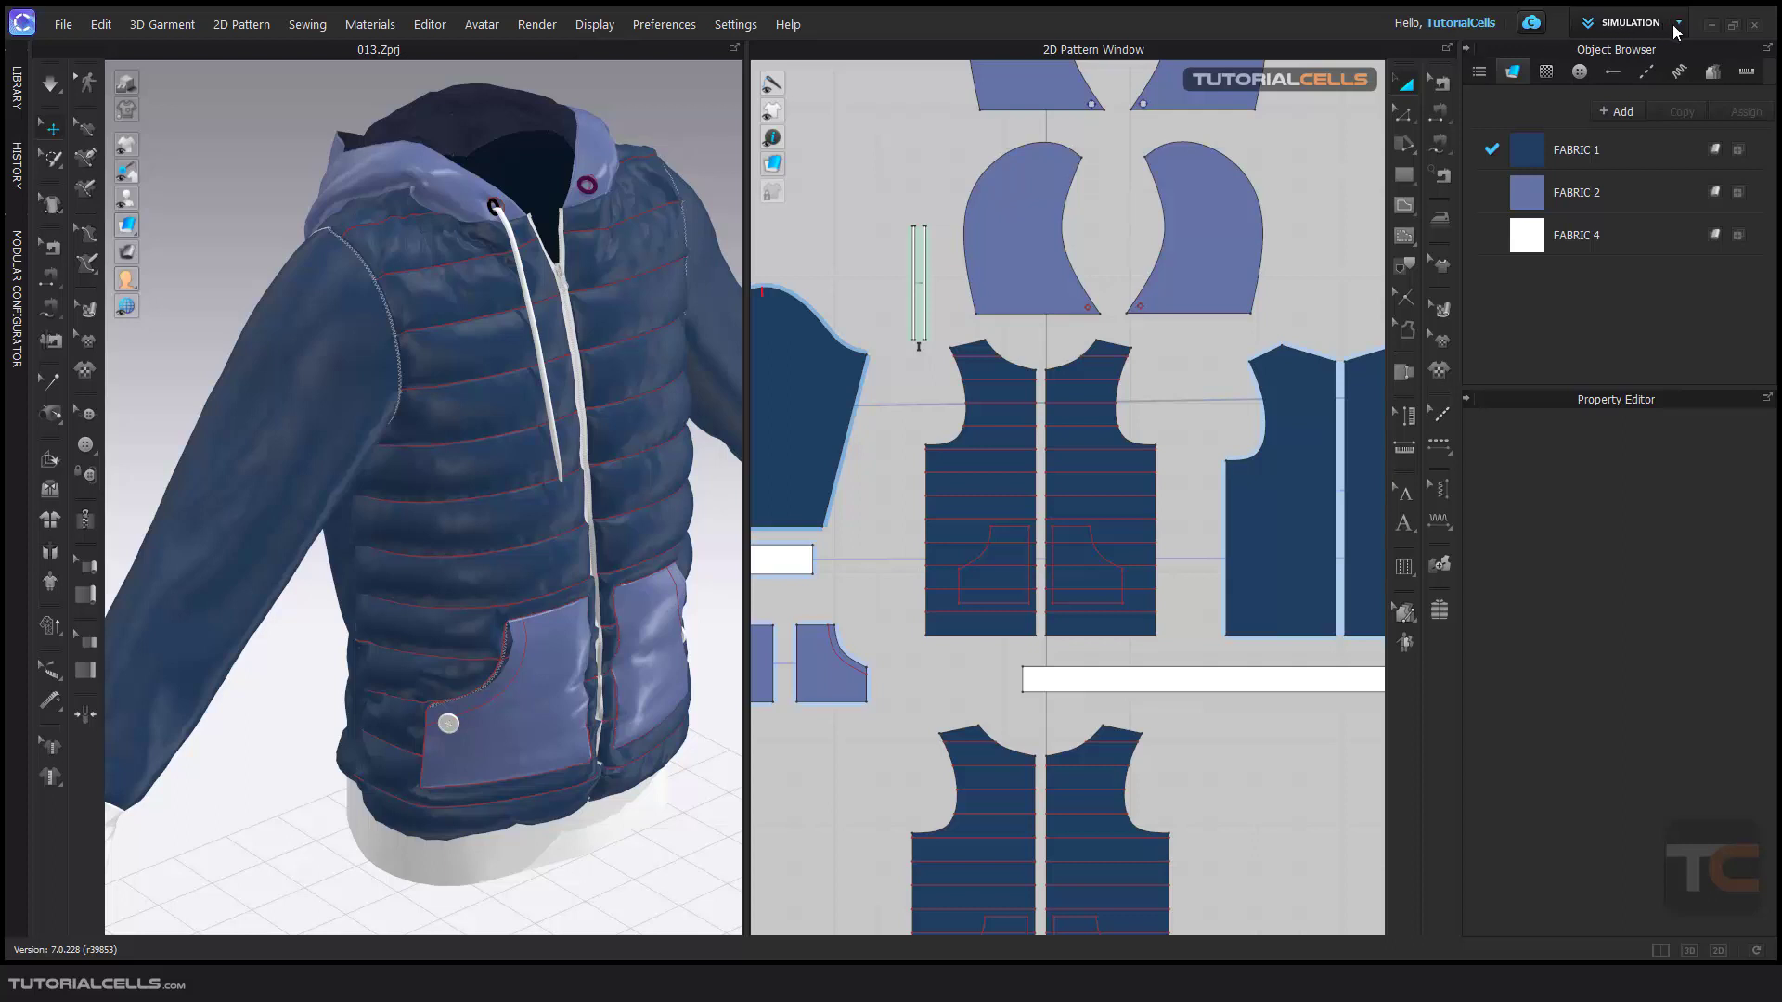
Open the Colorway Editor for the padded hooded jacket from the Editor menu
left_click(1679, 21)
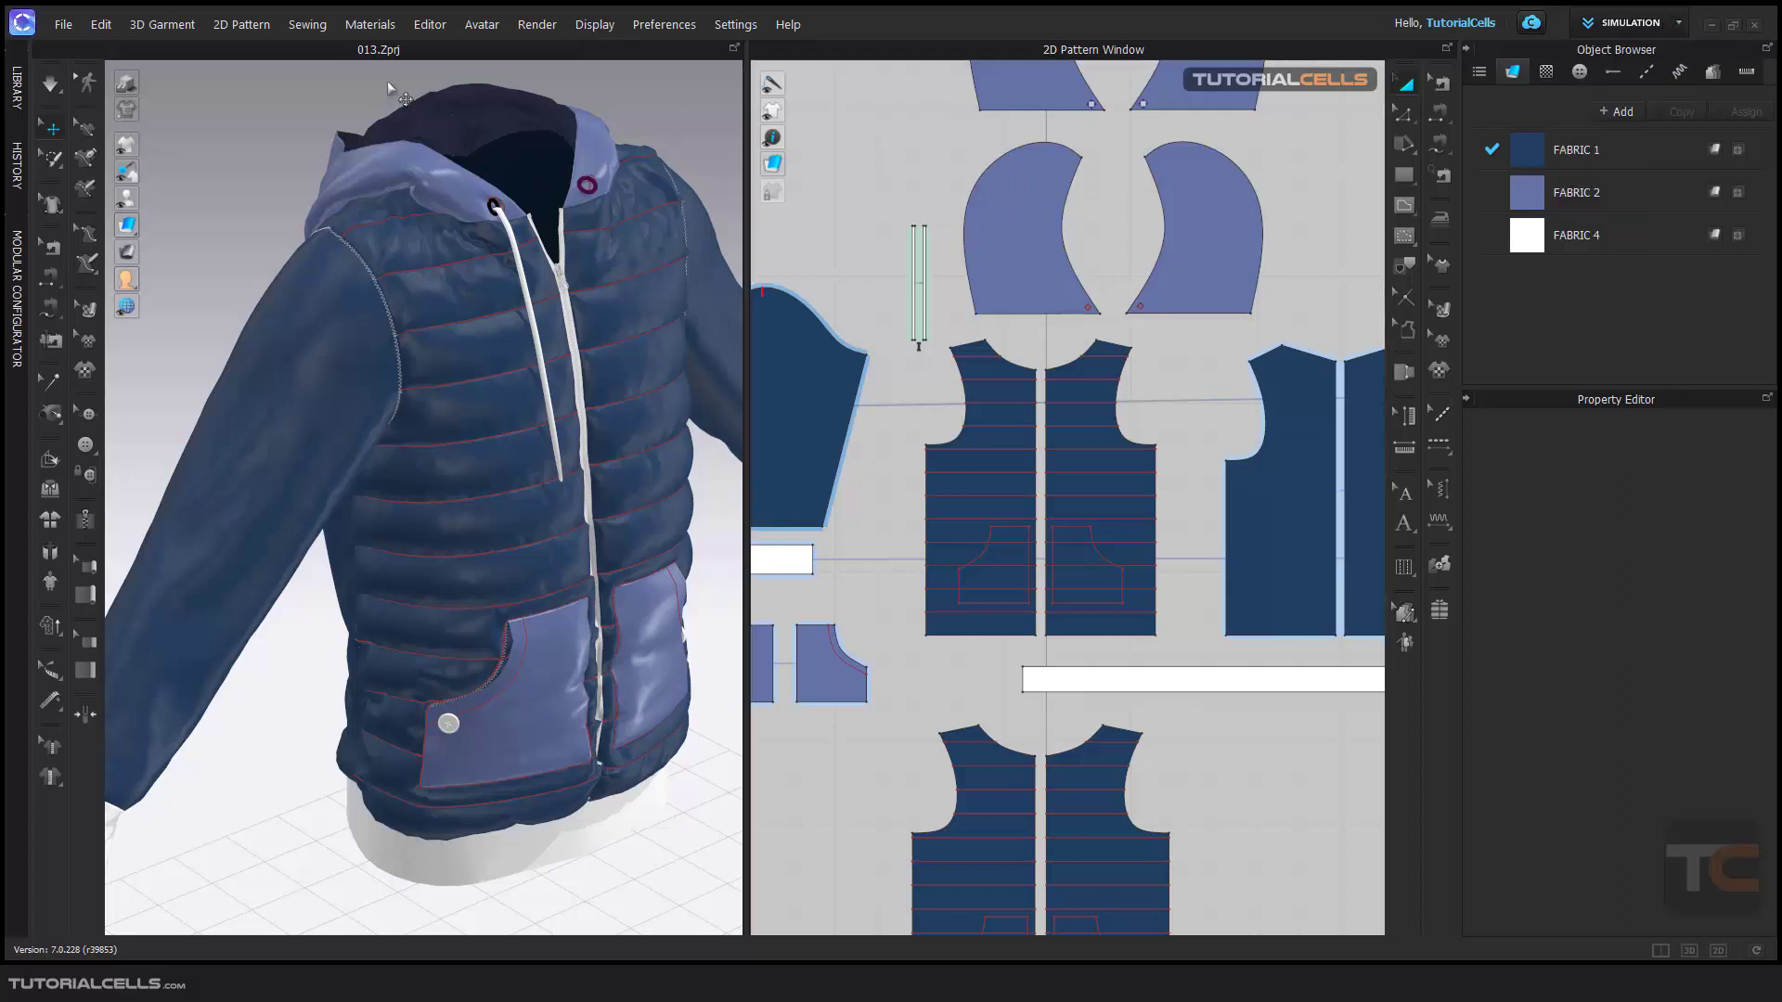
left_click(429, 24)
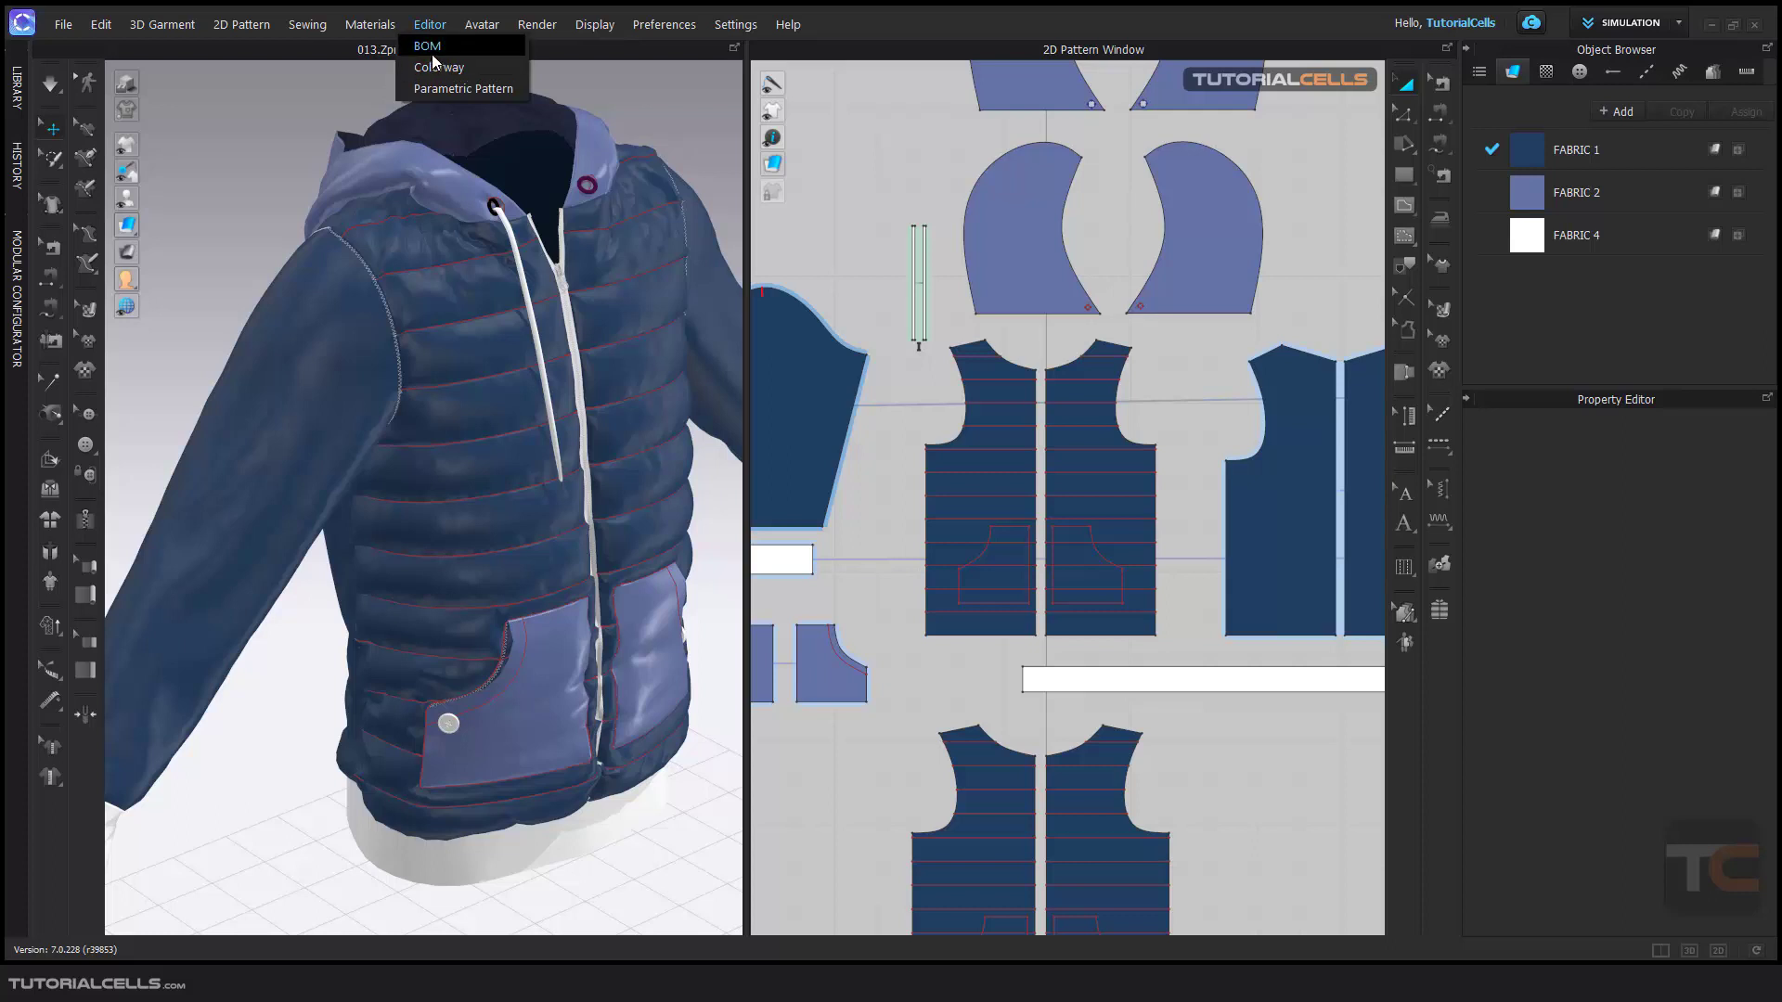
left_click(437, 67)
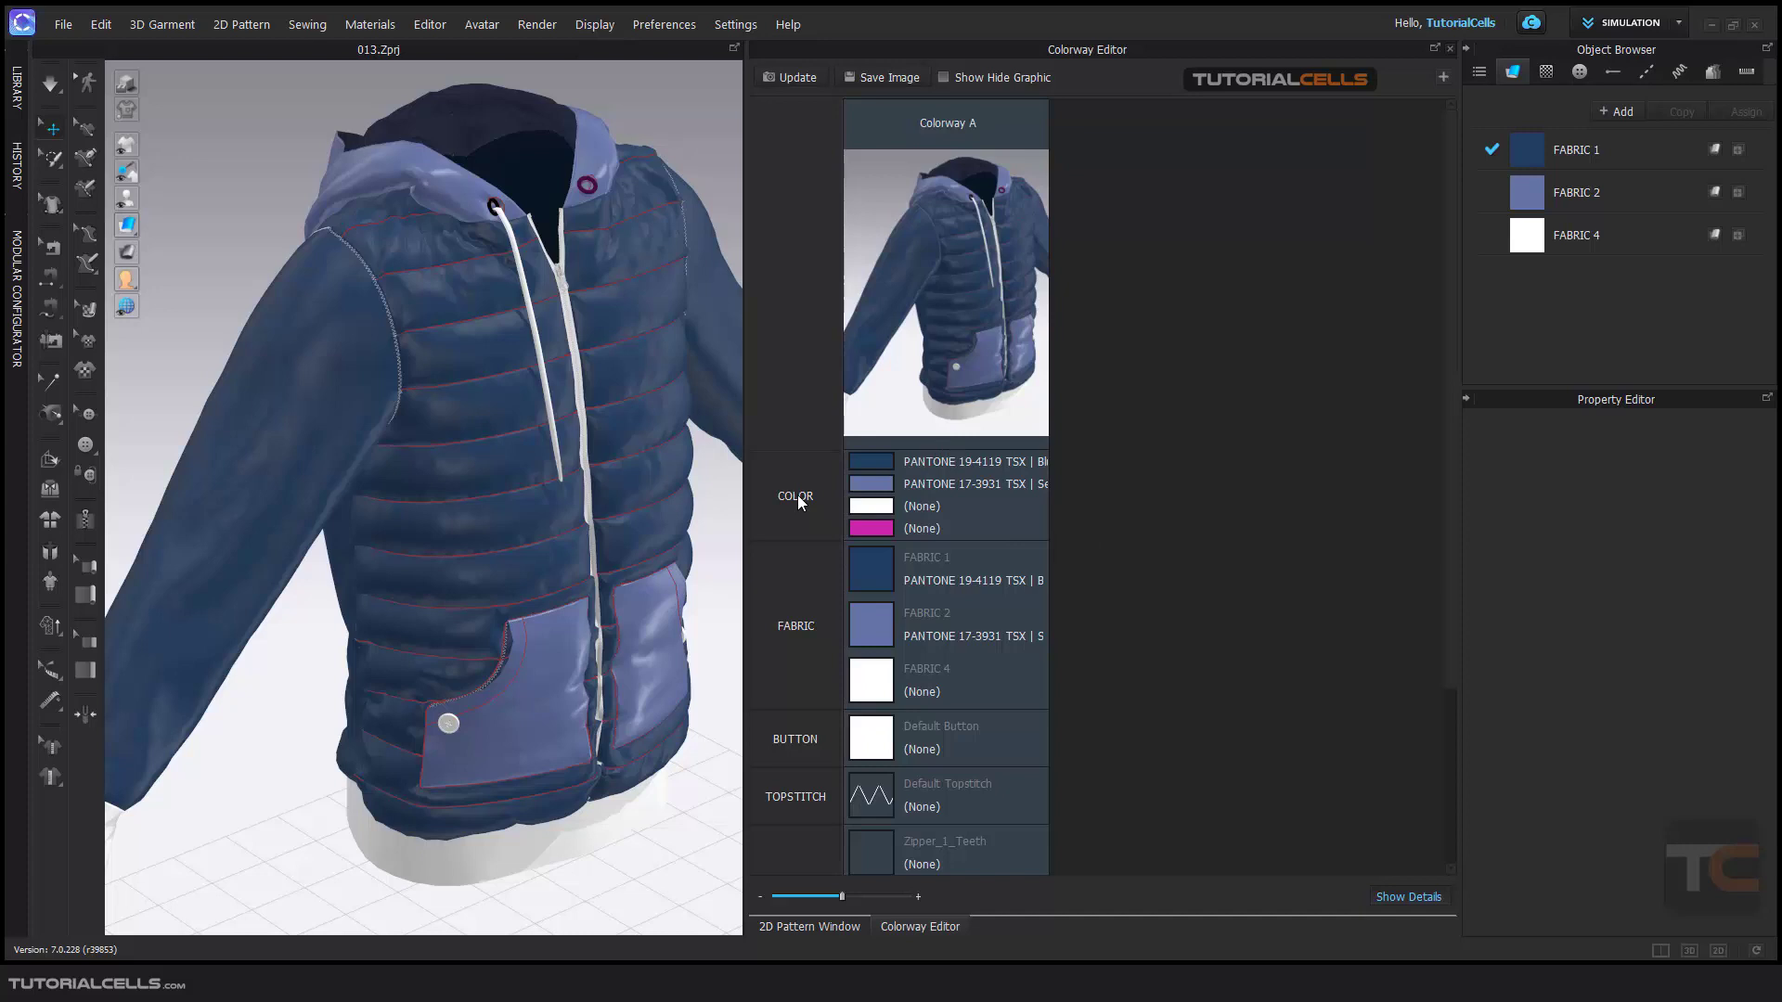
mouse_move(1046, 682)
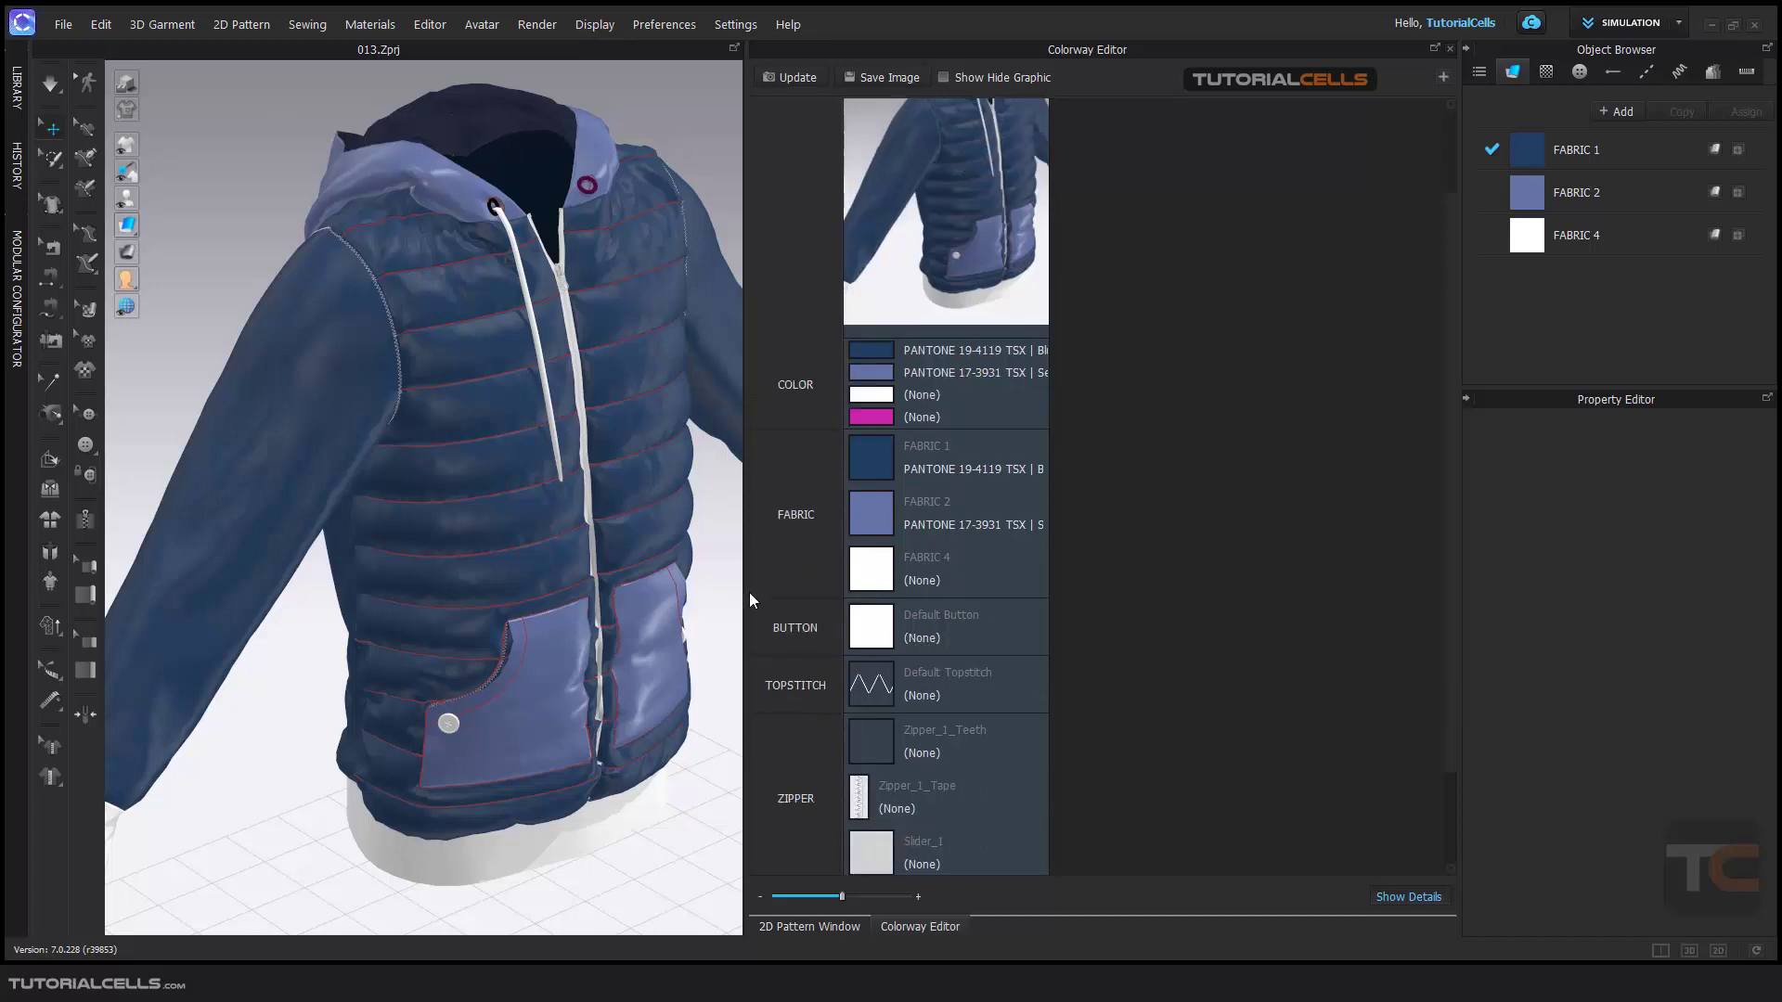
mouse_move(832, 634)
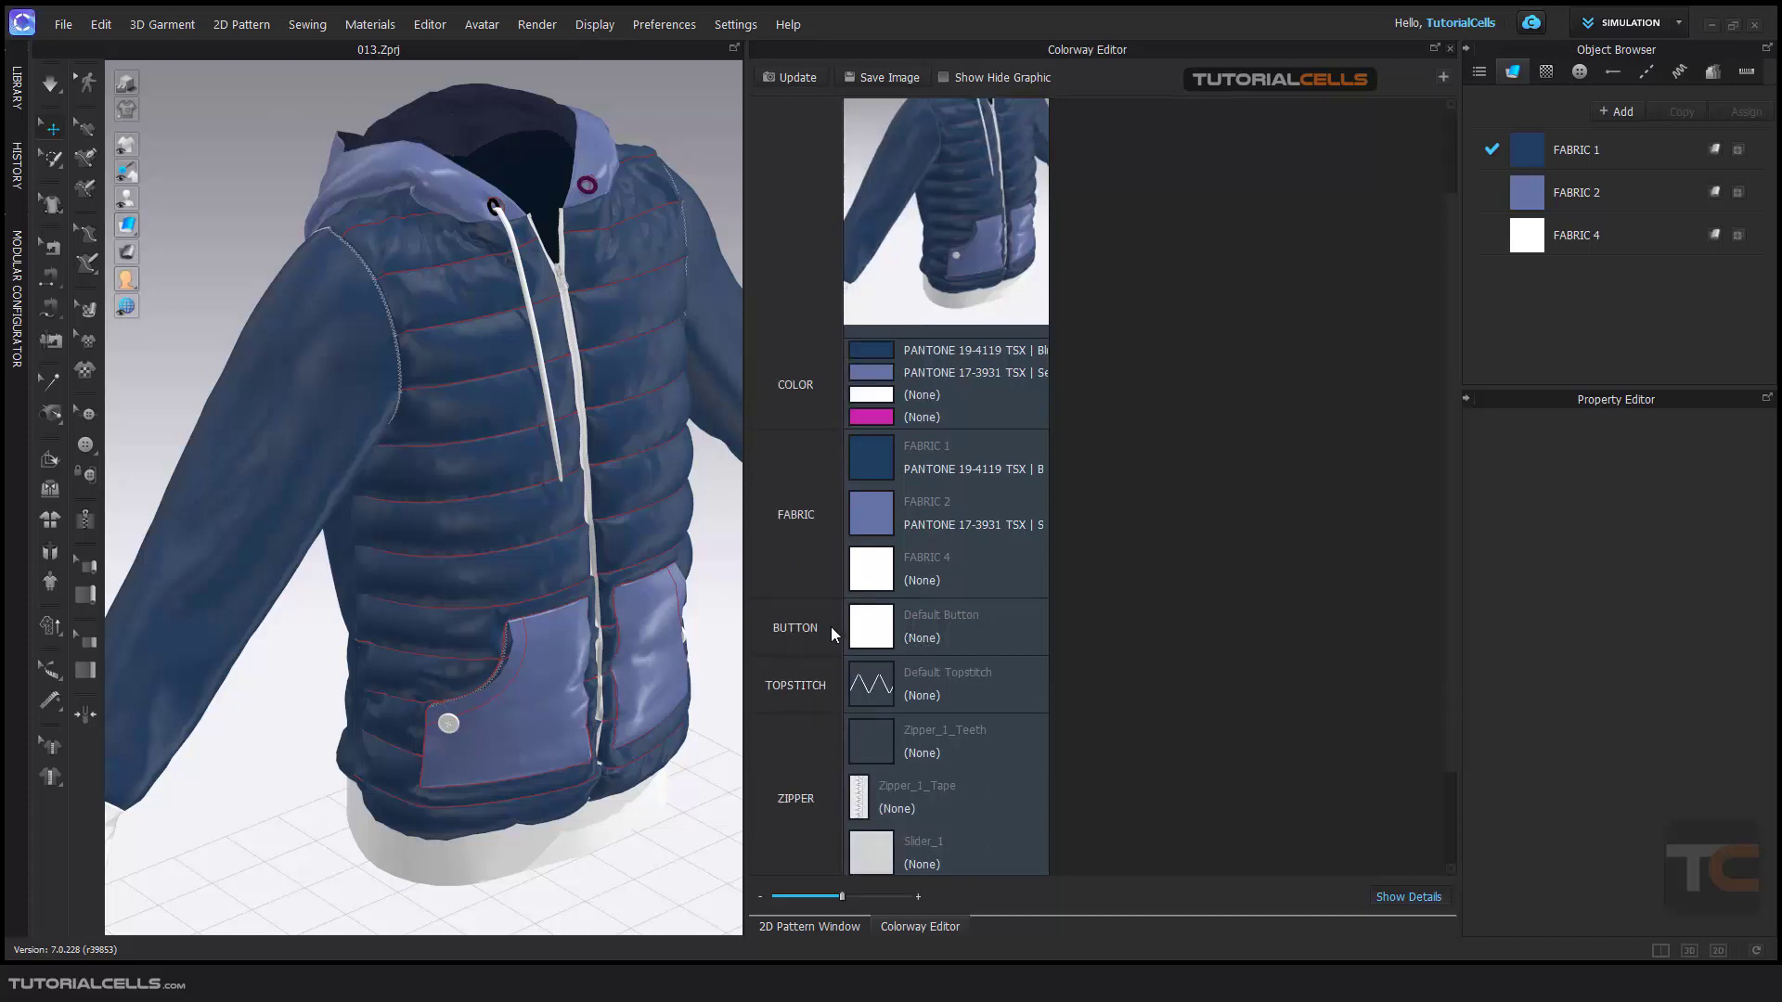
scroll("down", 3)
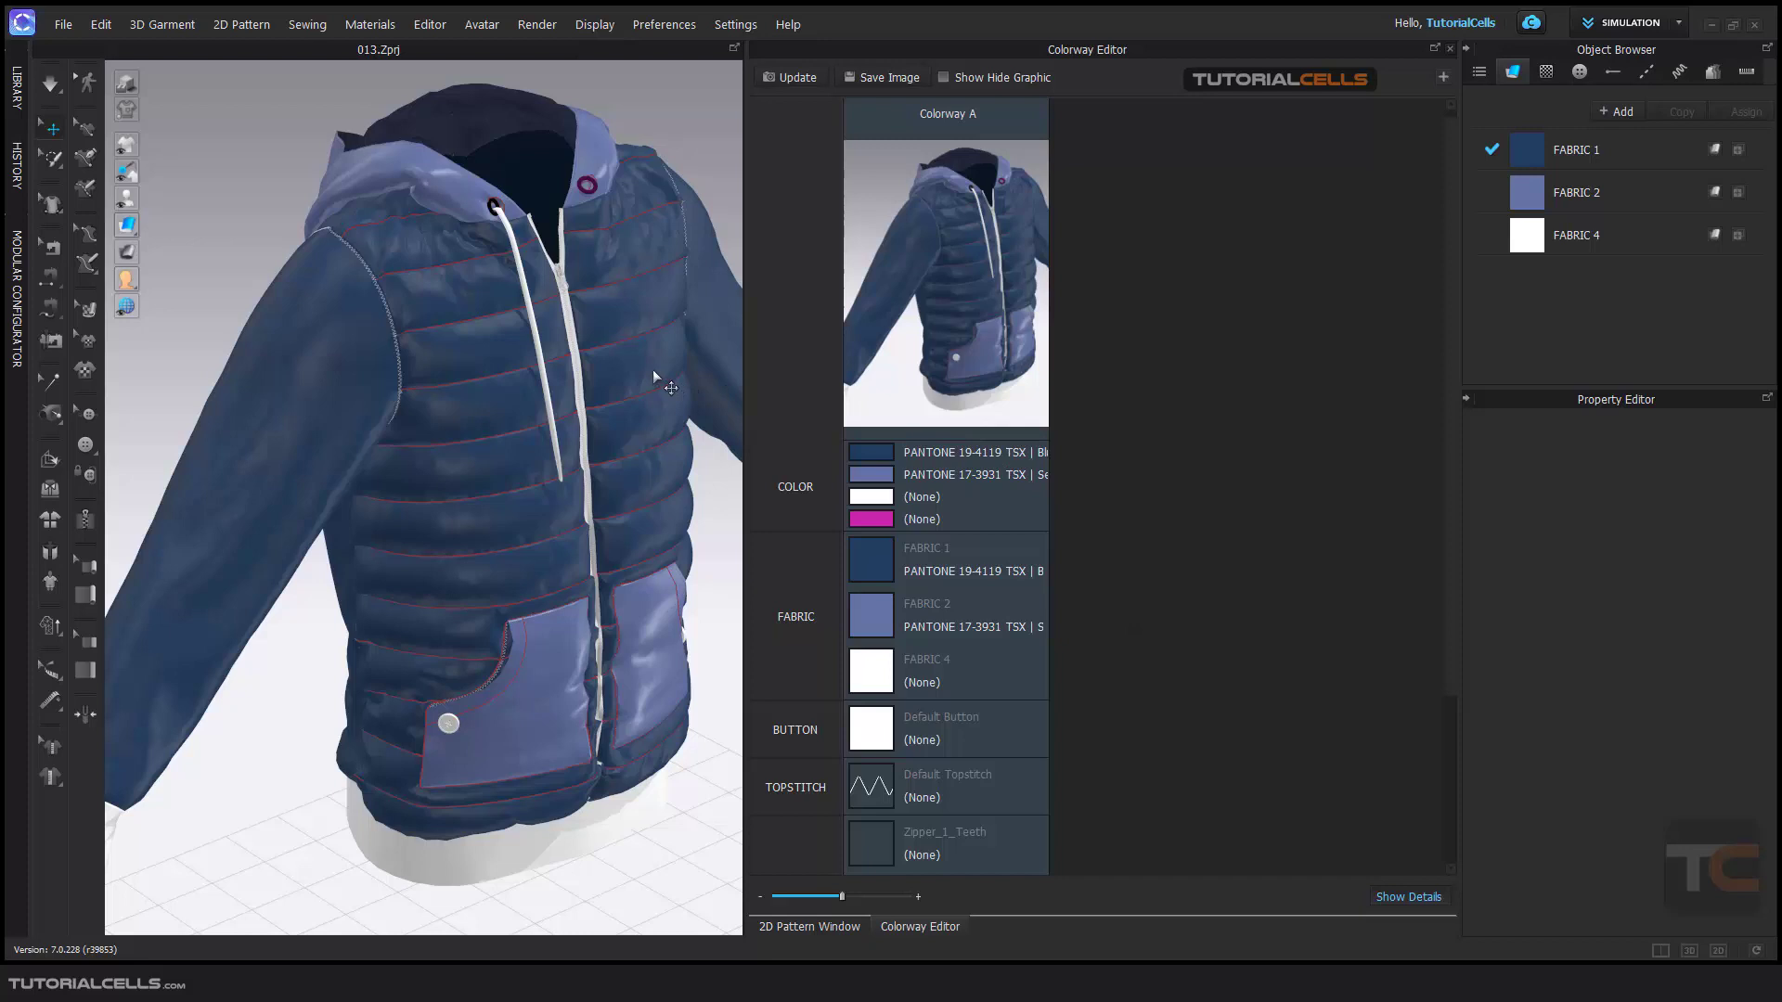
mouse_move(923, 174)
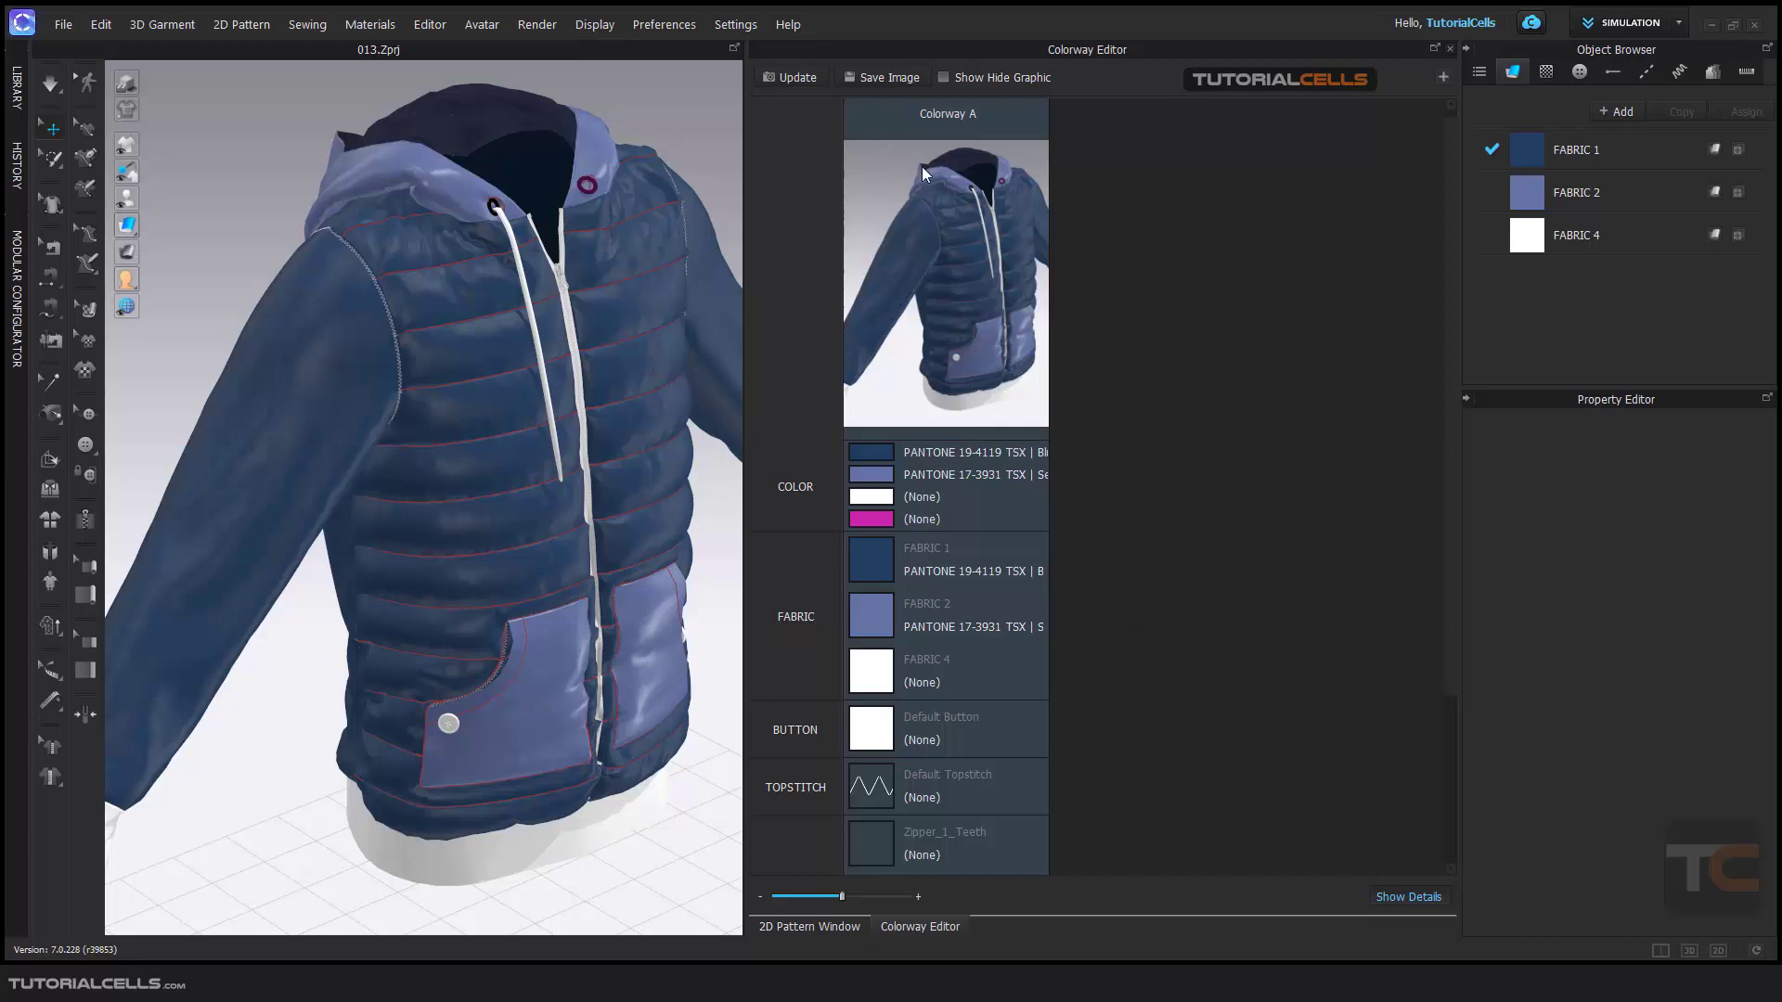
mouse_move(958, 187)
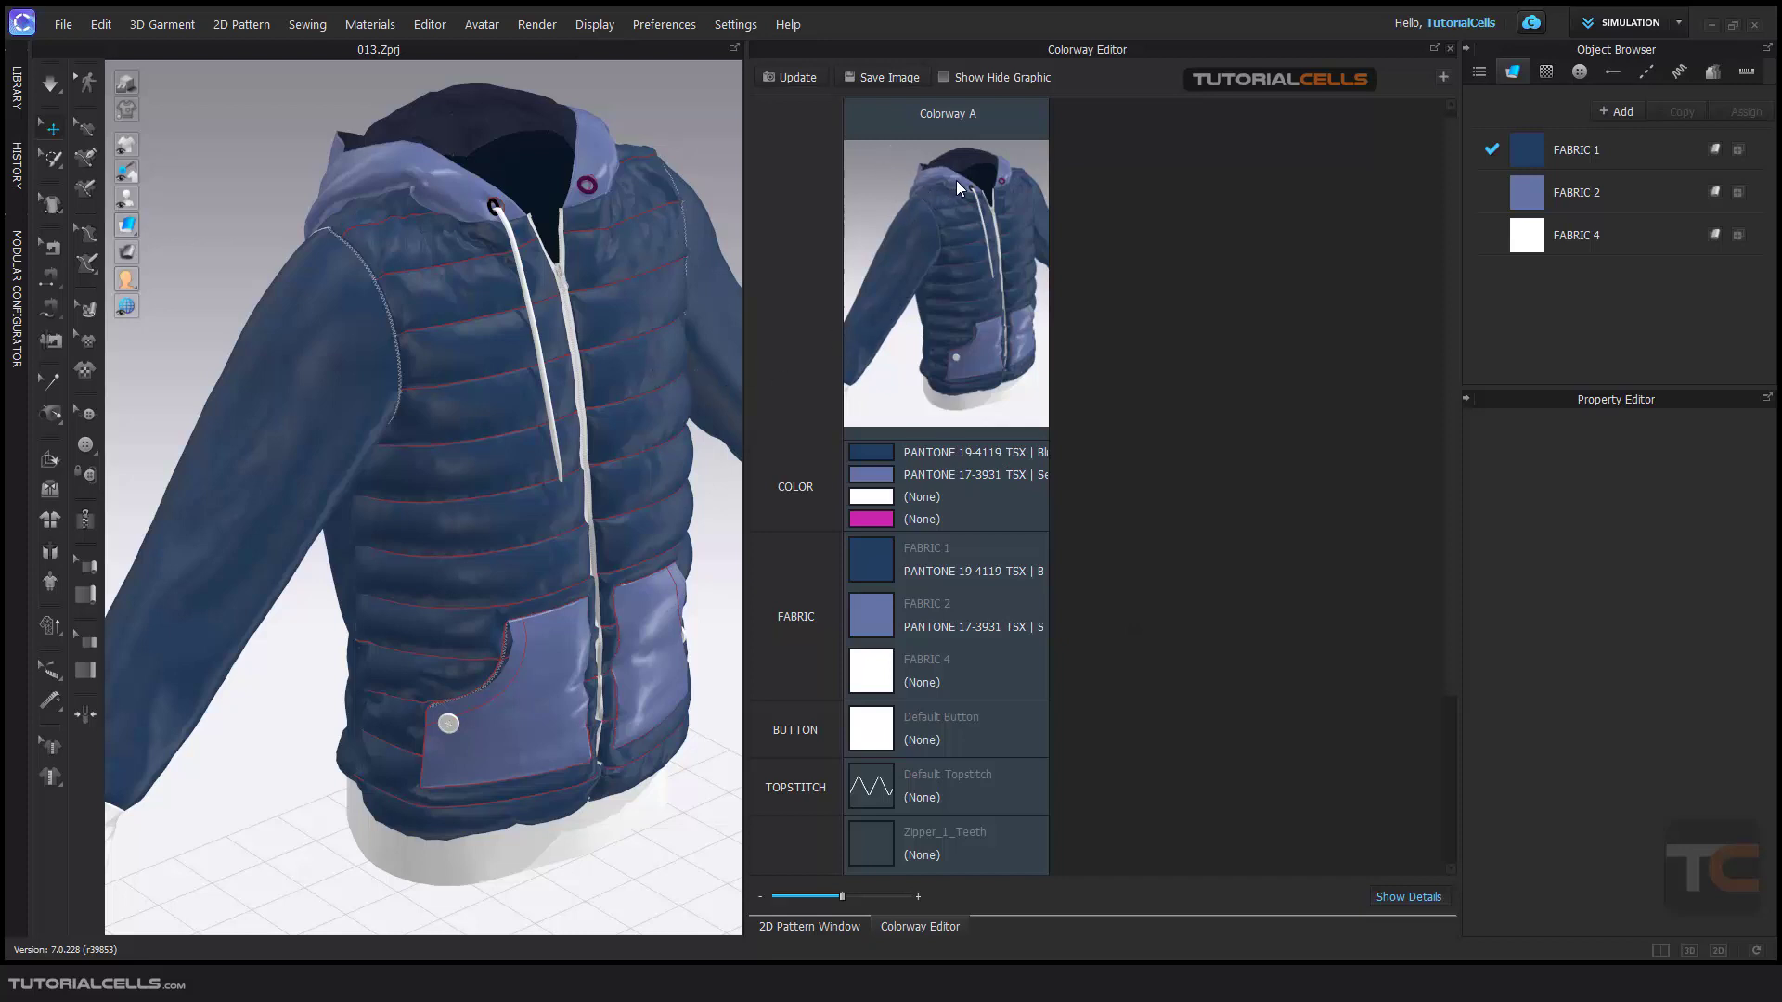
mouse_move(1200, 301)
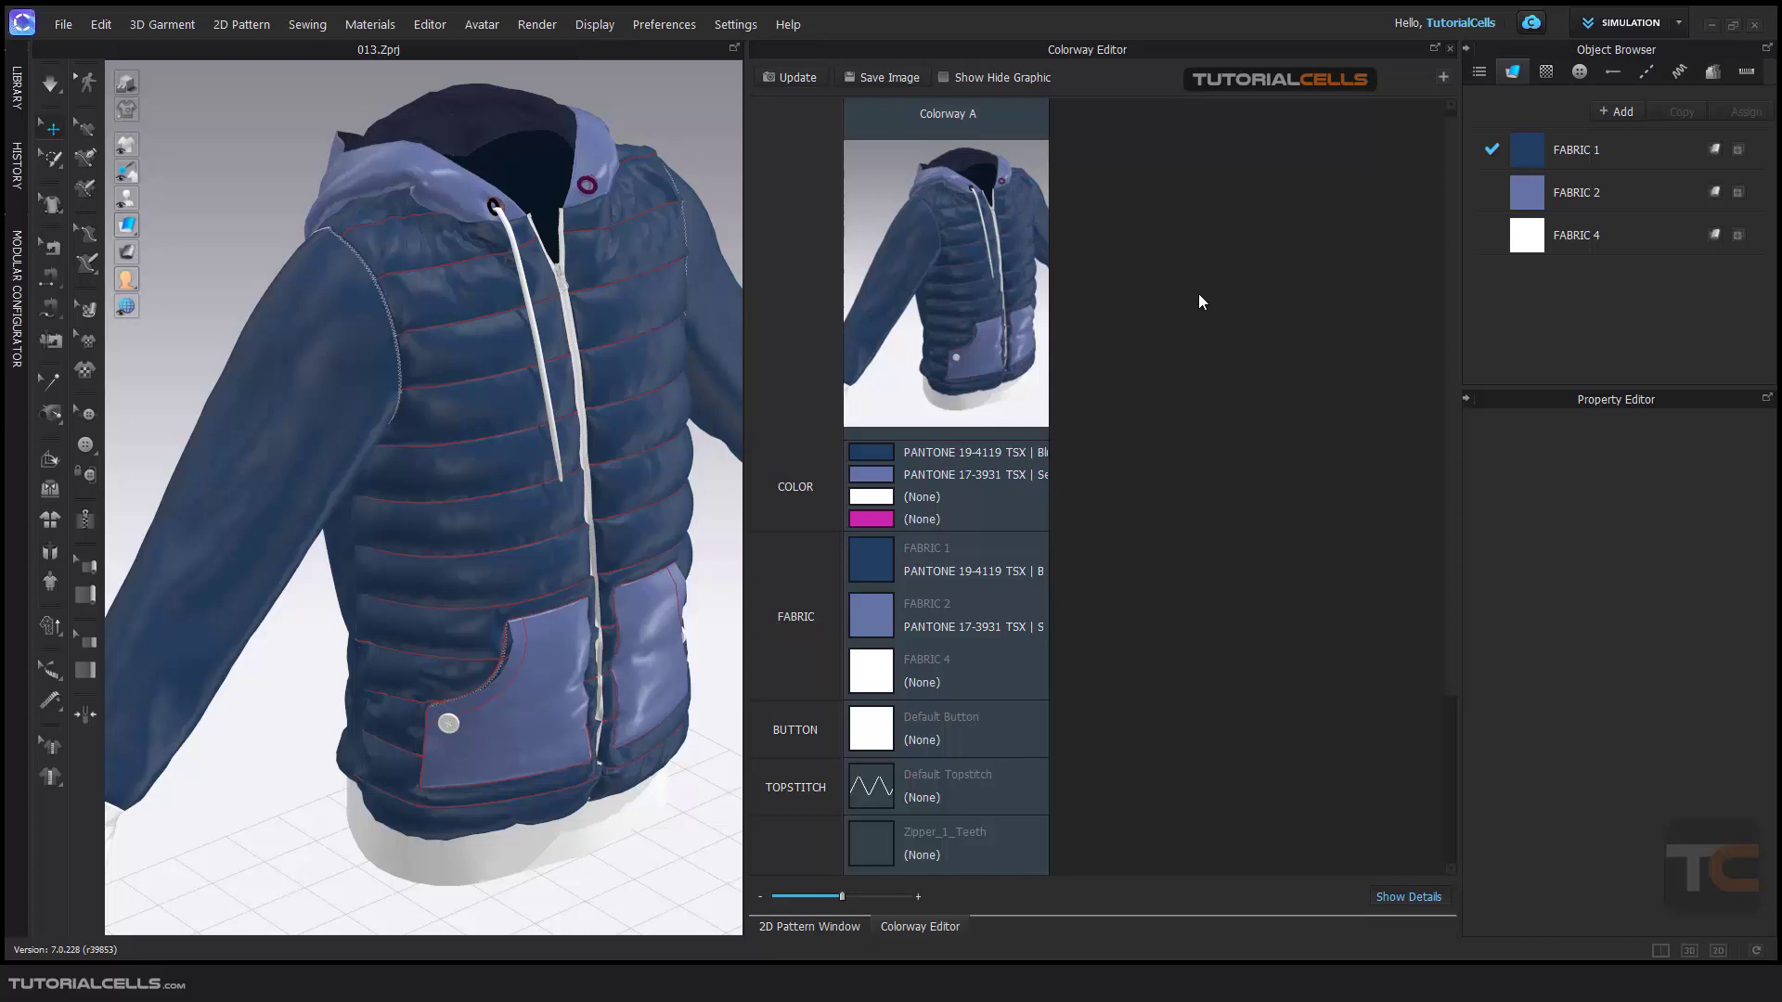
mouse_move(1372, 159)
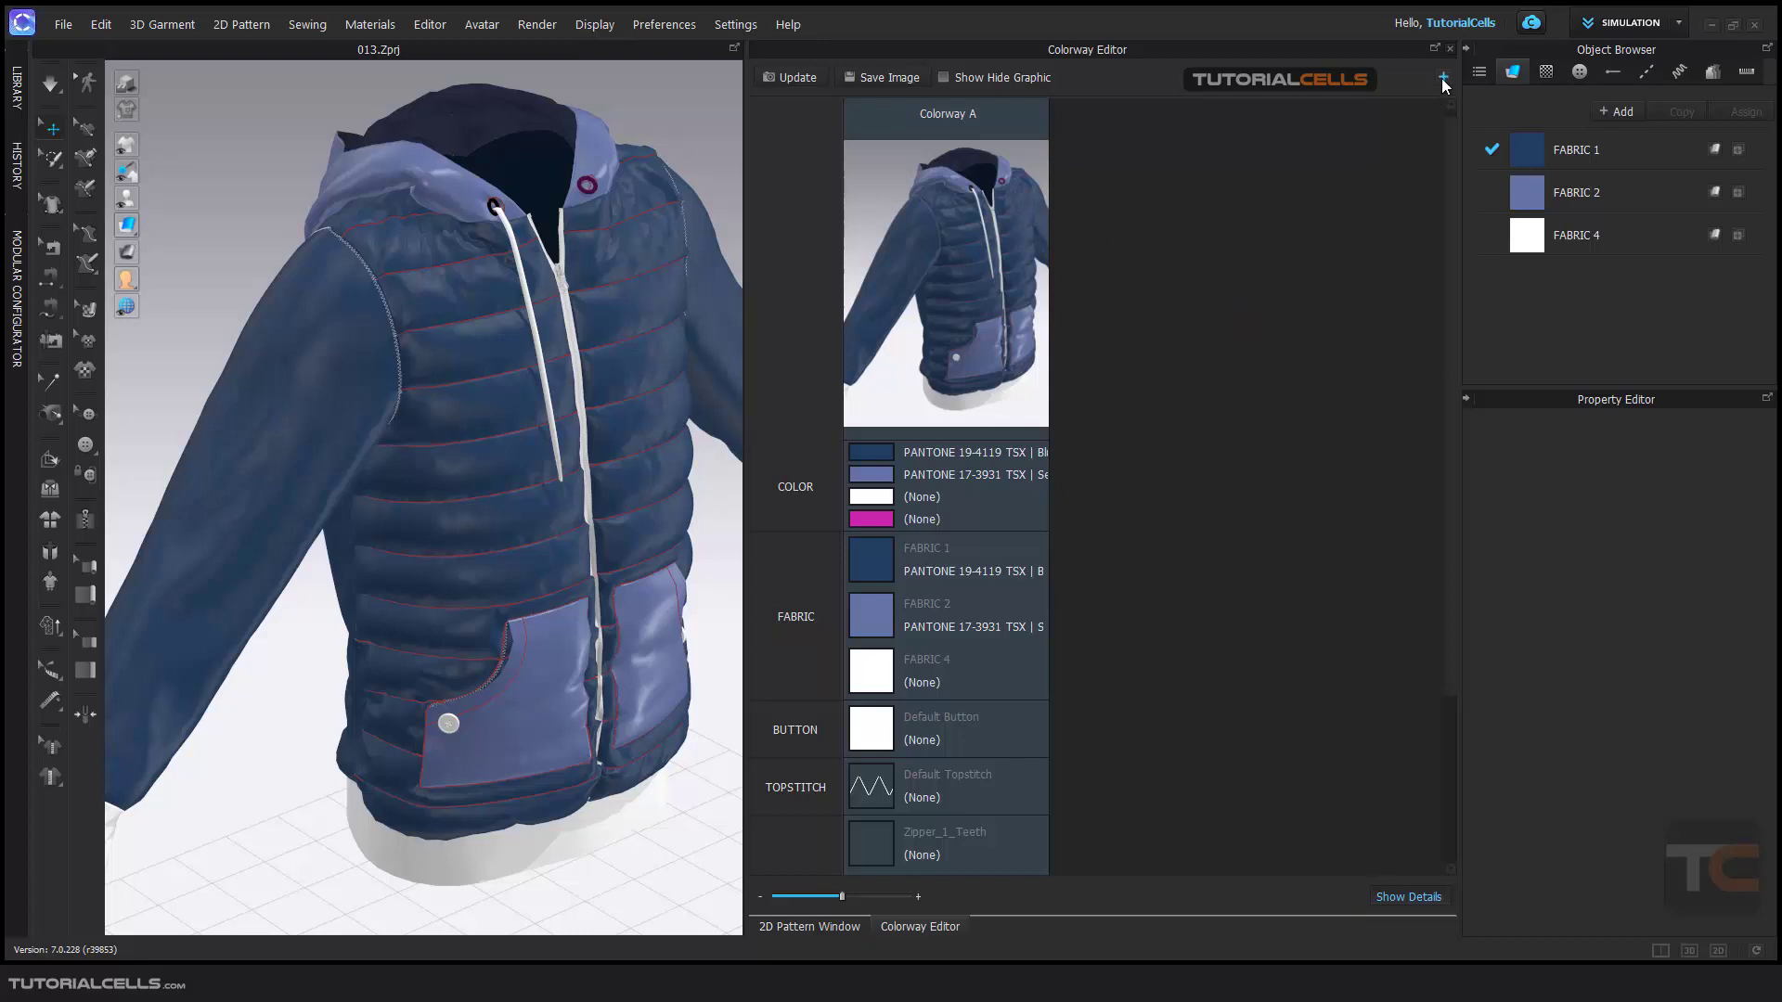
Duplicate Colorway A to create 'Colorway A Copy 1' beside it
left_click(1442, 78)
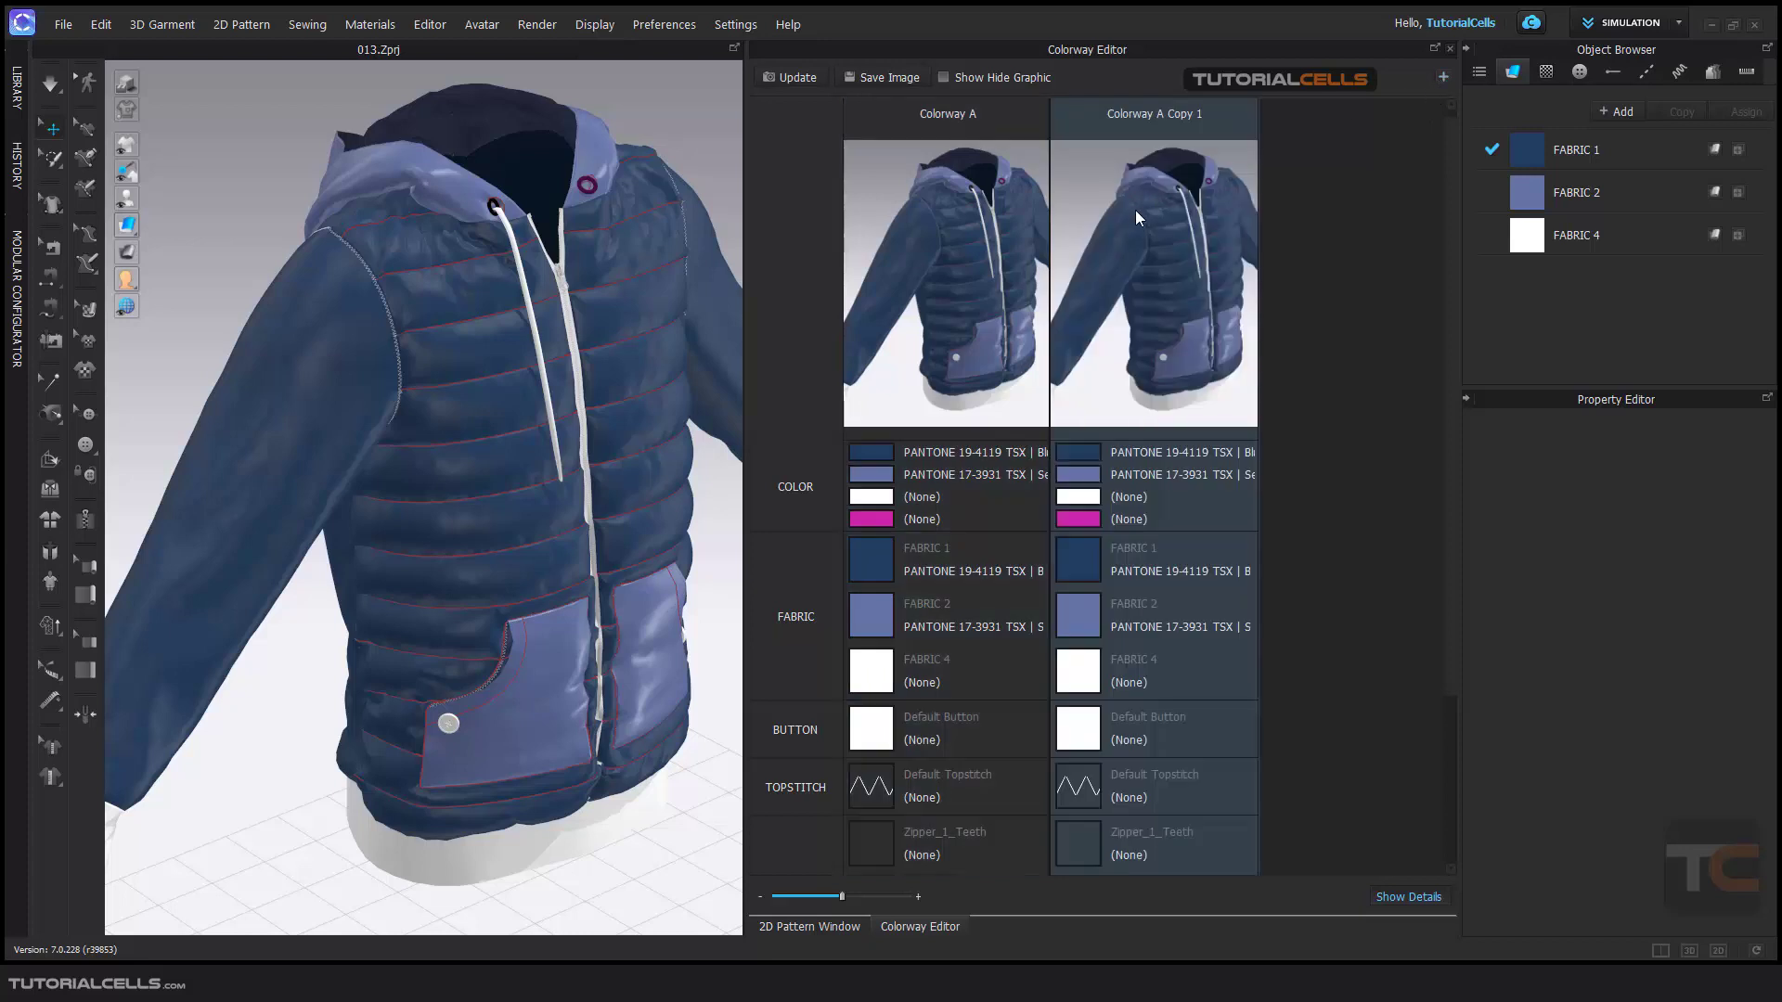
mouse_move(1058, 511)
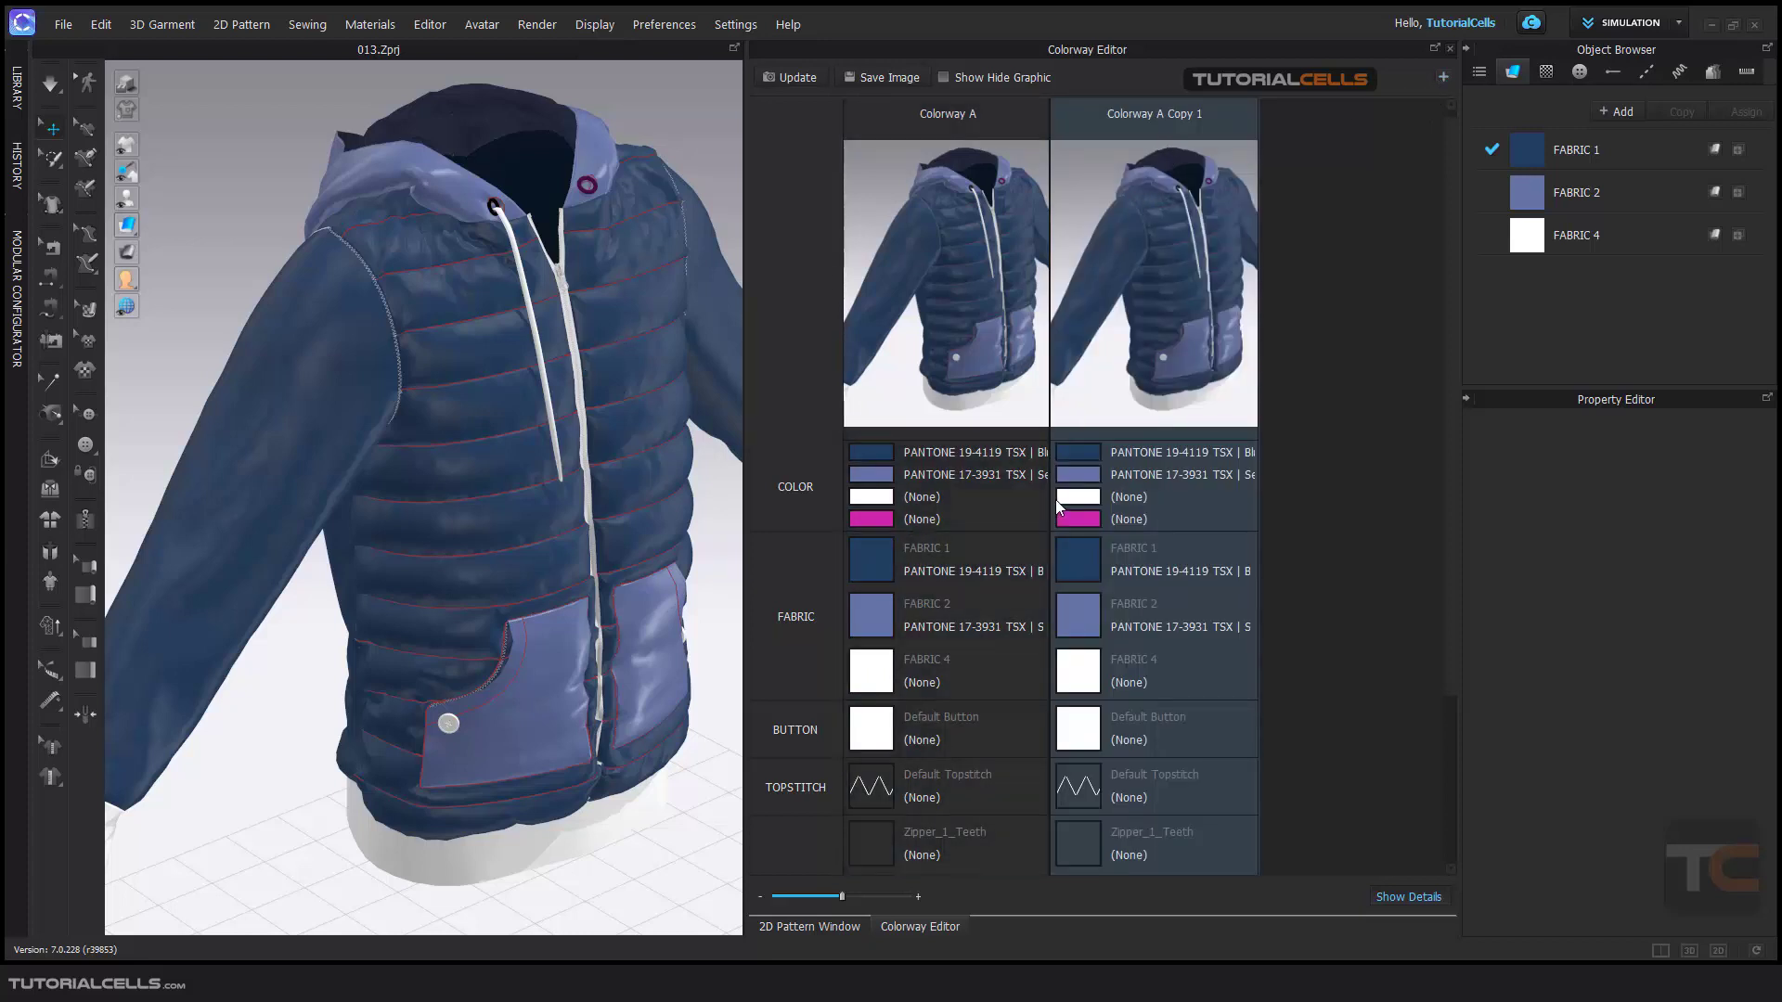
mouse_move(1079, 557)
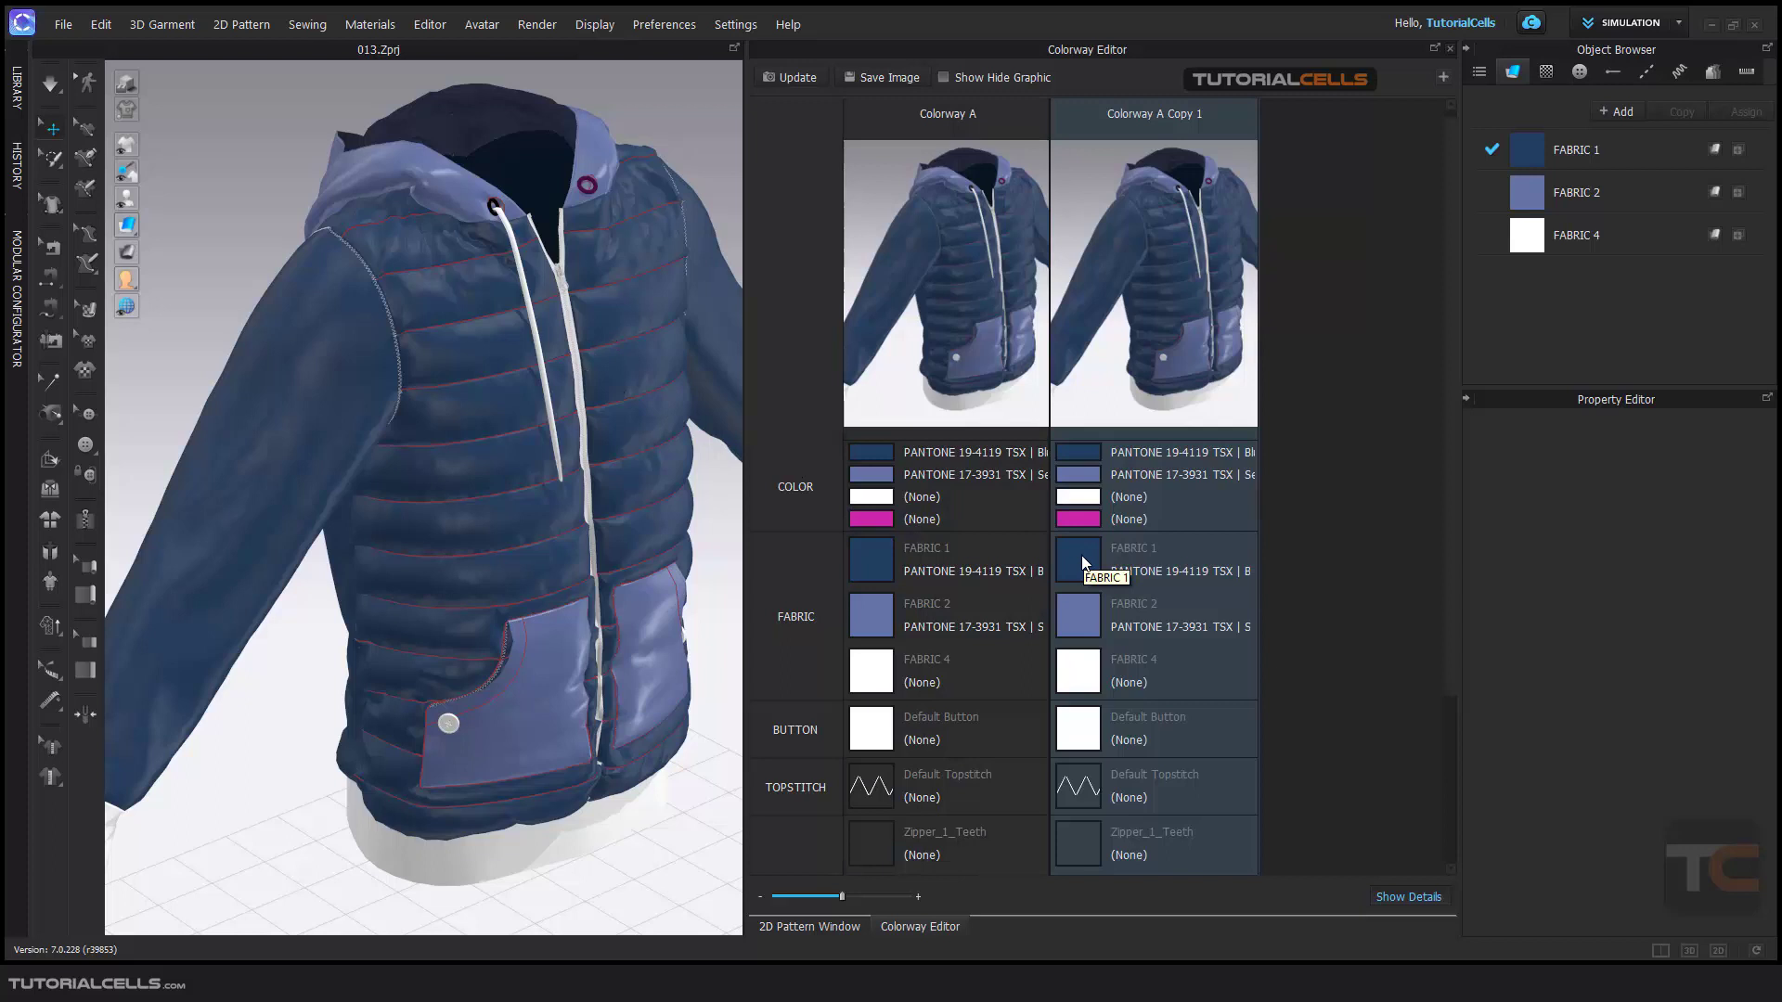
mouse_move(1083, 460)
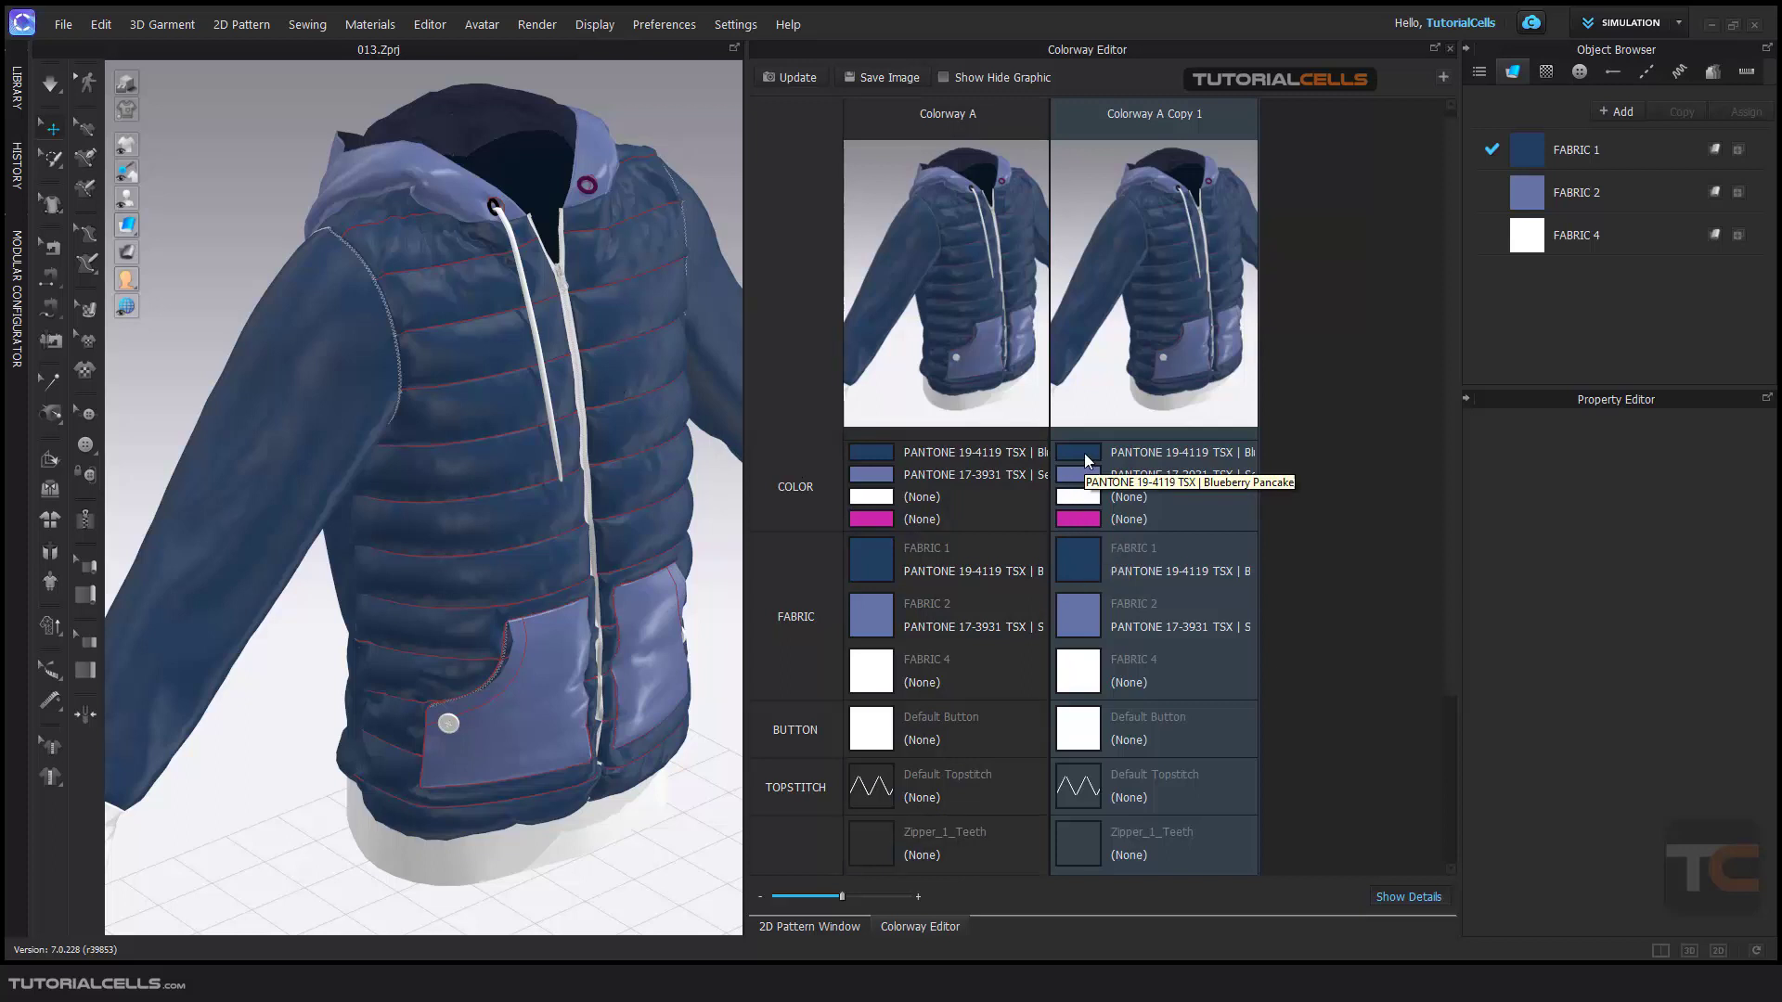
mouse_move(1078, 520)
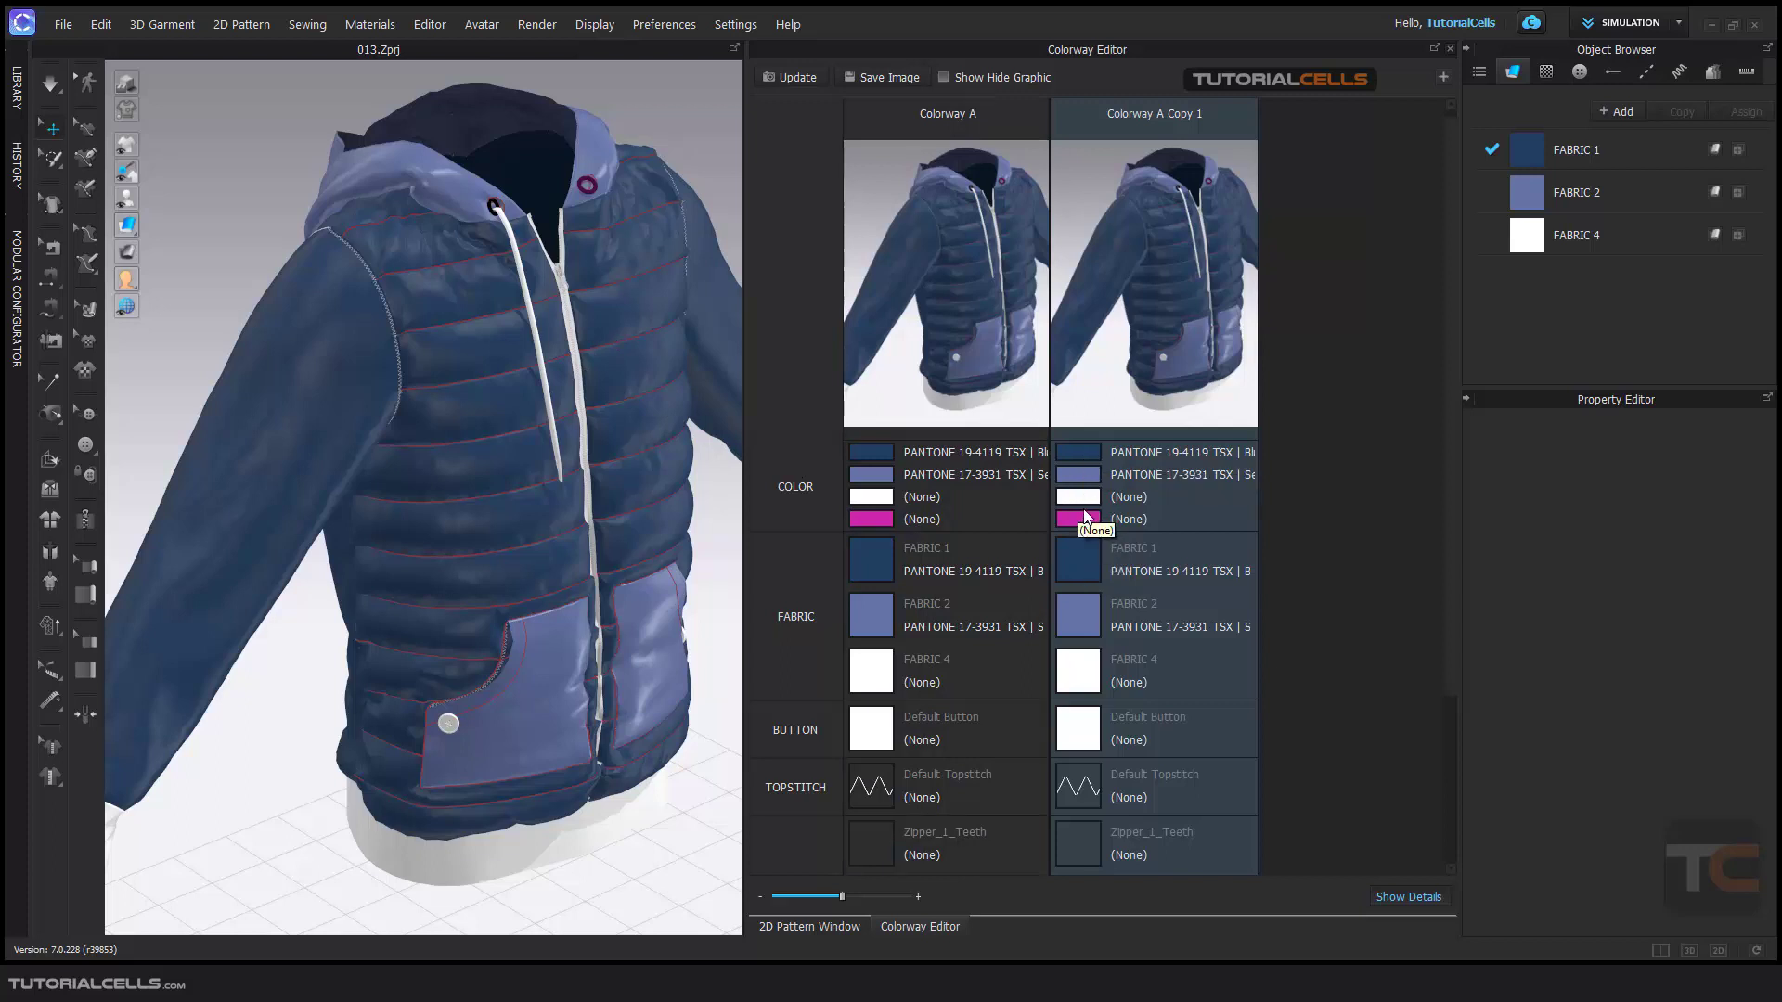
mouse_move(1103, 486)
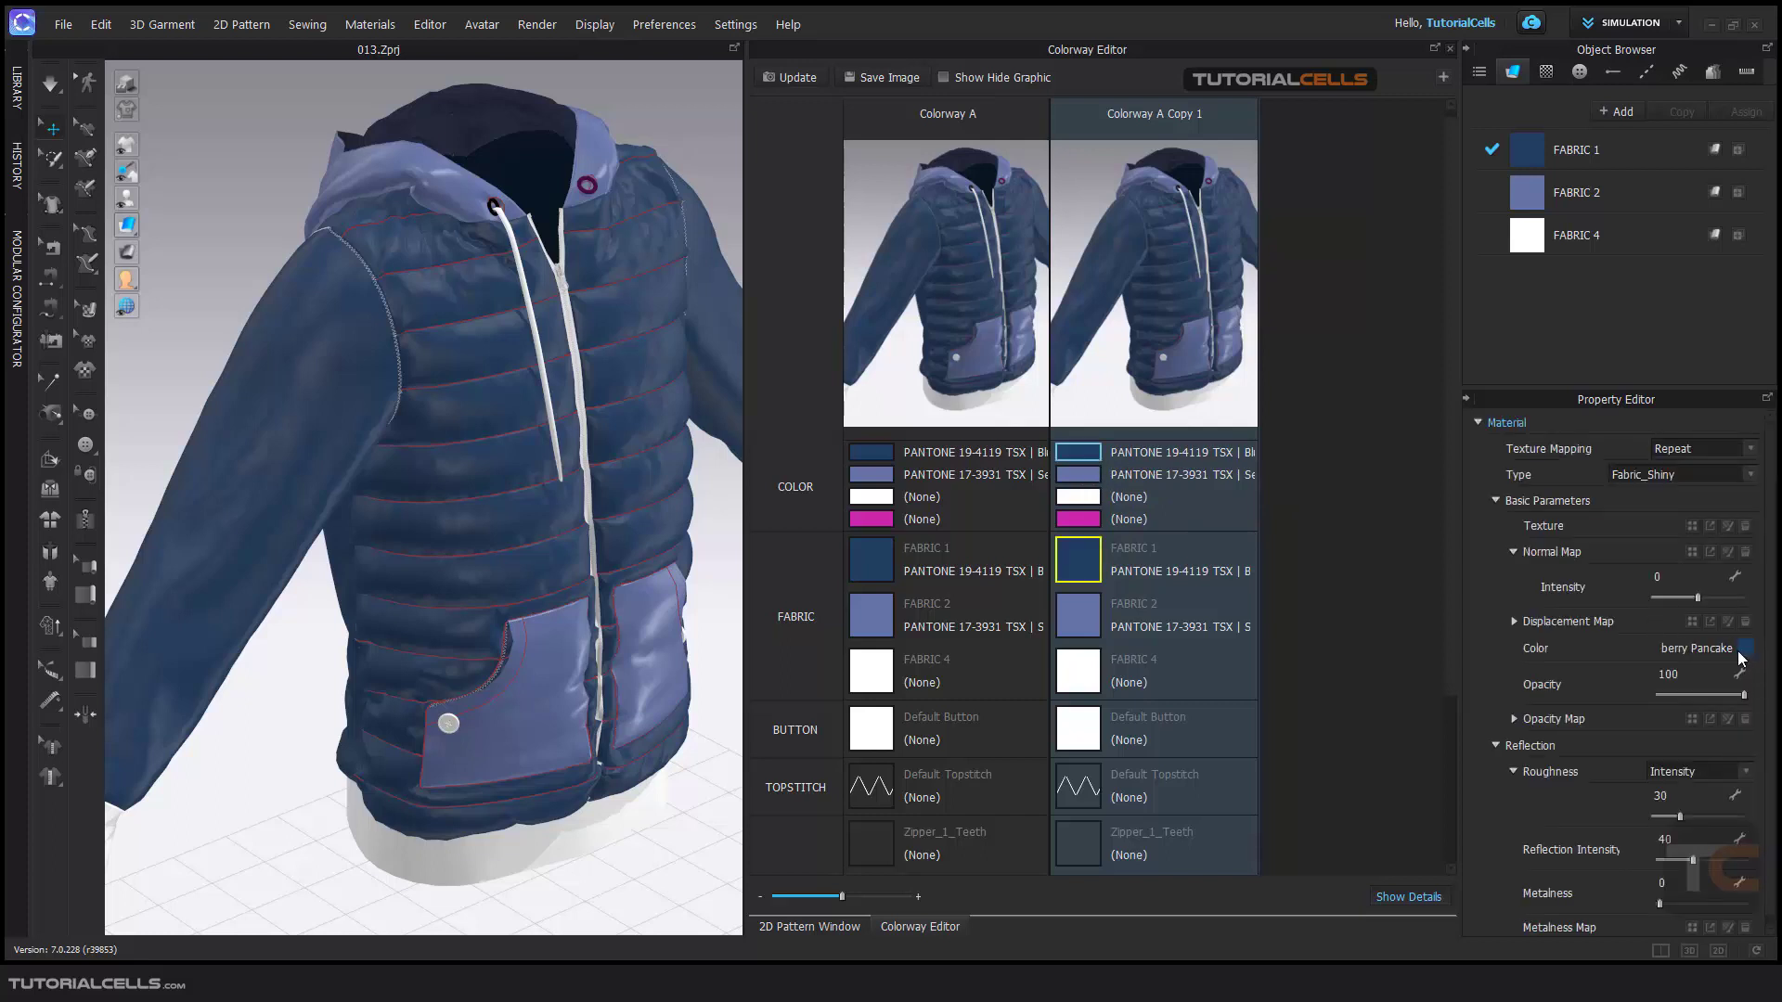
Set the copy's FABRIC 1 color to red YKK 003, dismissing the Pantone warning
left_click(1749, 648)
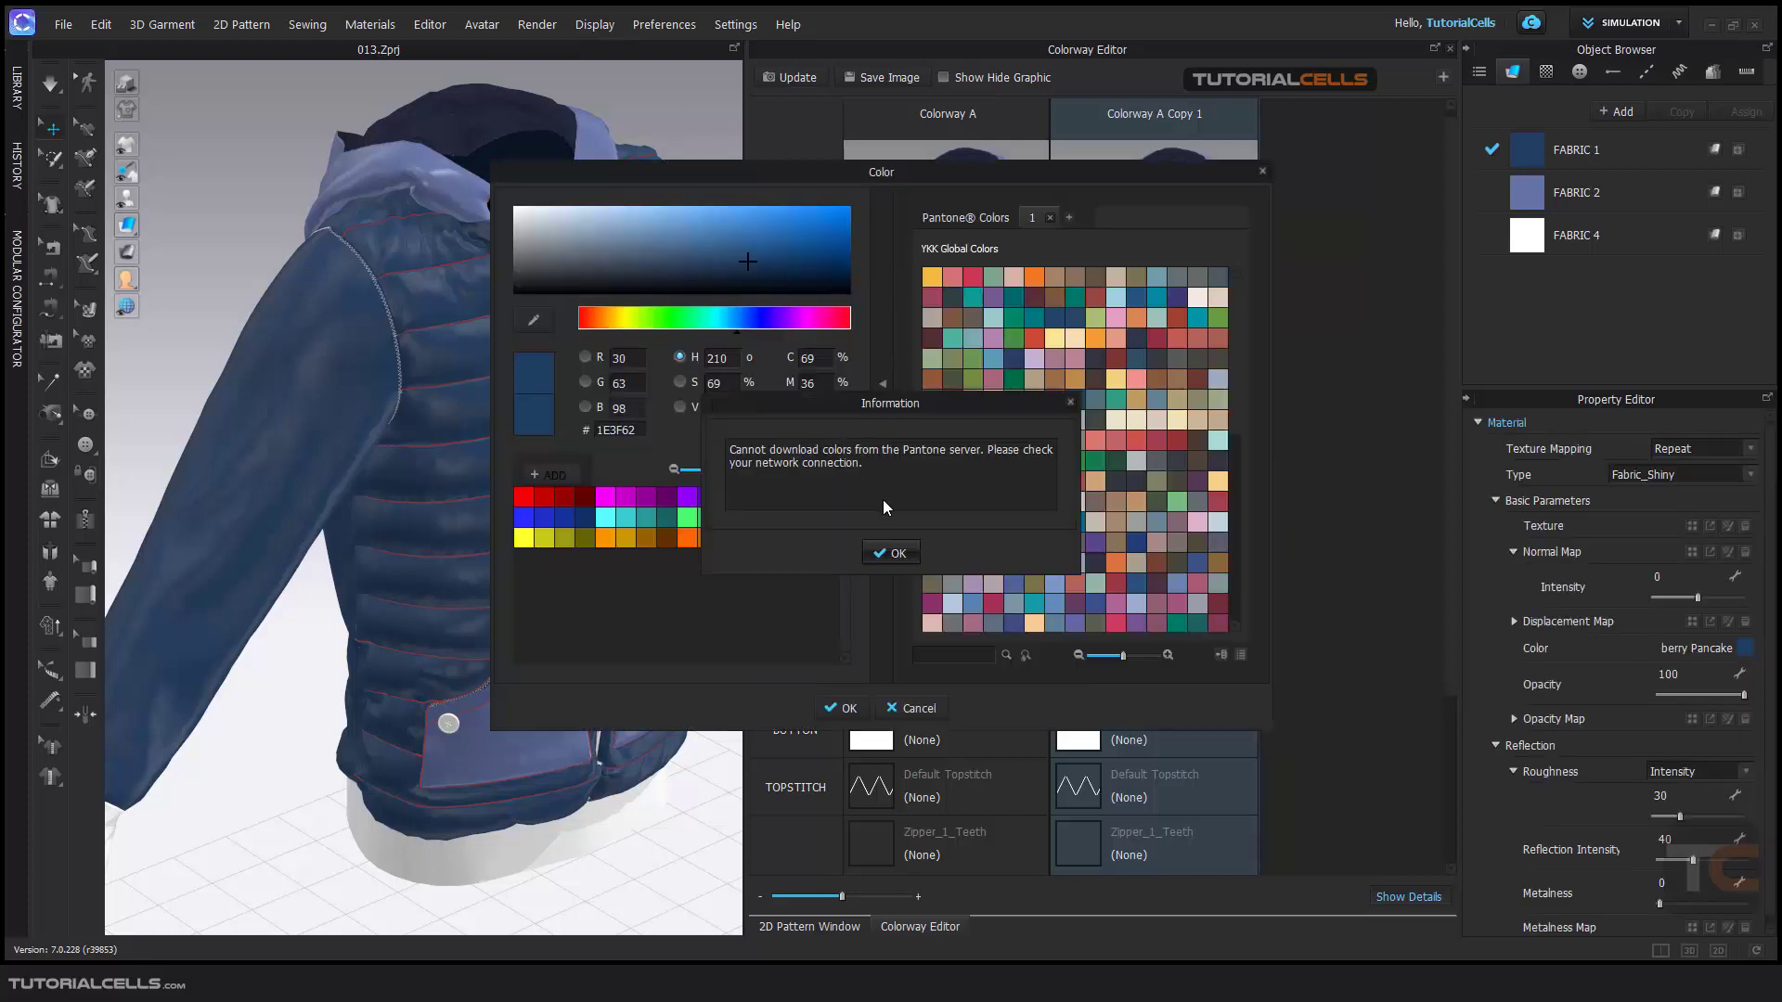
left_click(891, 554)
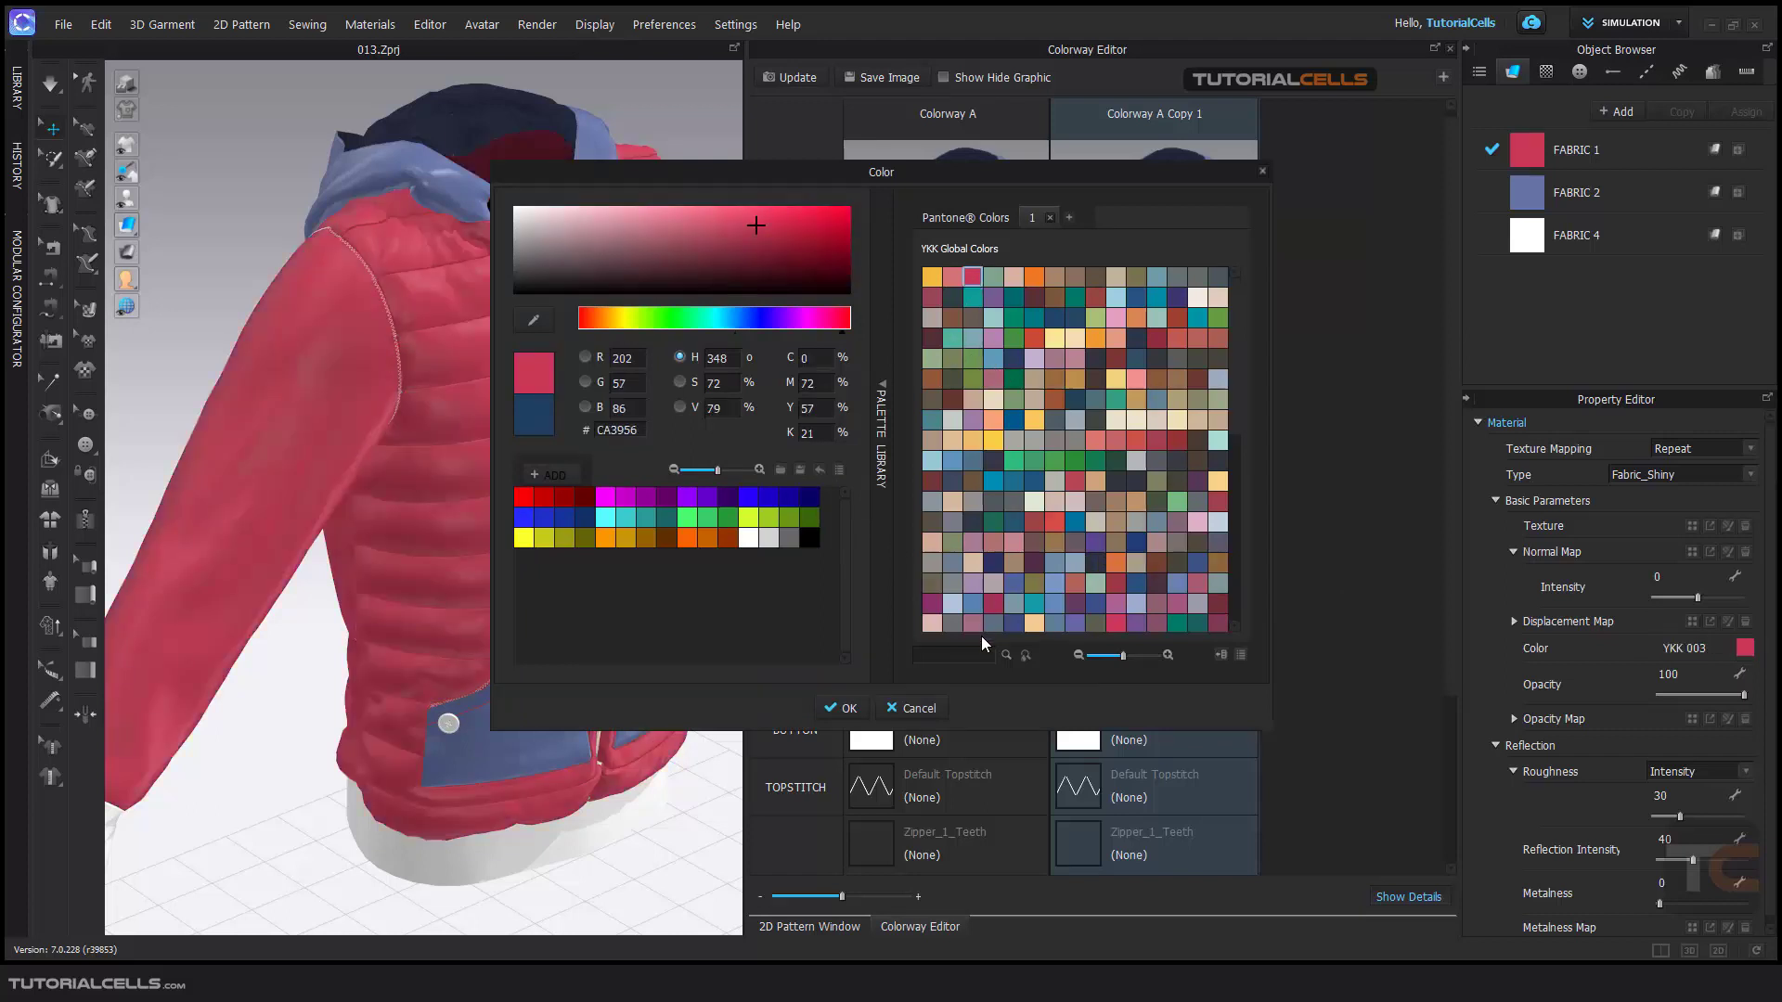
left_click(841, 708)
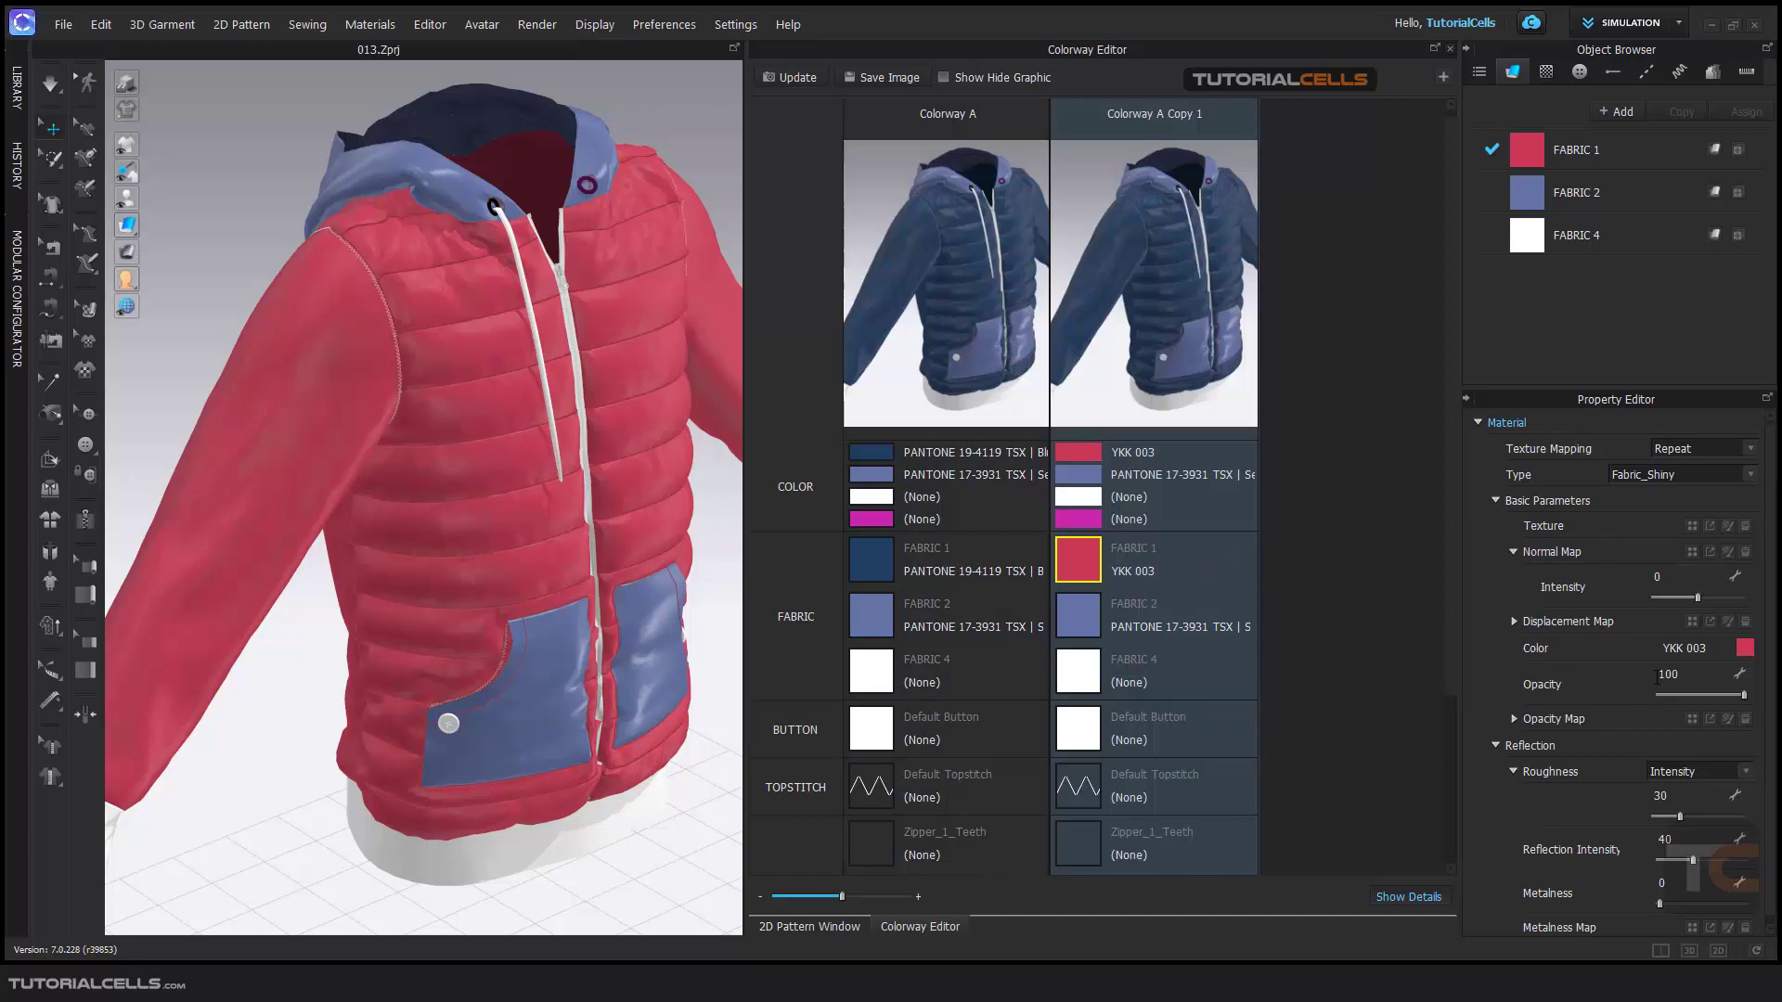
mouse_move(1205, 653)
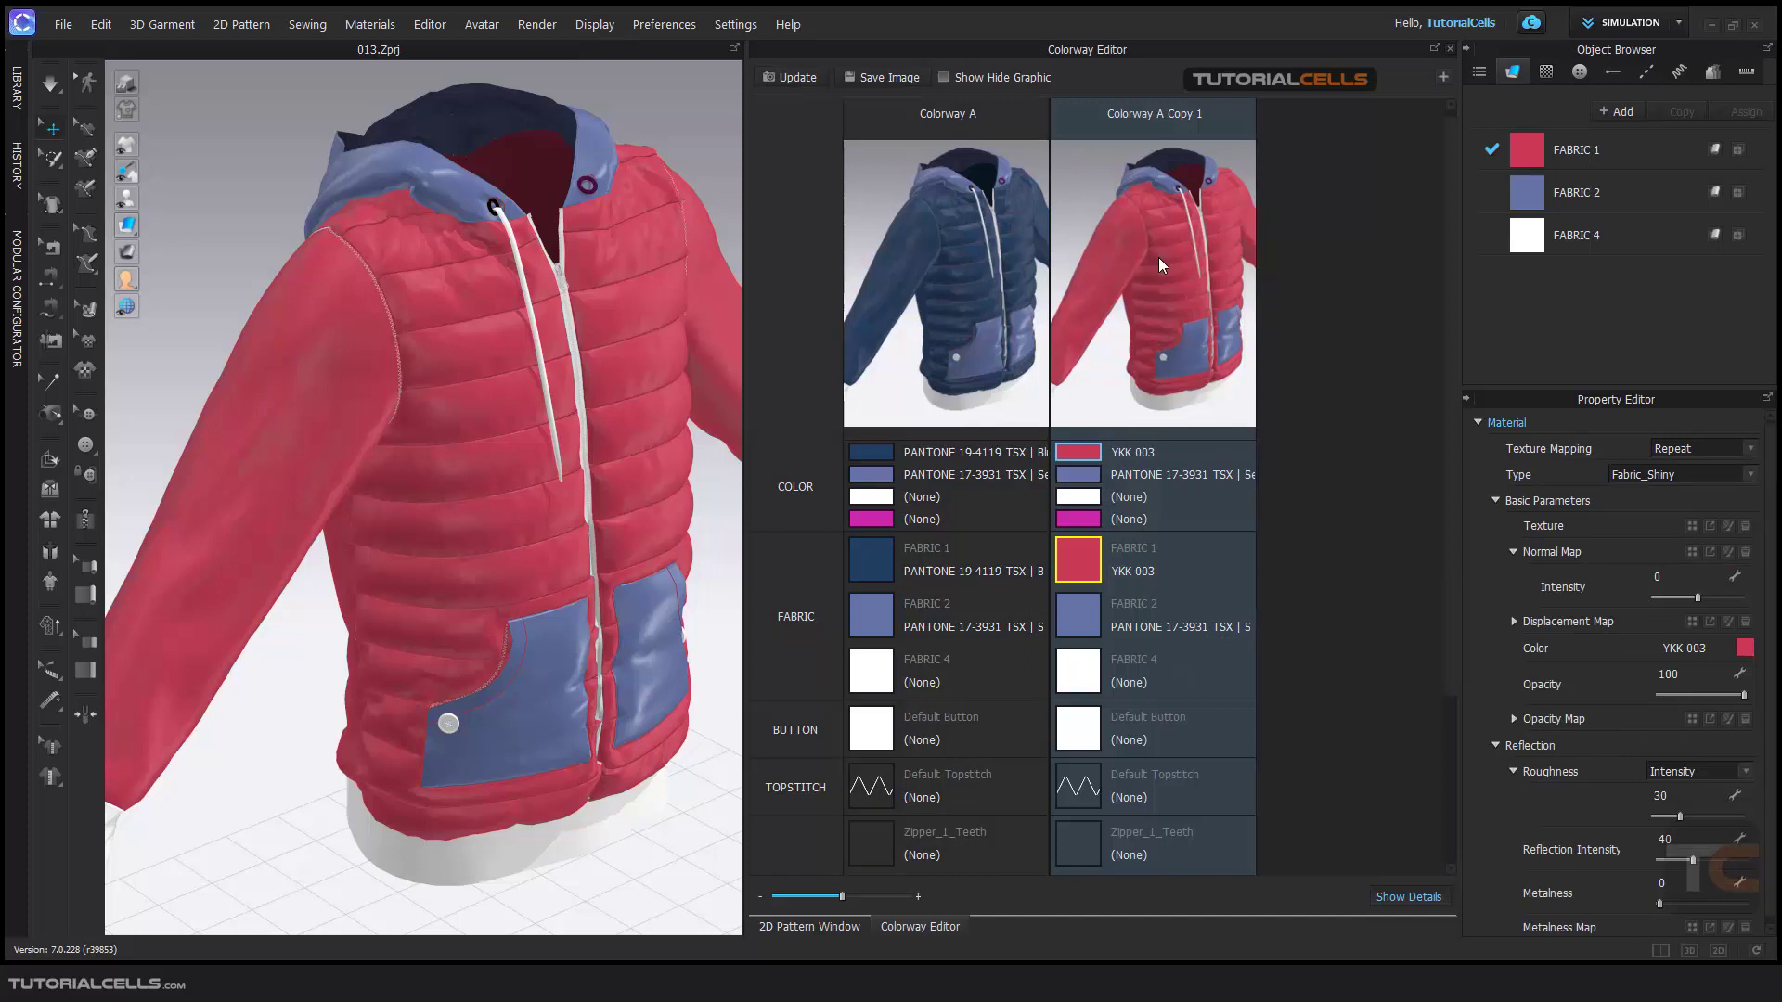
mouse_move(1251, 617)
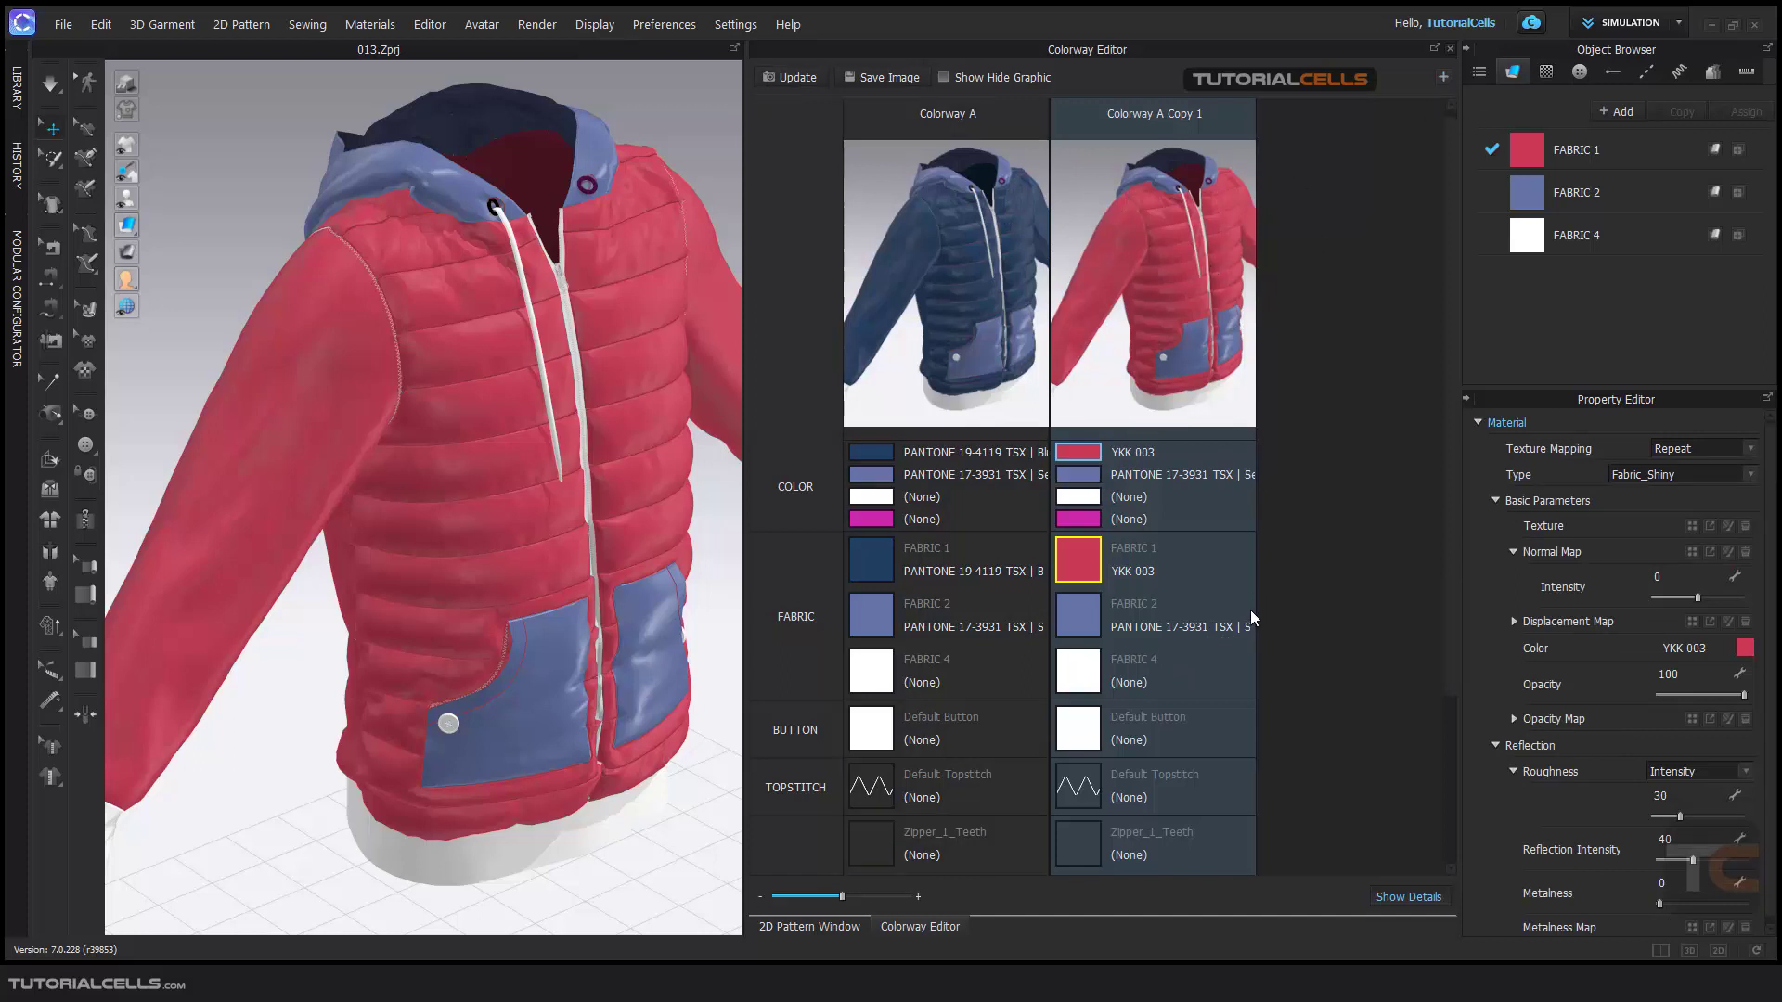
Scroll the Colorway Editor down to the copy's Default Topstitch entry
scroll("down", 3)
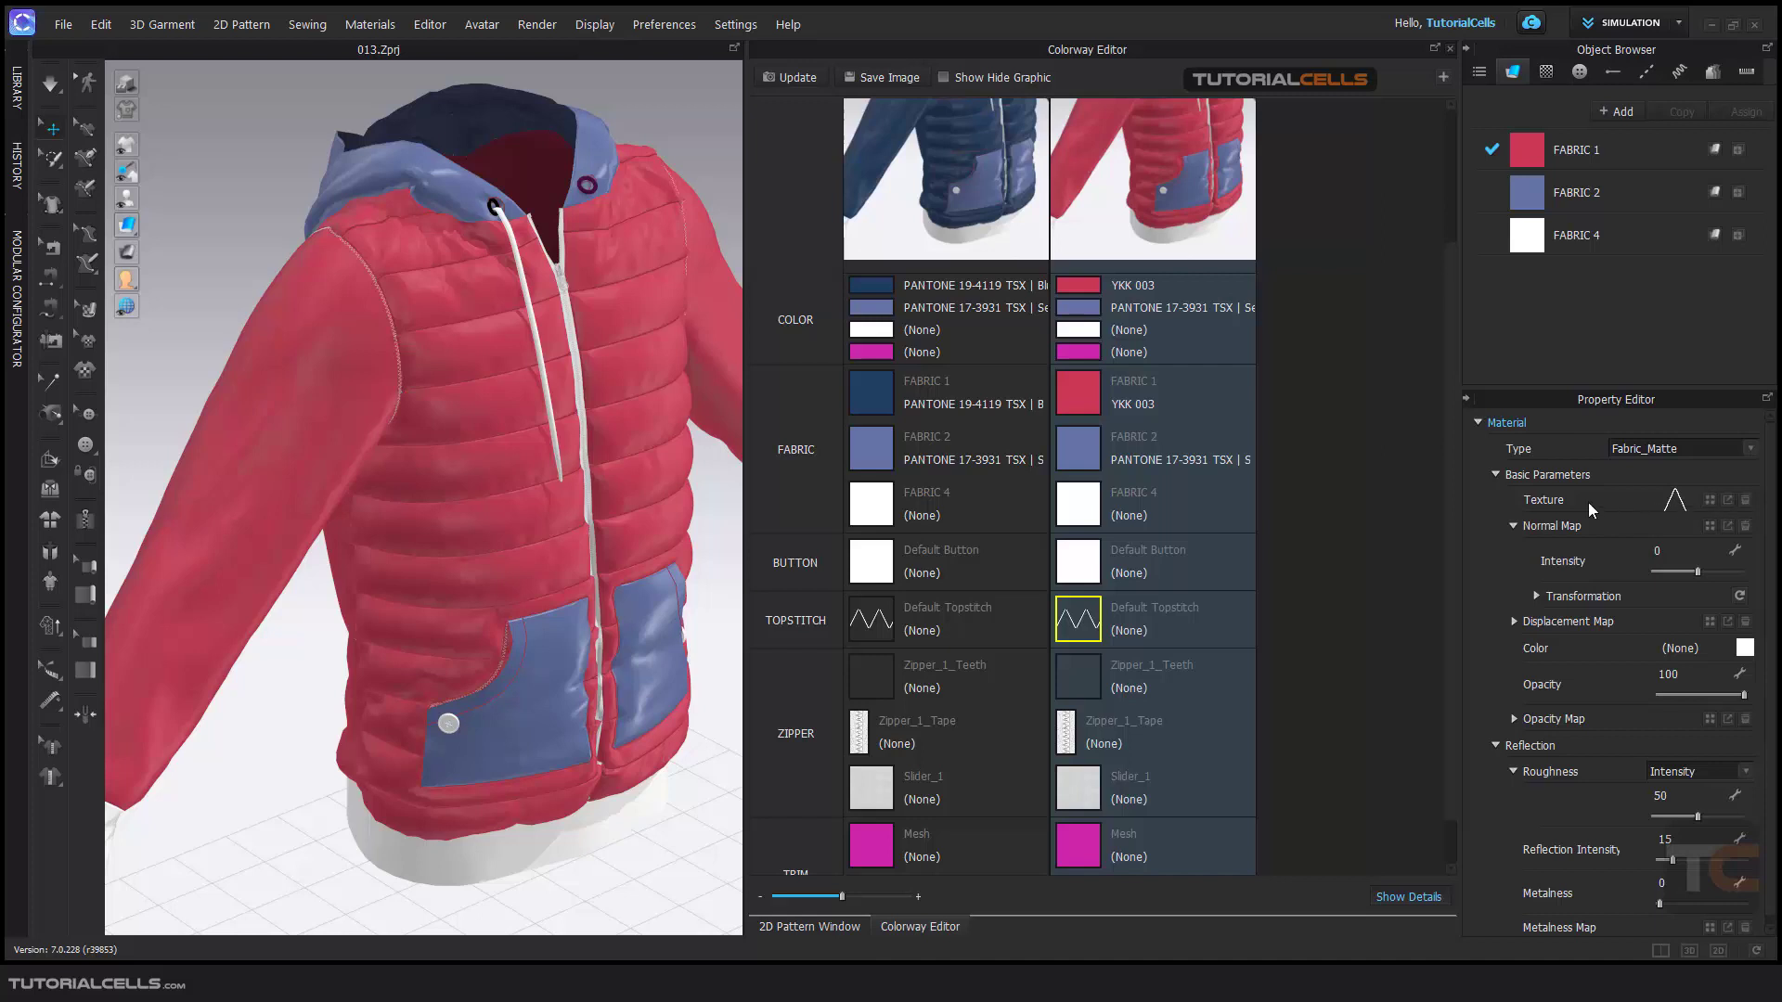
mouse_move(1579, 502)
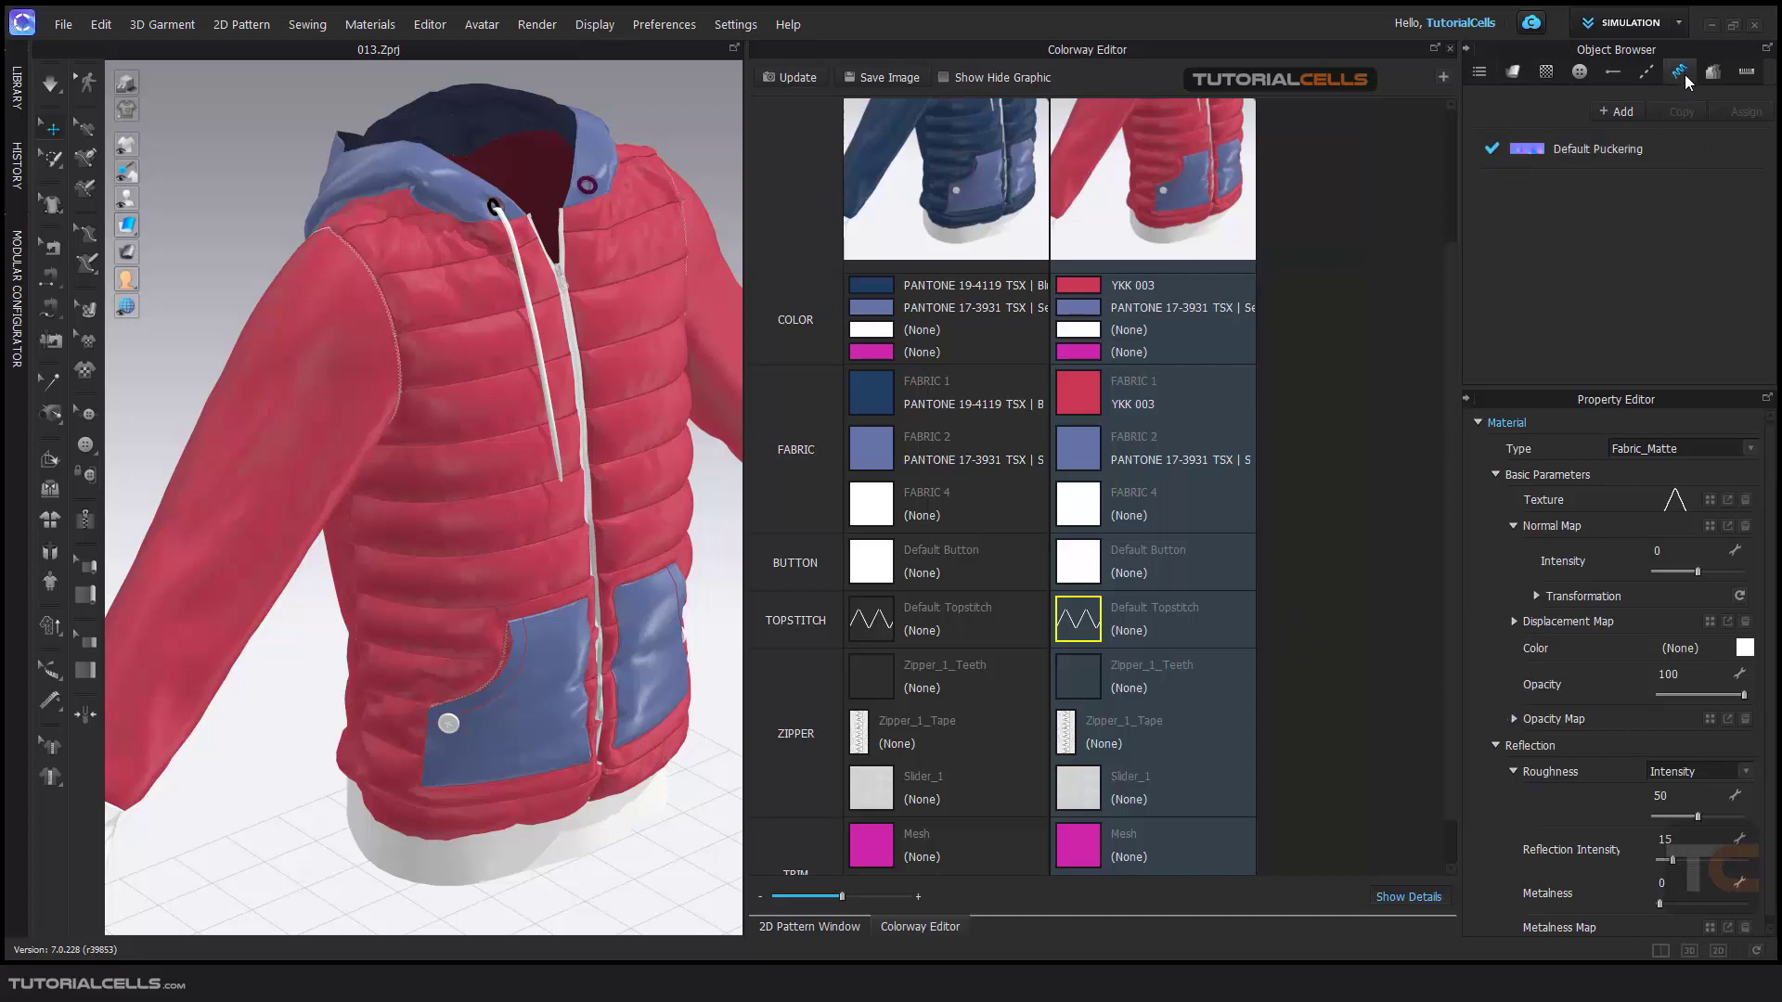
Add Topstitch 1 in the Topstitch list and select the copy's topstitch entry
left_click(1645, 70)
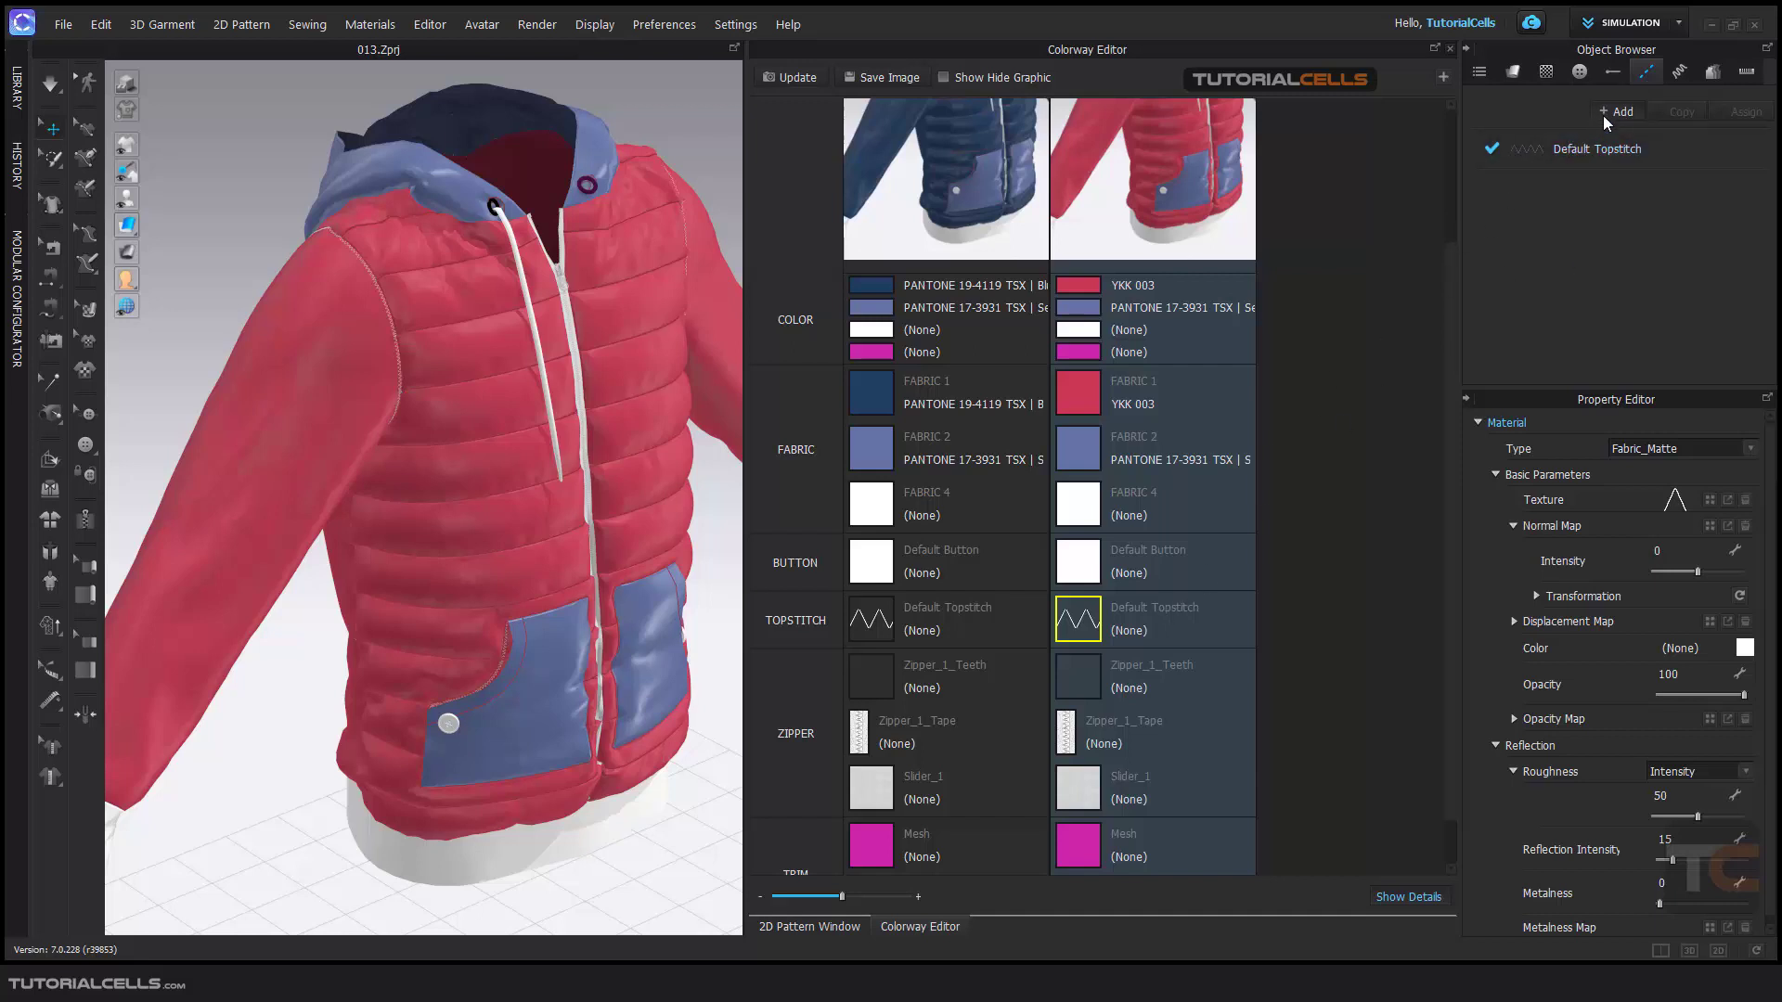
left_click(1613, 111)
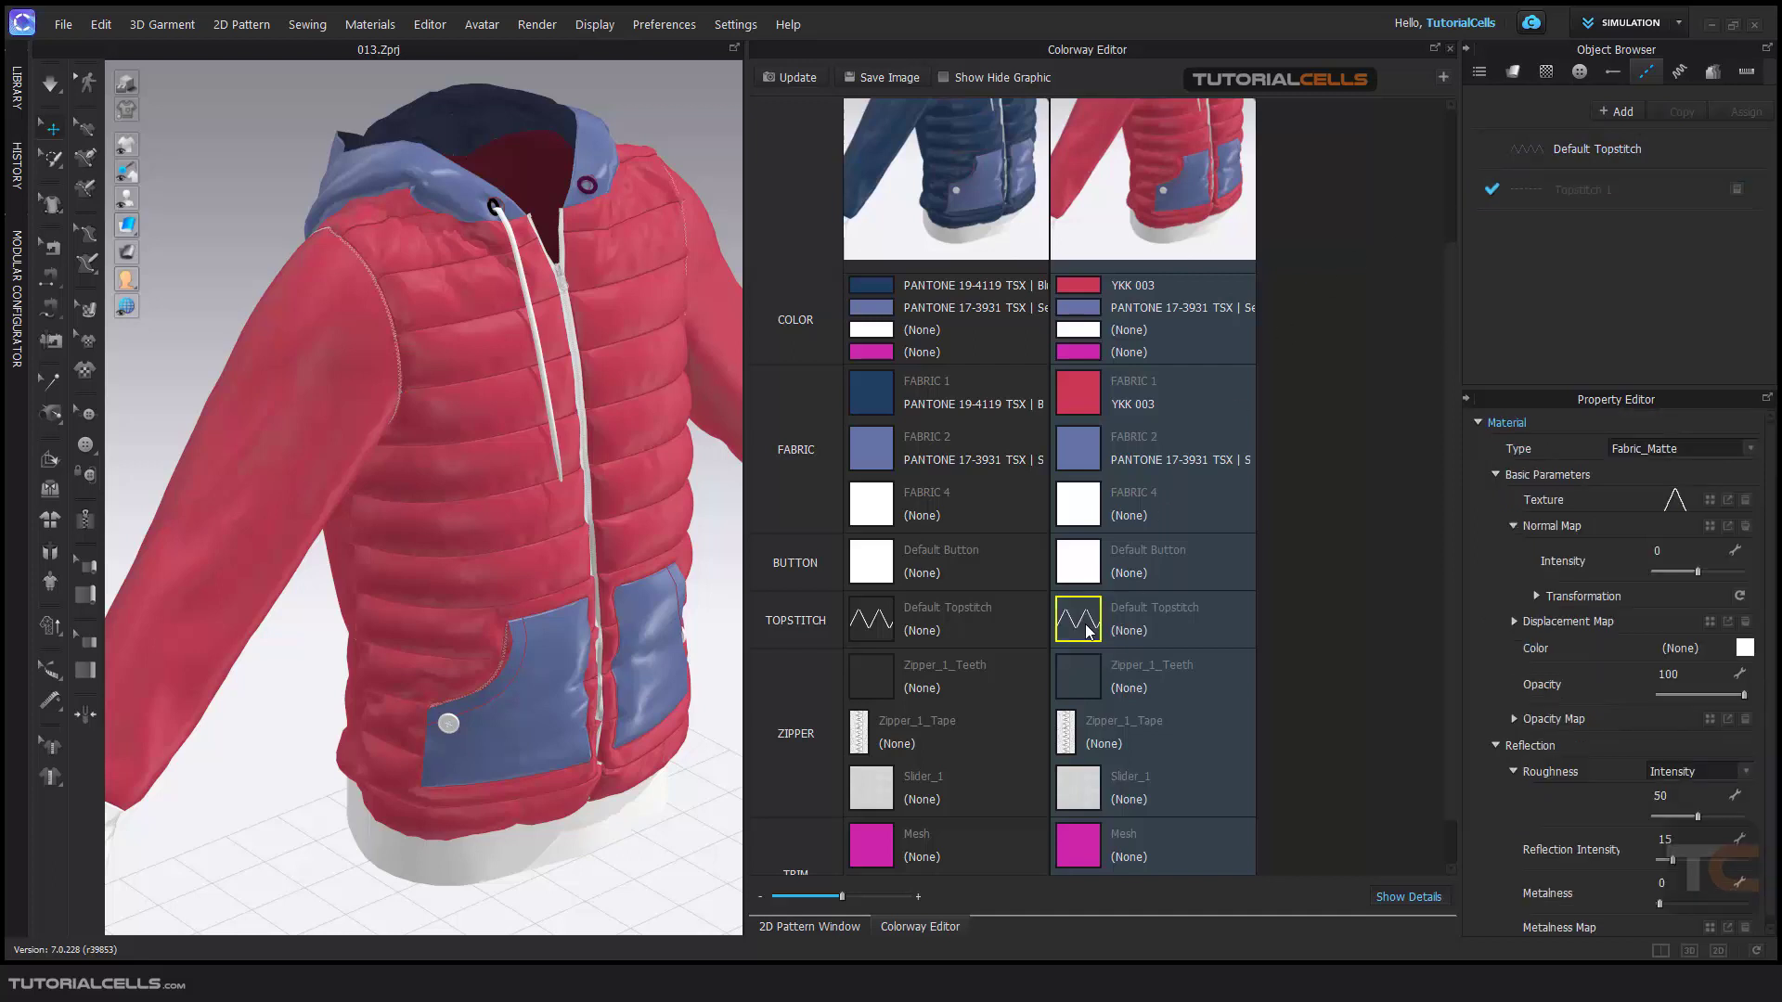
left_click(1603, 149)
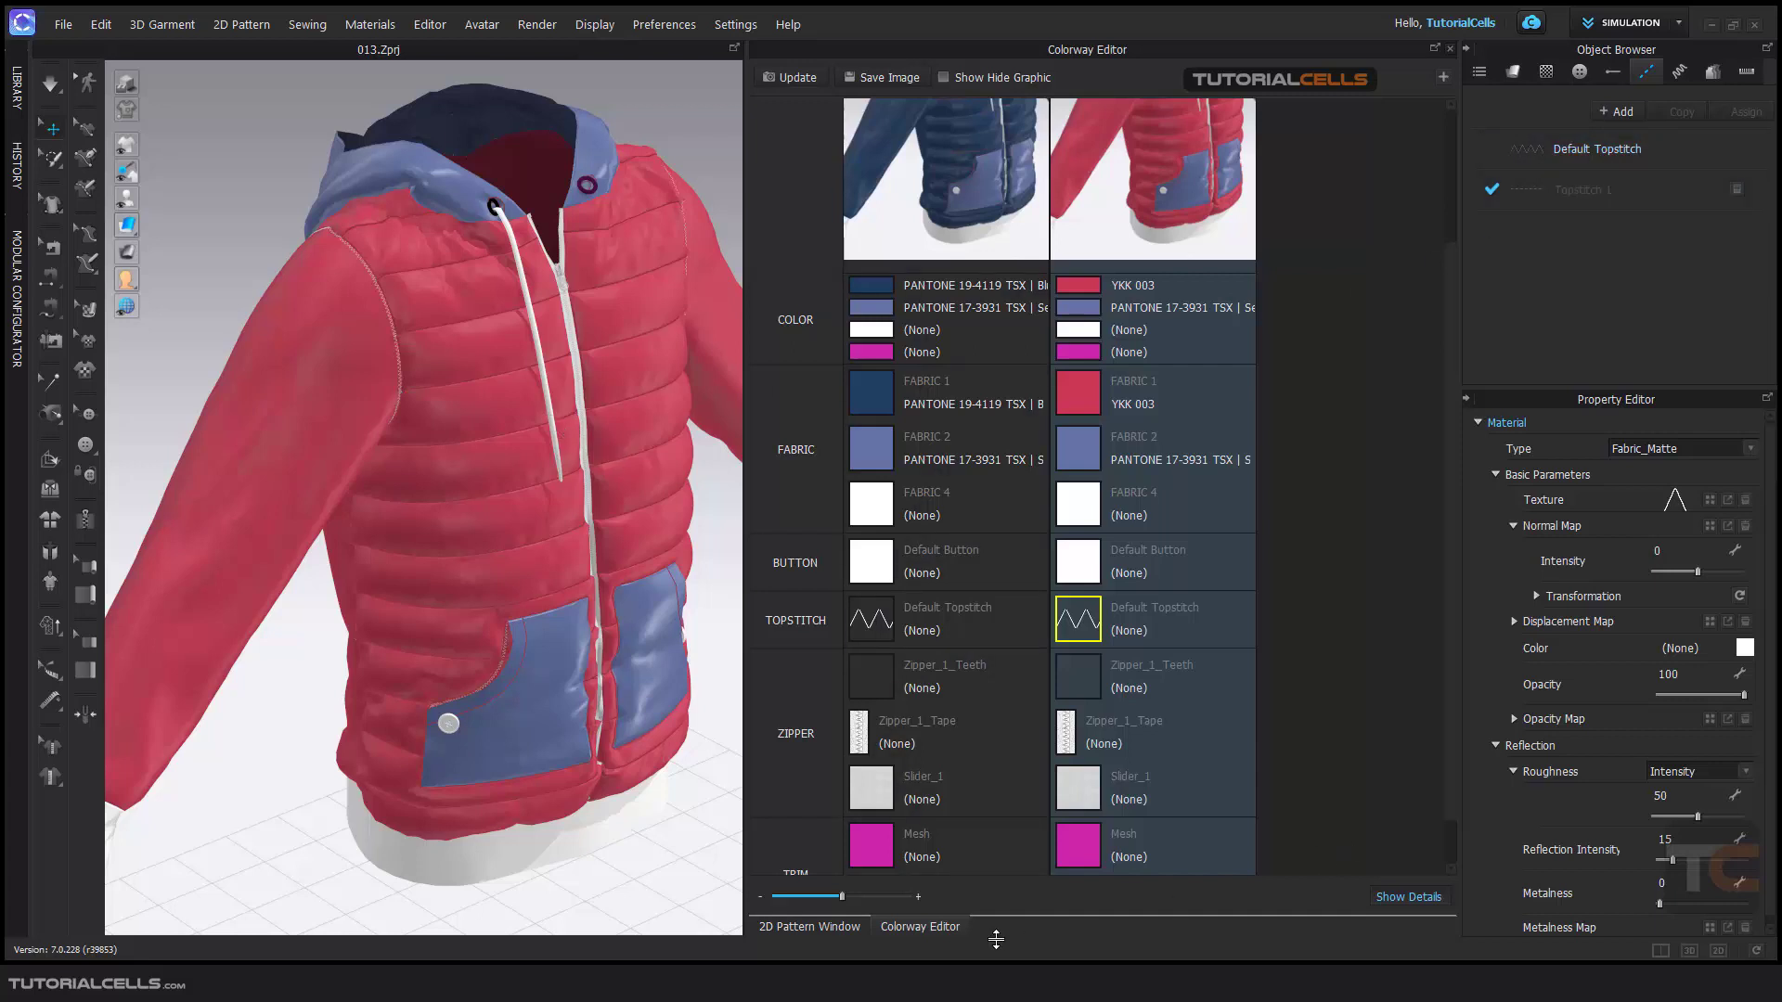
Place Topstitch 1 along the sleeve cap edge in 2D, then show the colorway comparison
left_click(810, 926)
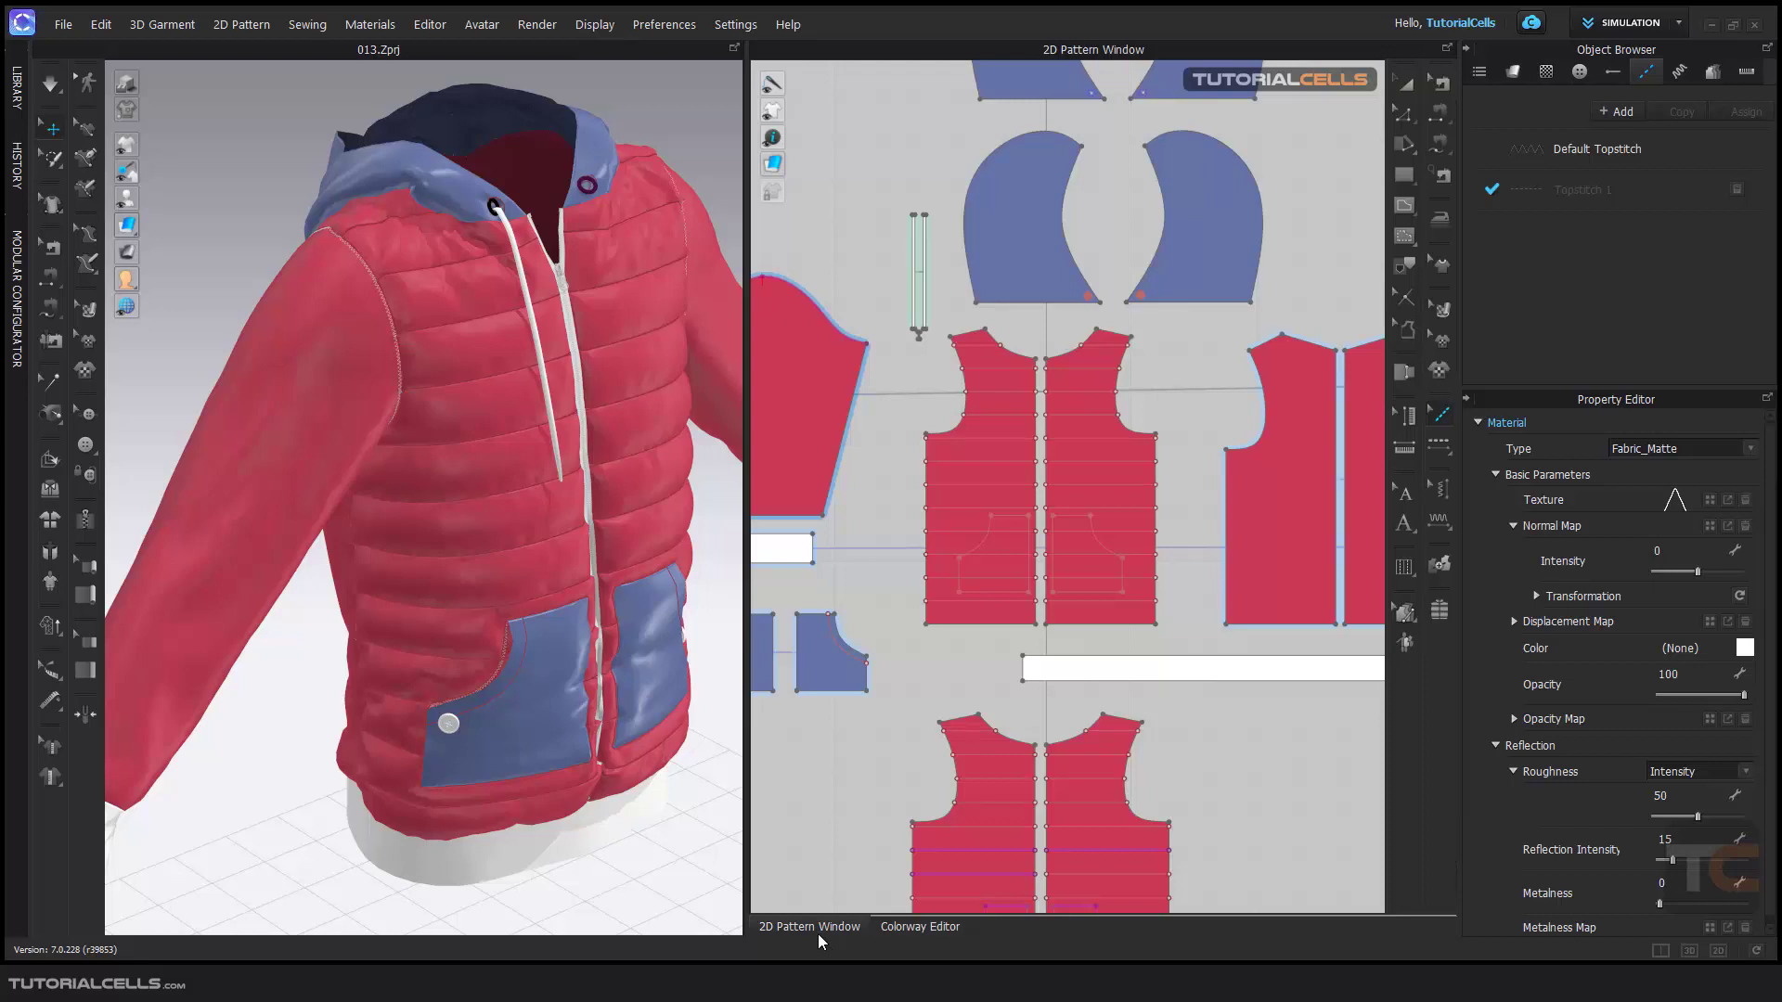
scroll("down", 3)
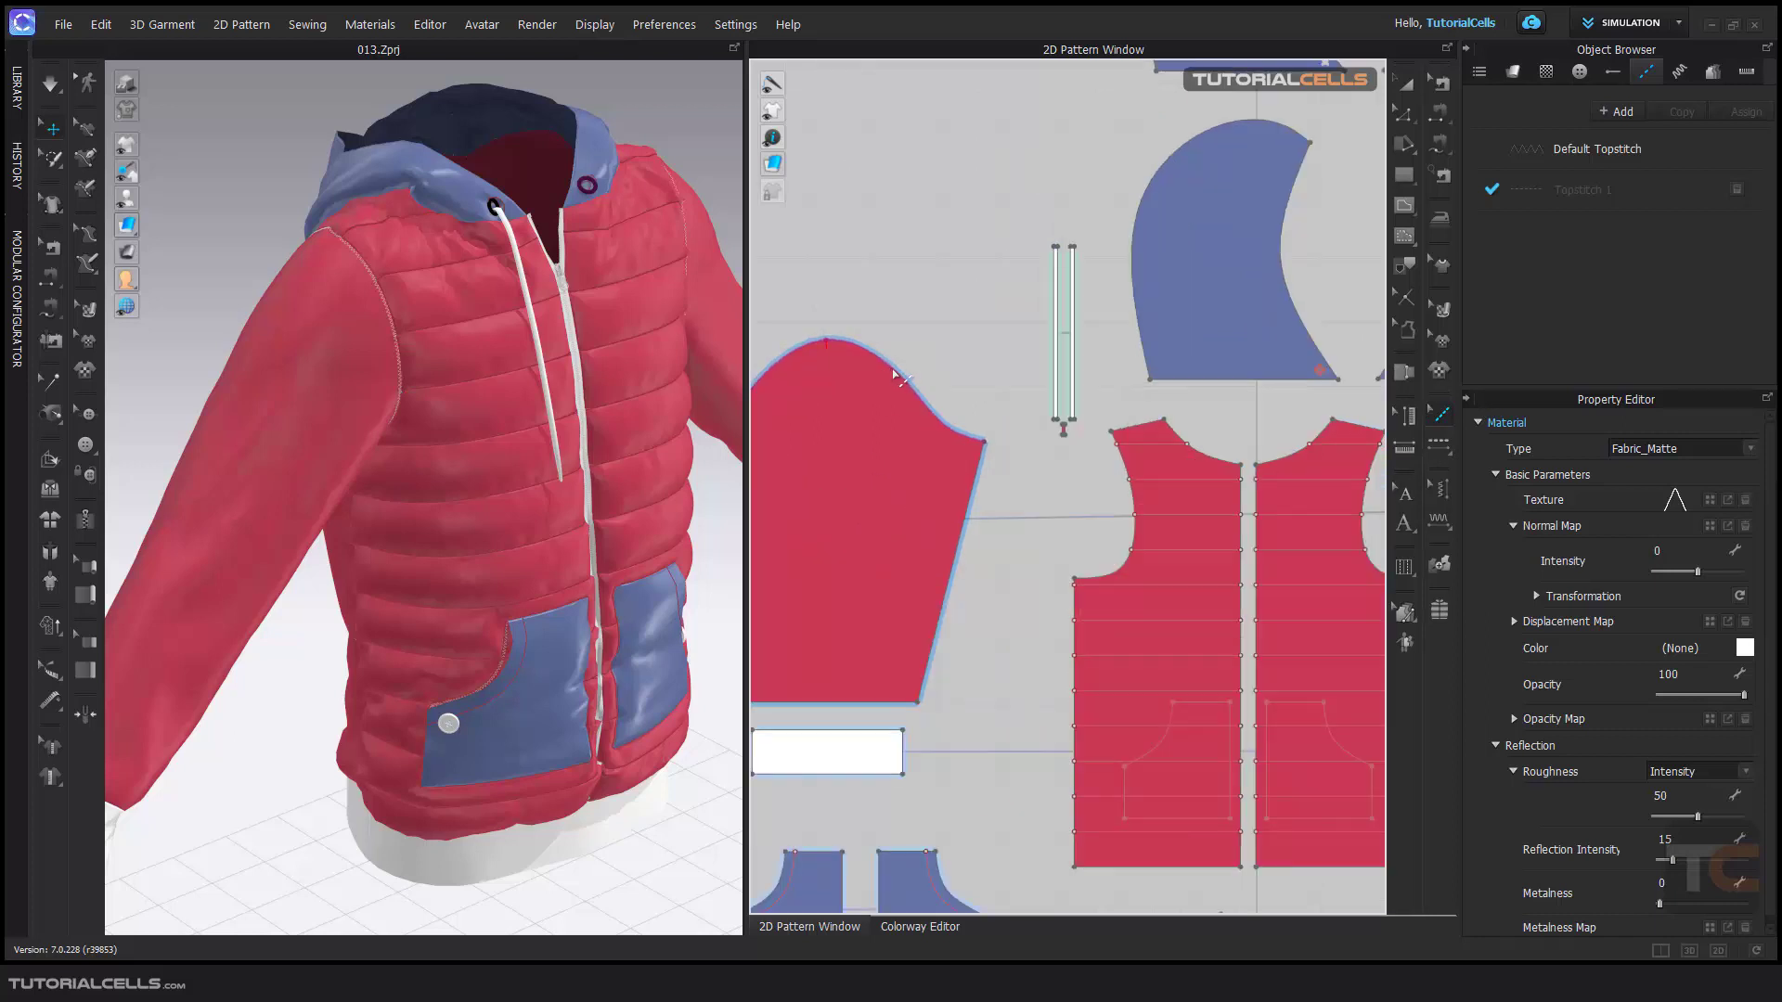
left_click(1599, 148)
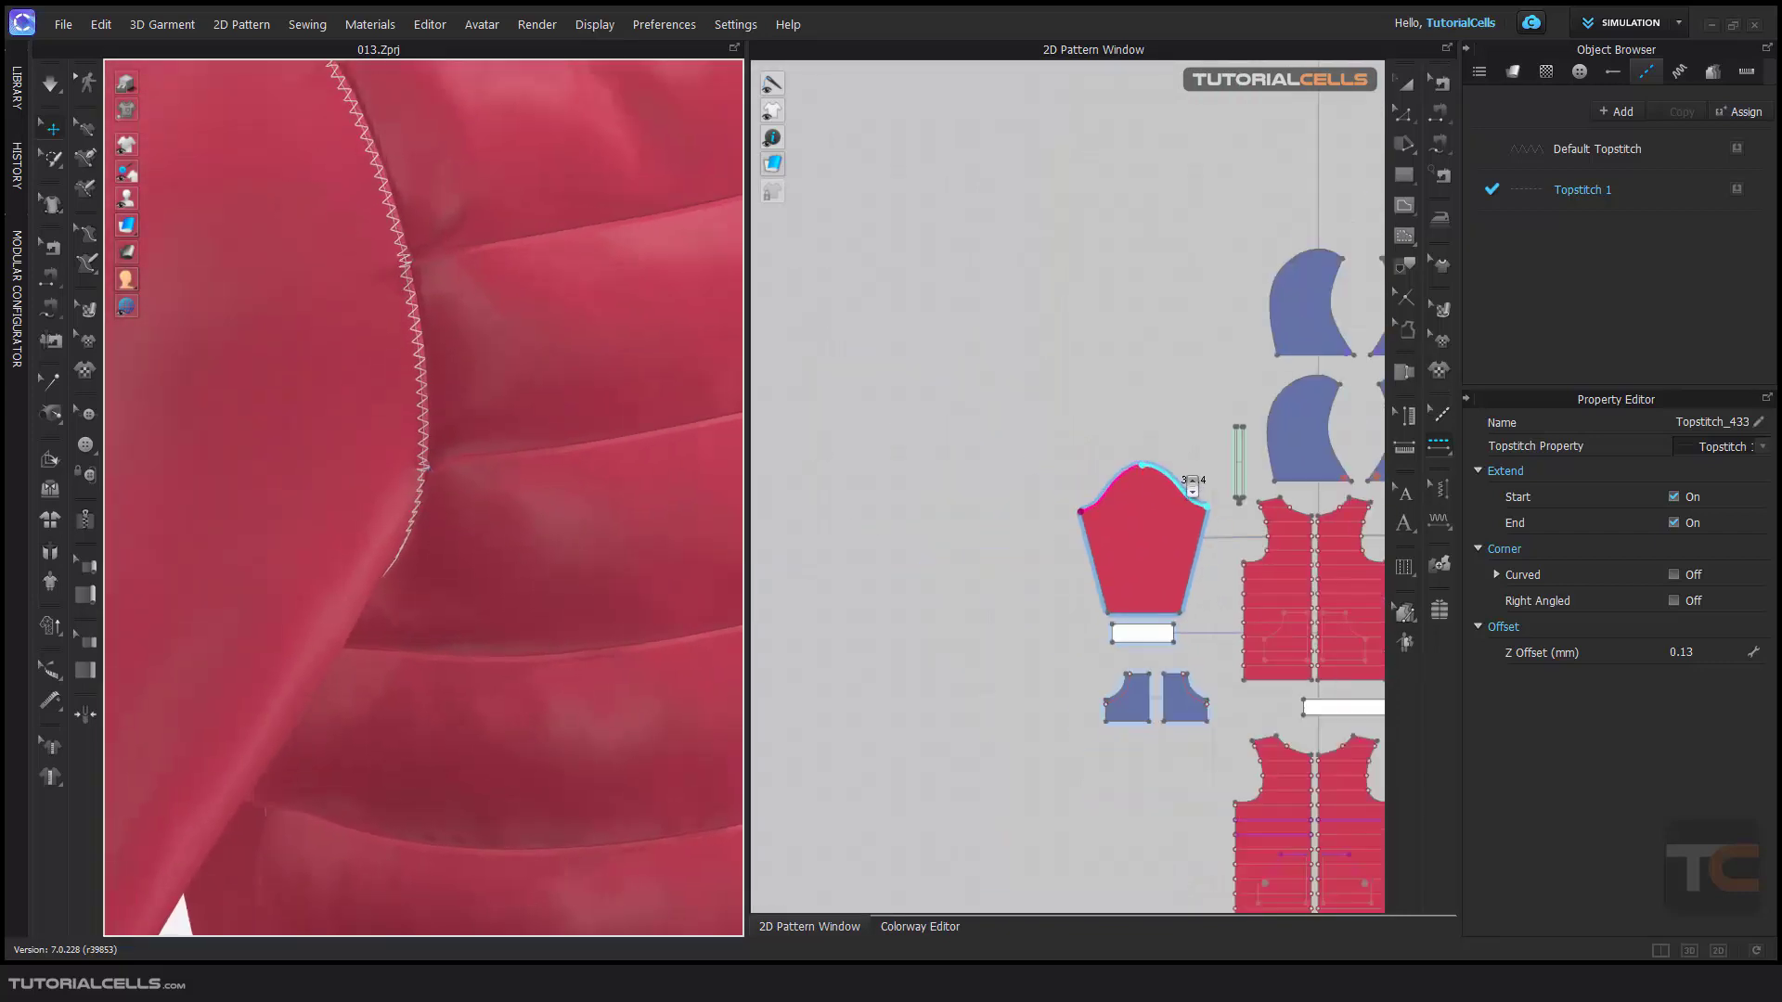
left_click(920, 926)
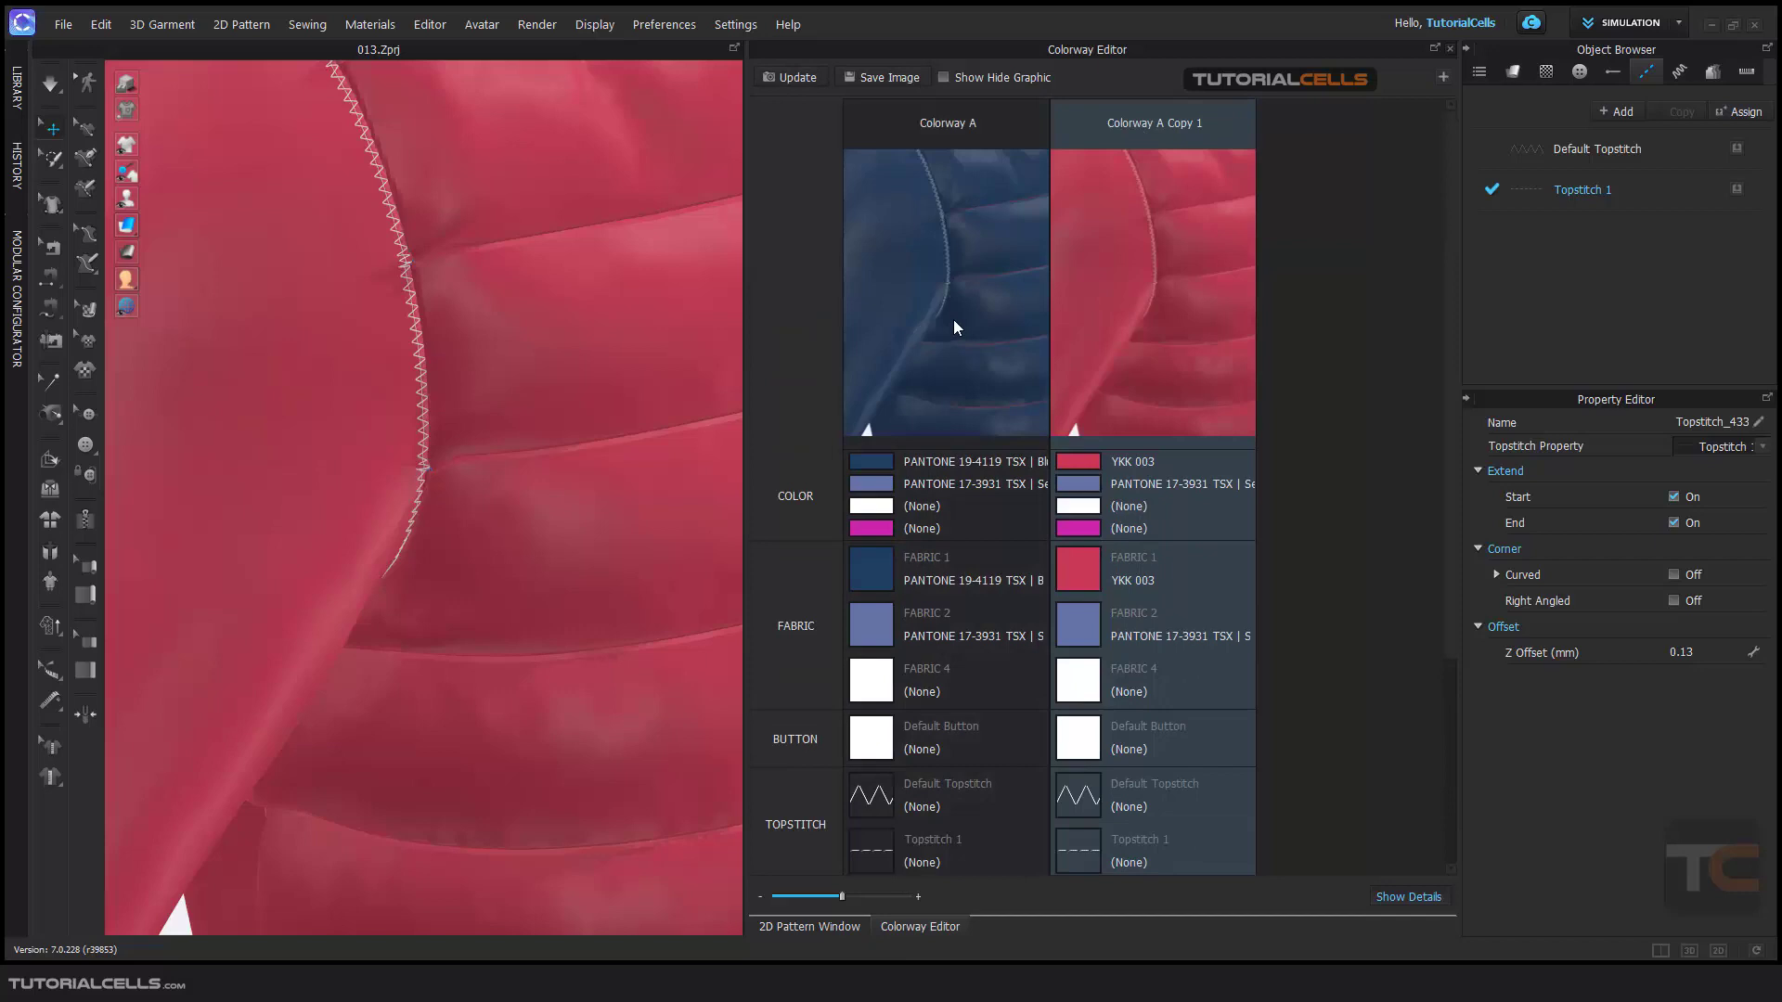
mouse_move(930, 145)
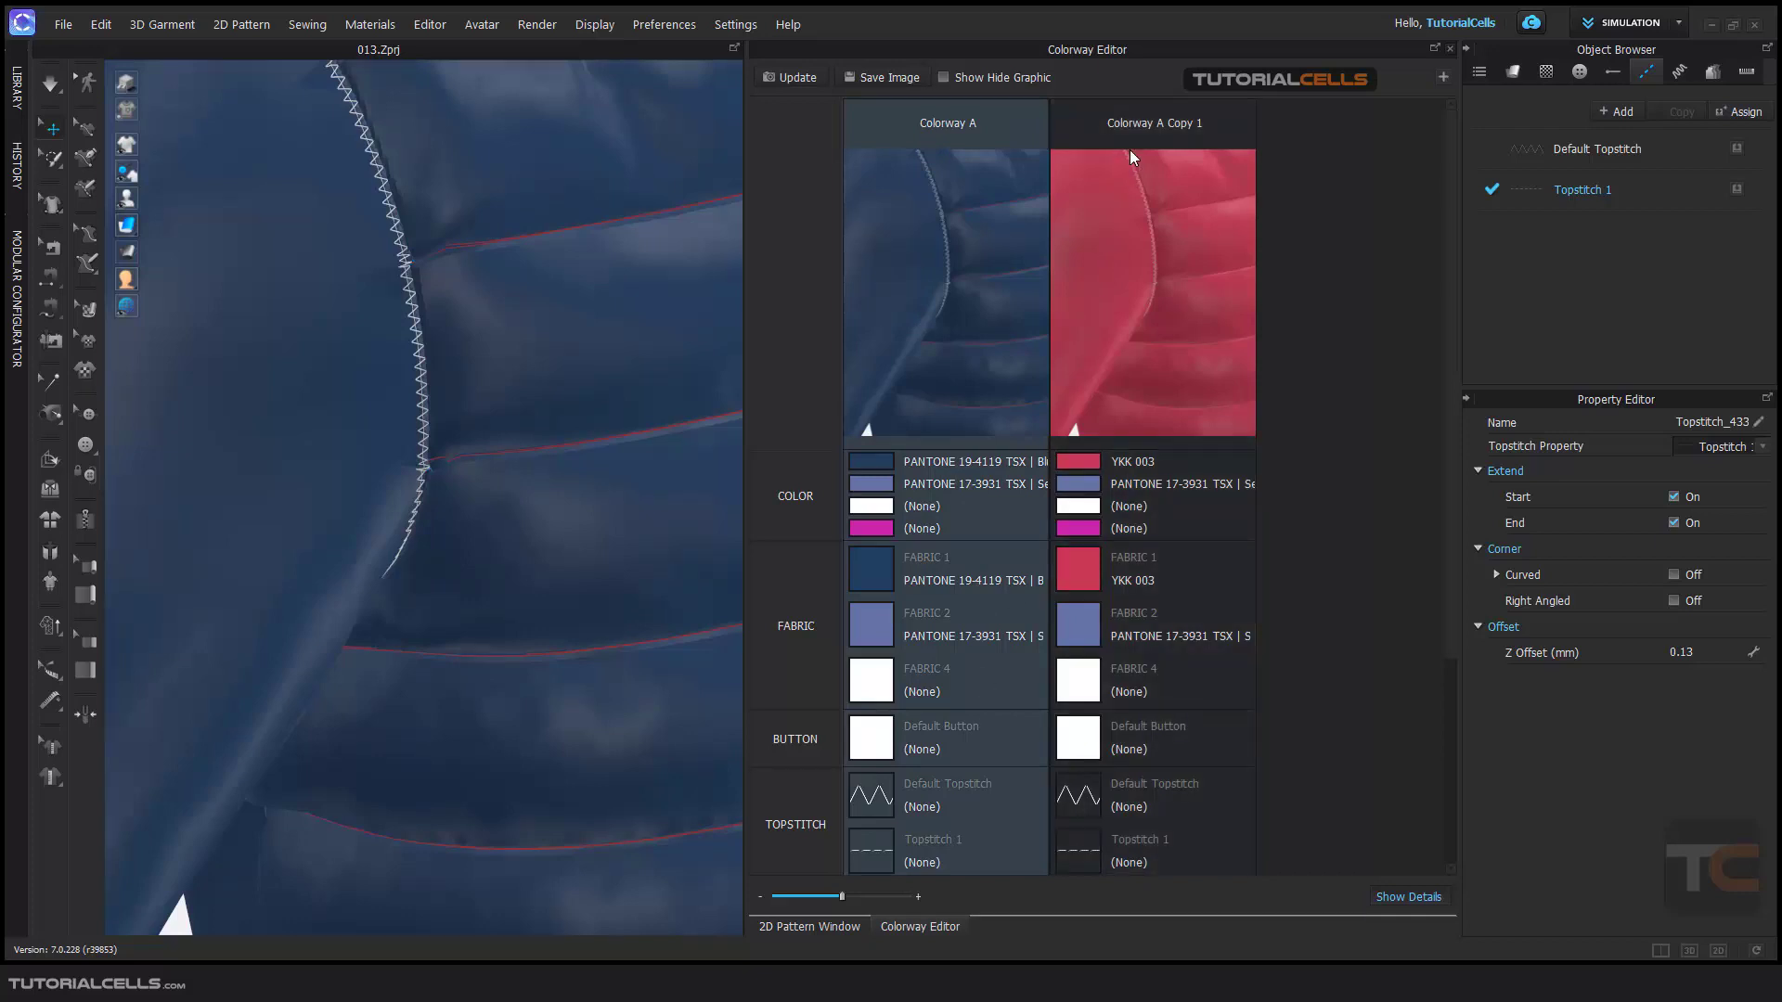
left_click(1151, 122)
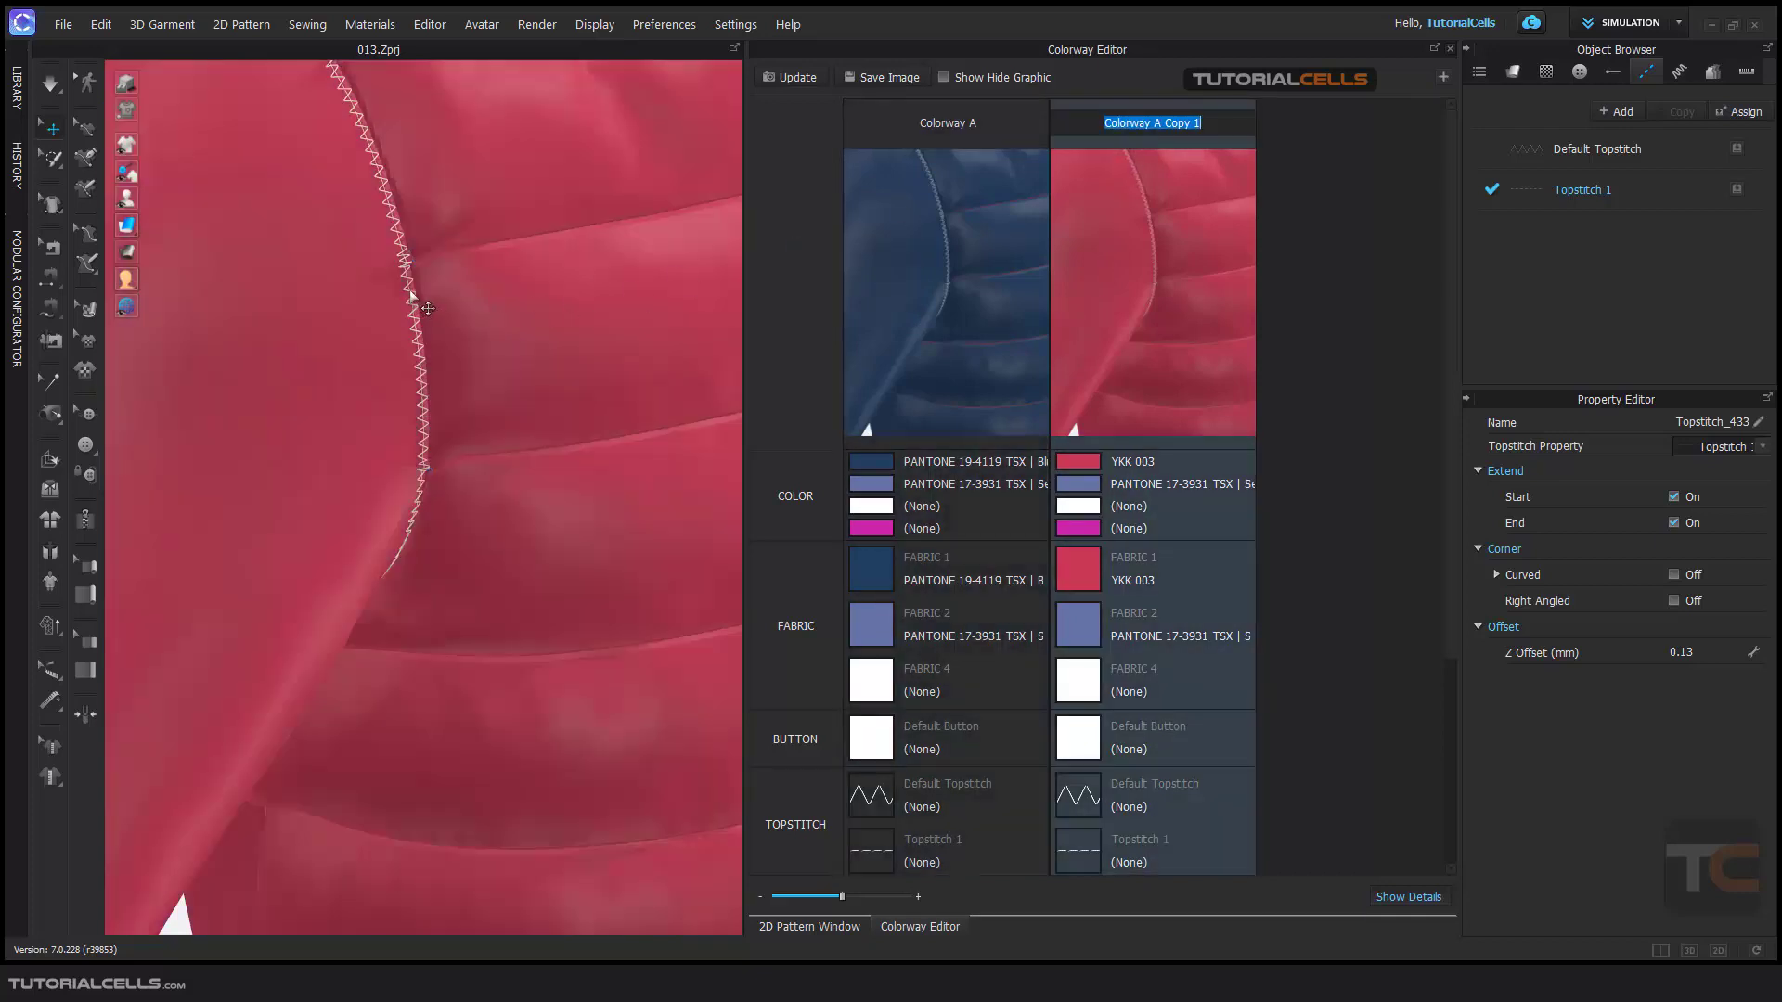
scroll("down", 3)
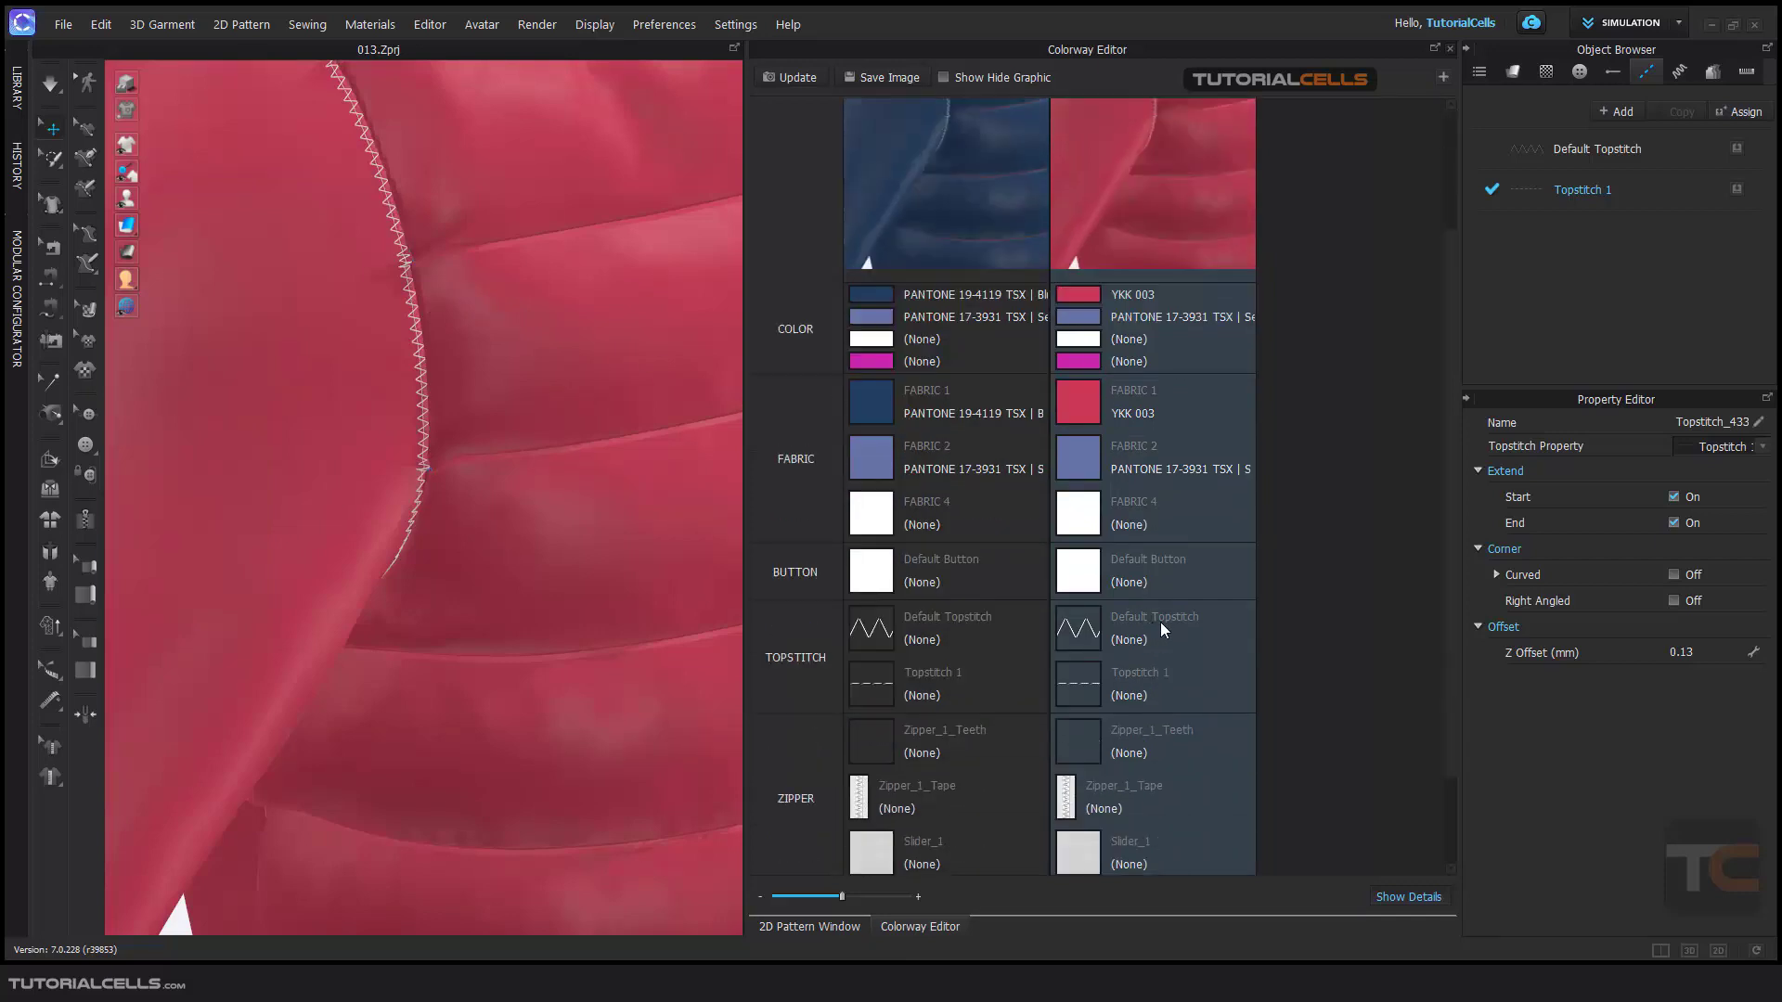
Inspect the red copy's Default Topstitch material and scroll toward its other swatches
left_click(1077, 629)
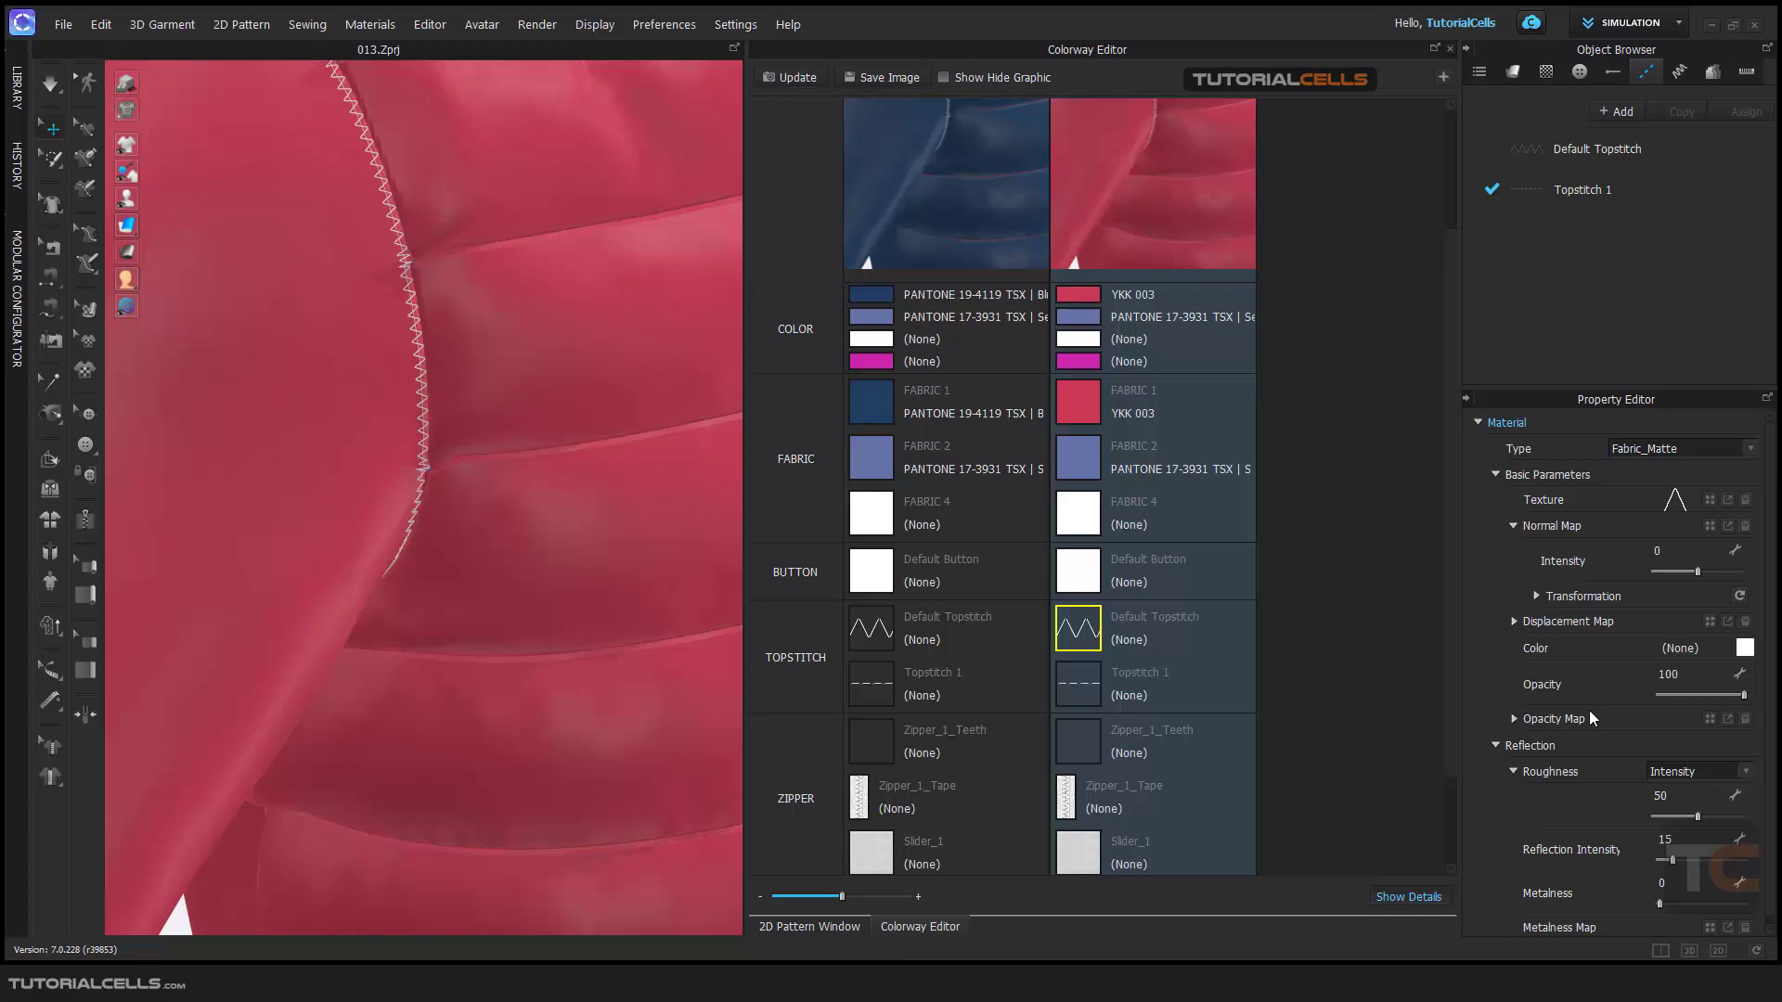
mouse_move(1638, 437)
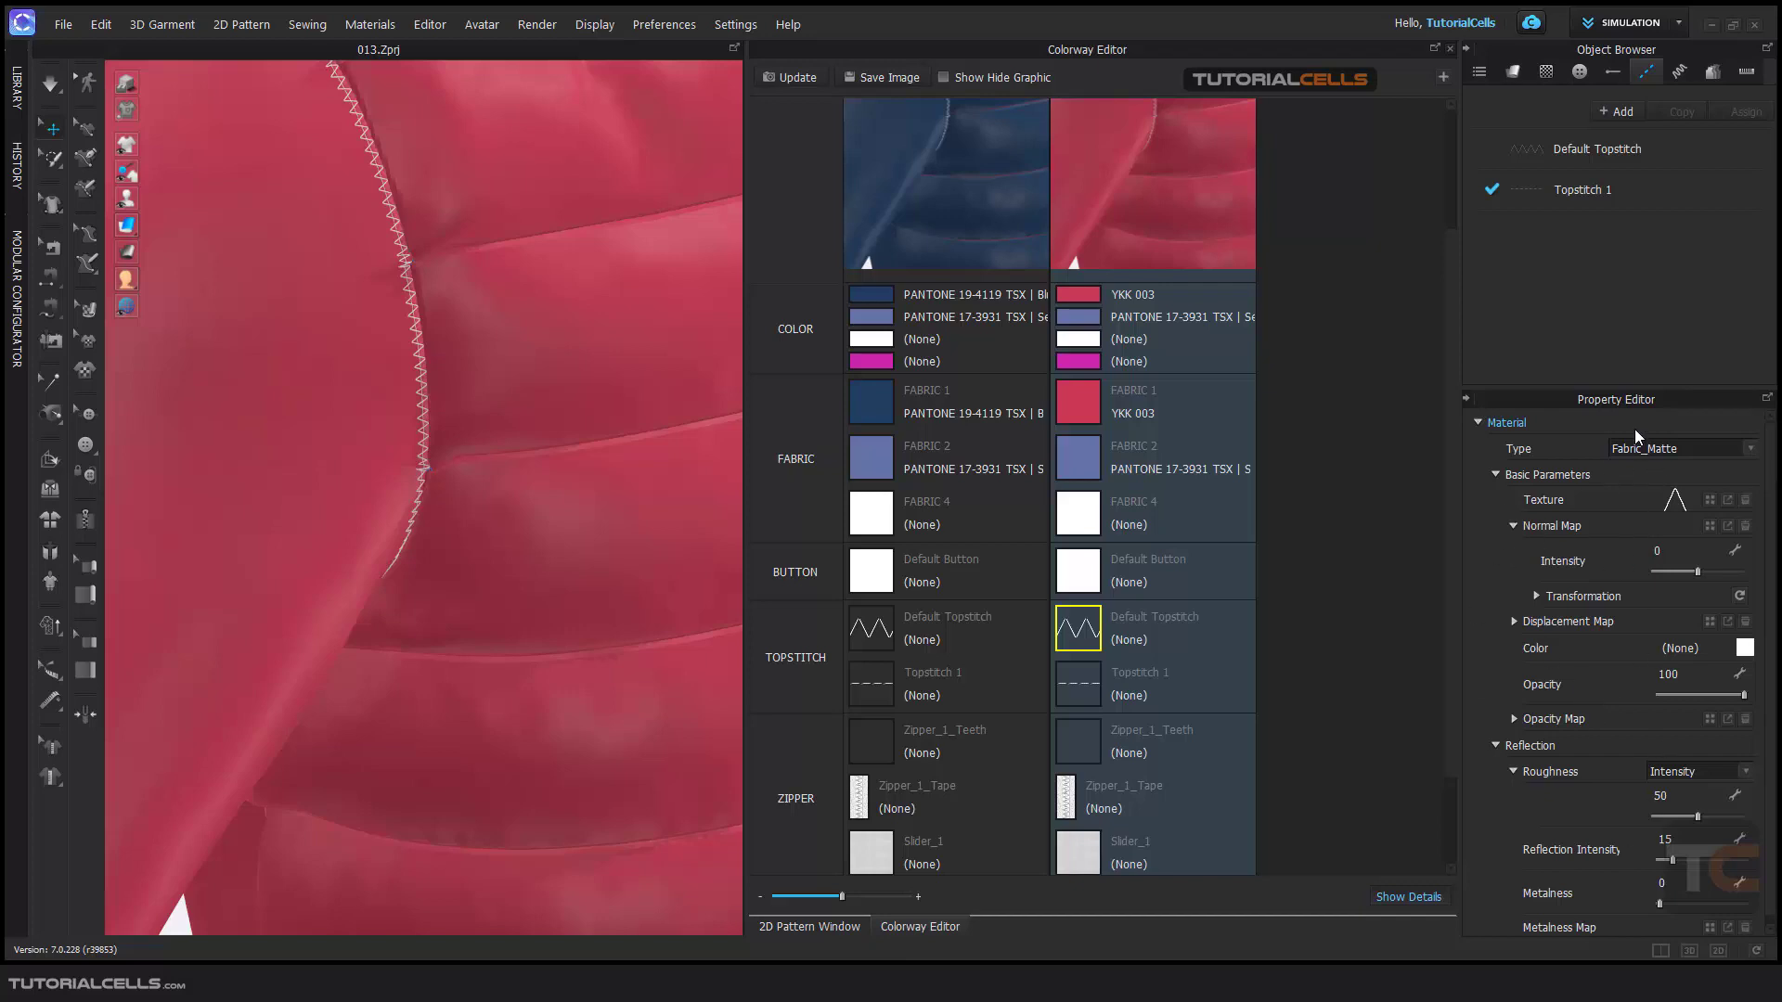
mouse_move(1112, 697)
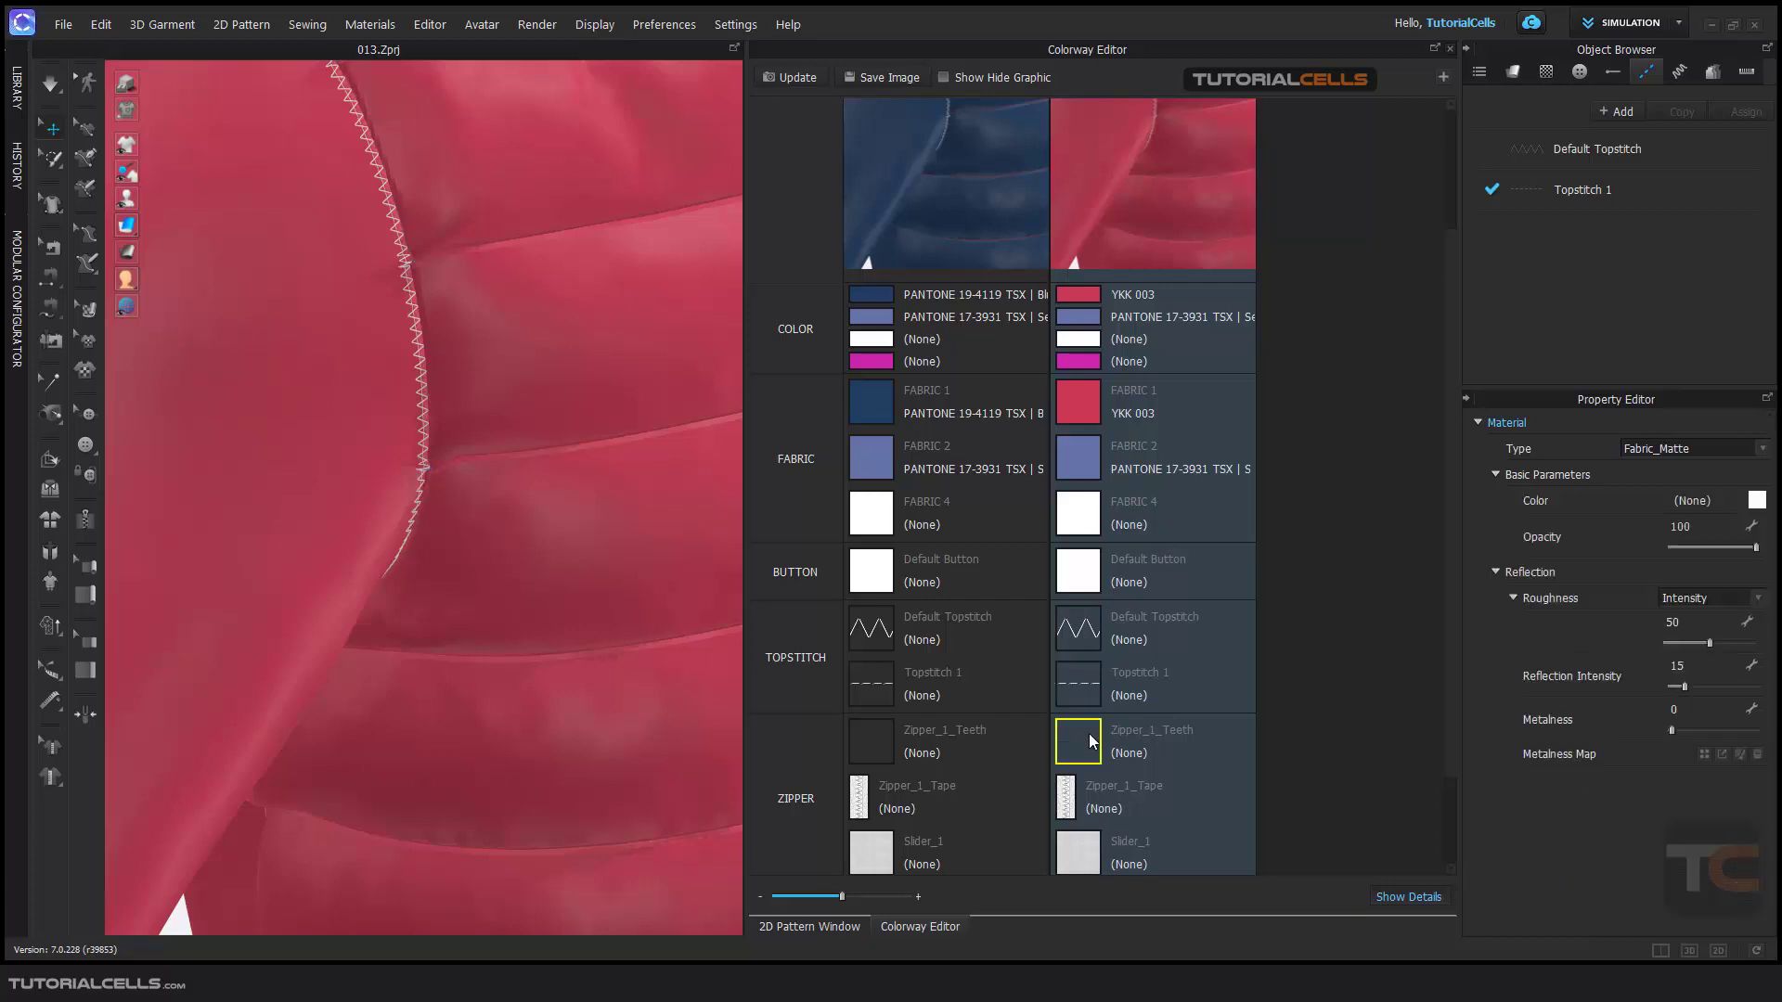
mouse_move(1540, 546)
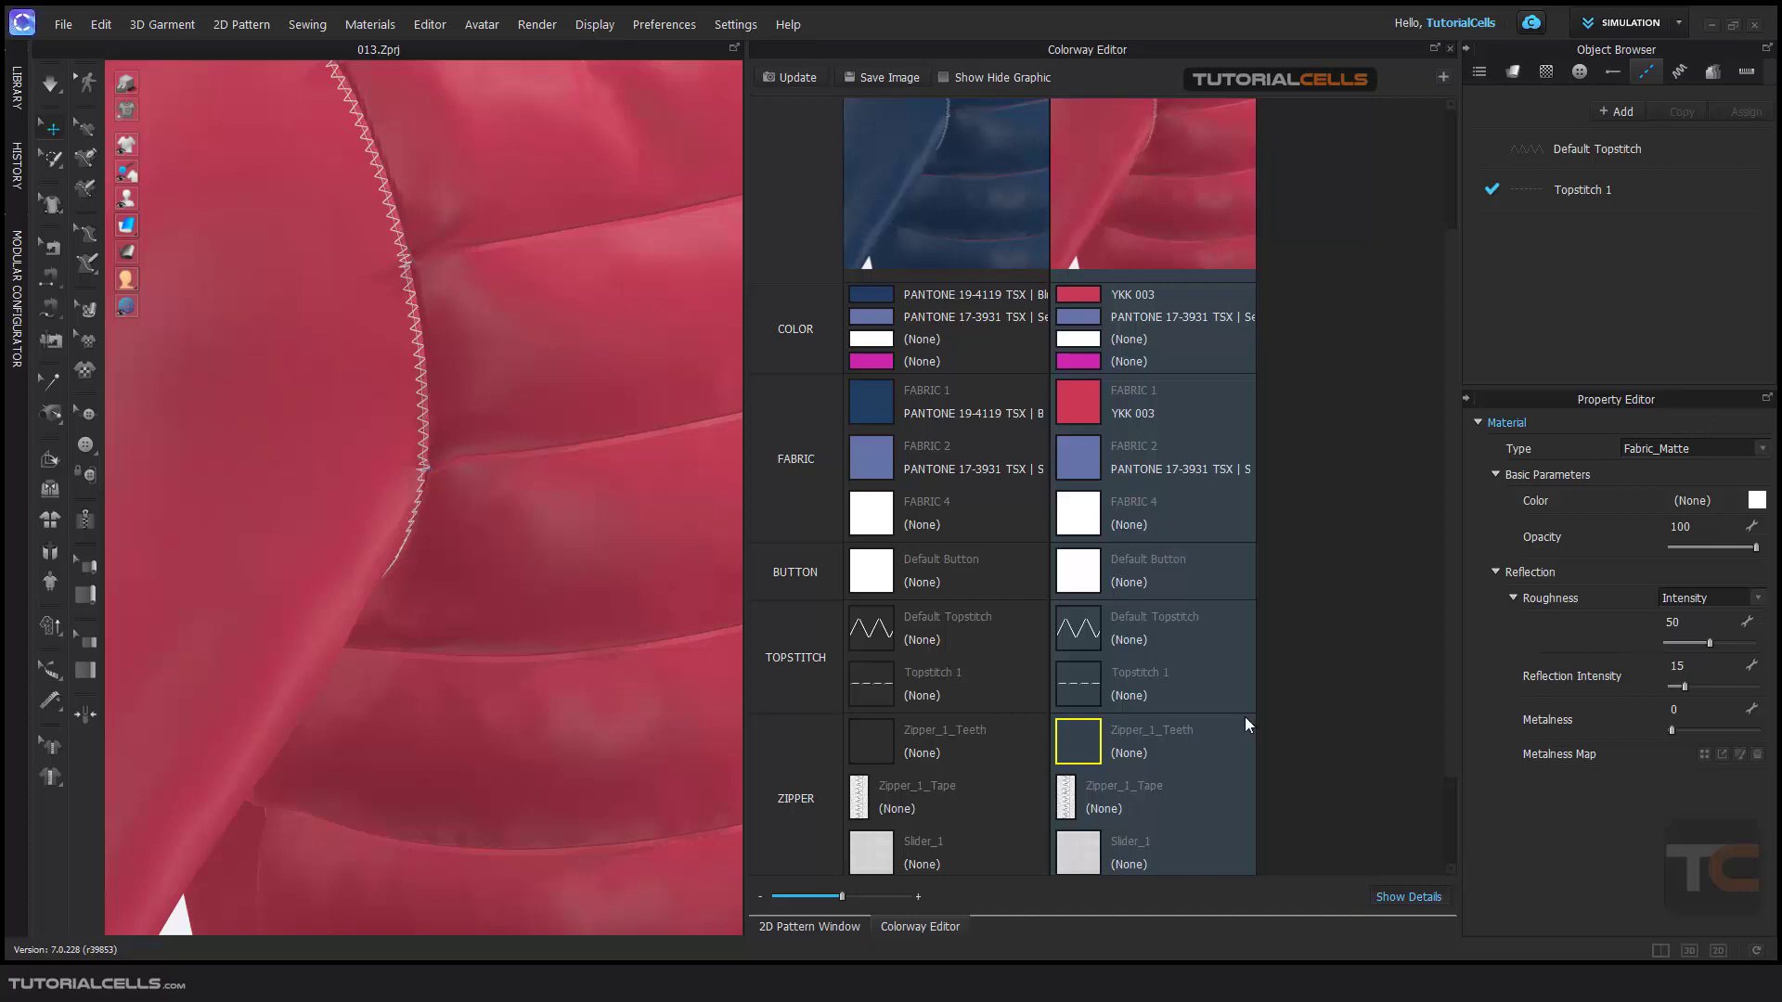
scroll("down", 3)
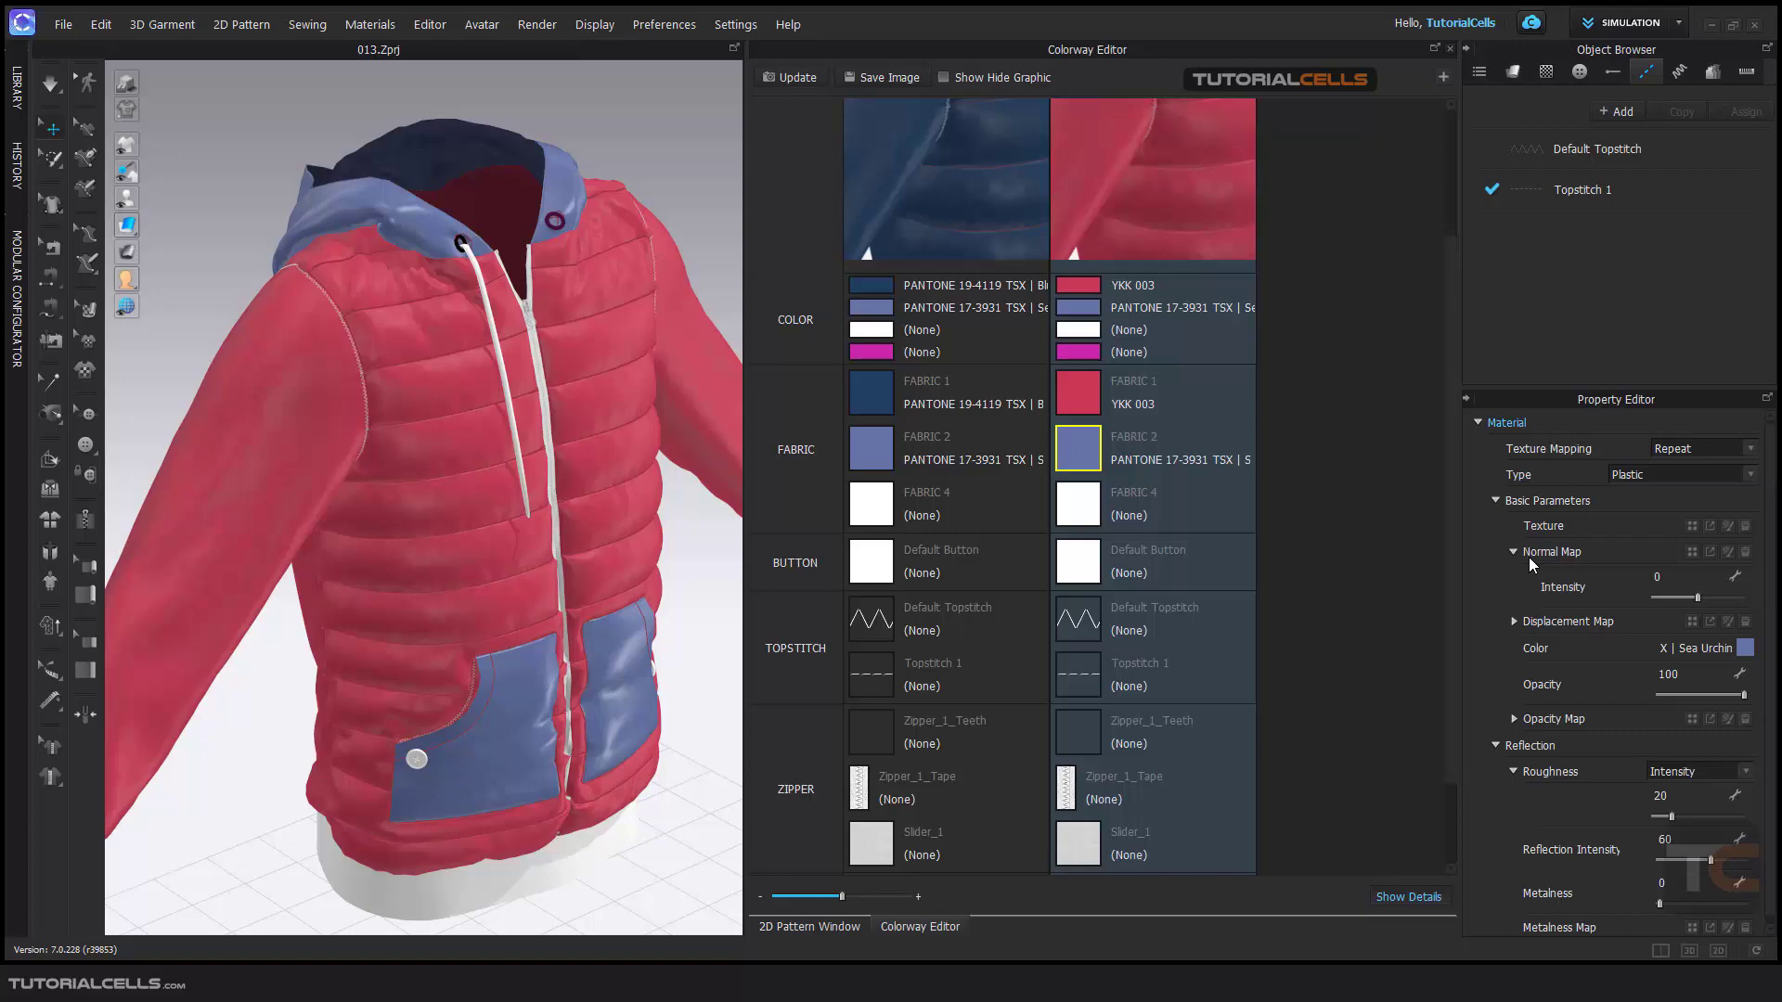
mouse_move(1286, 507)
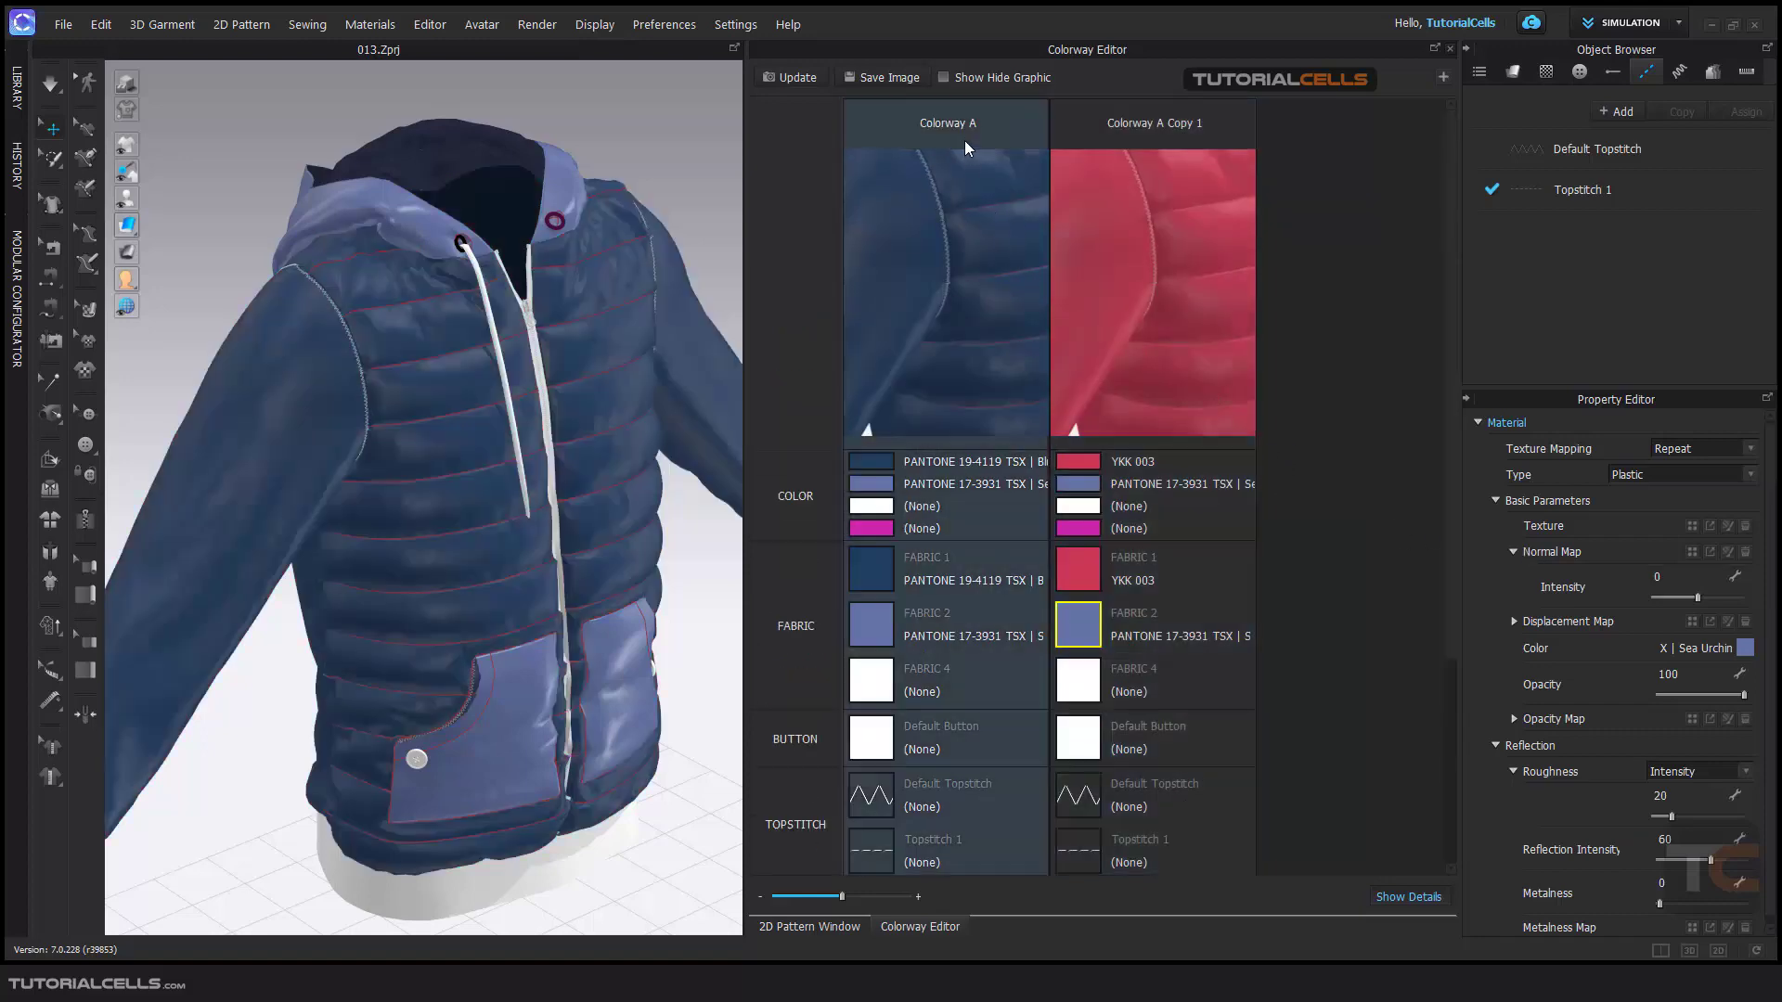
Make Colorway A the active colorway so the jacket displays blue again
left_click(946, 123)
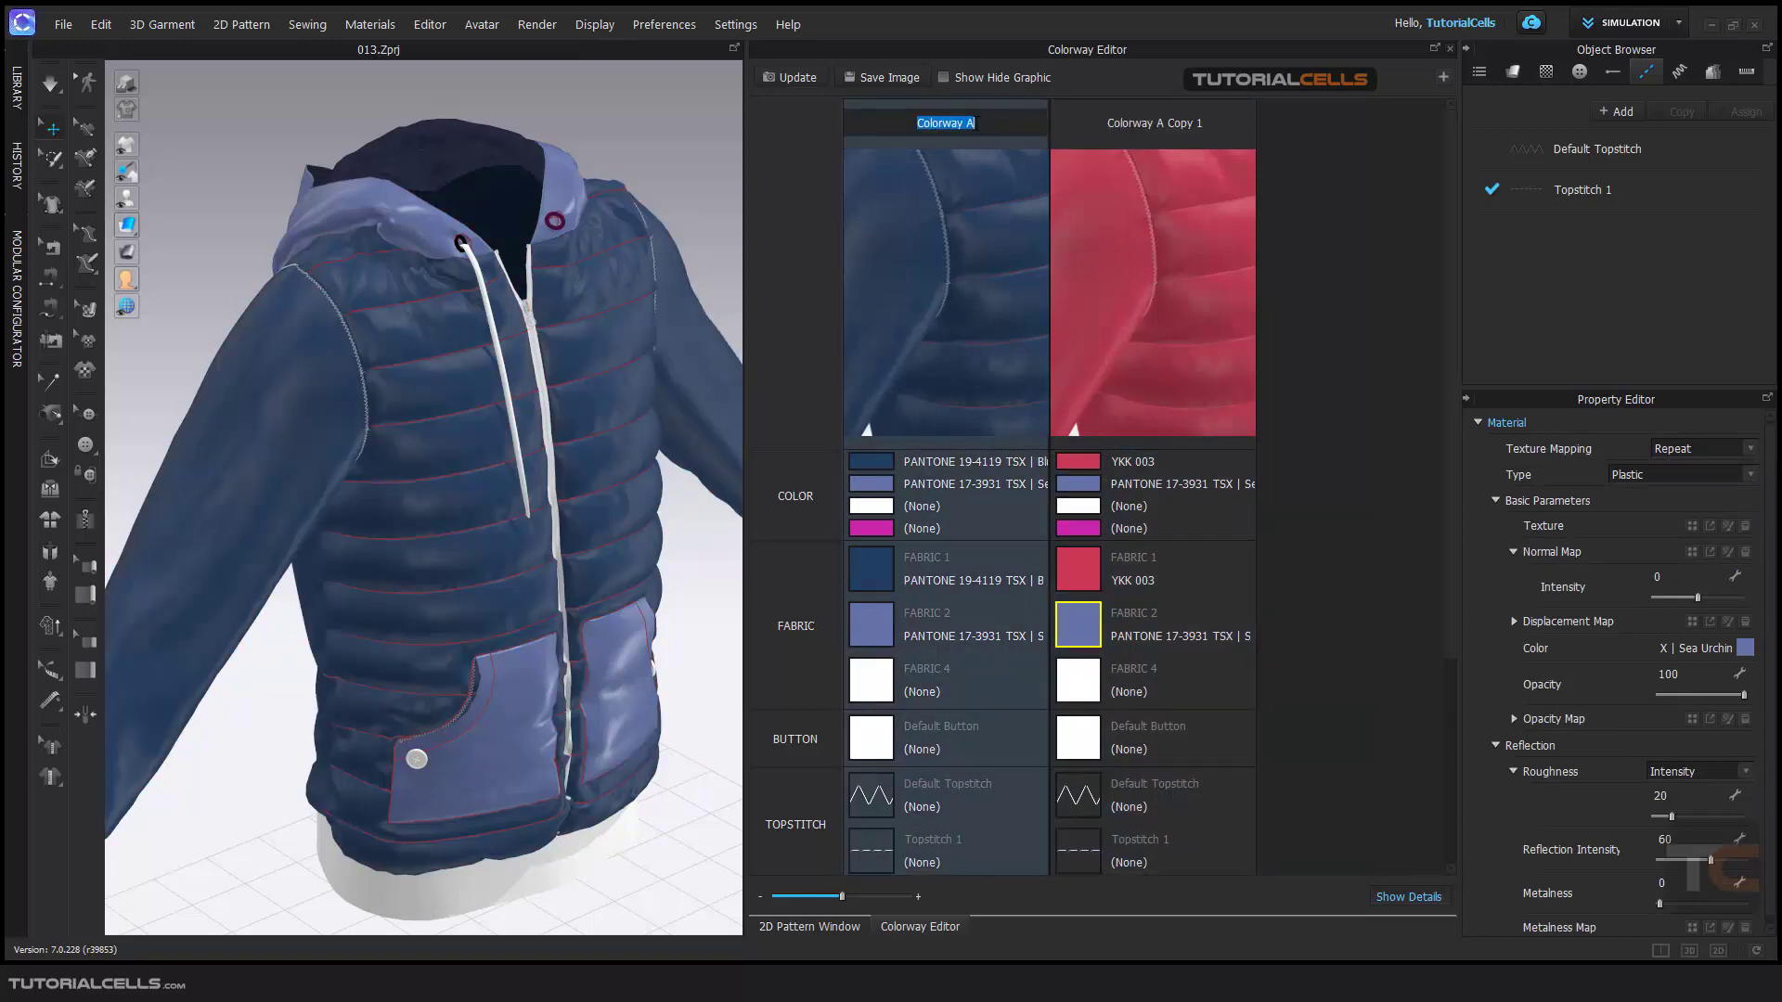
left_click(1151, 122)
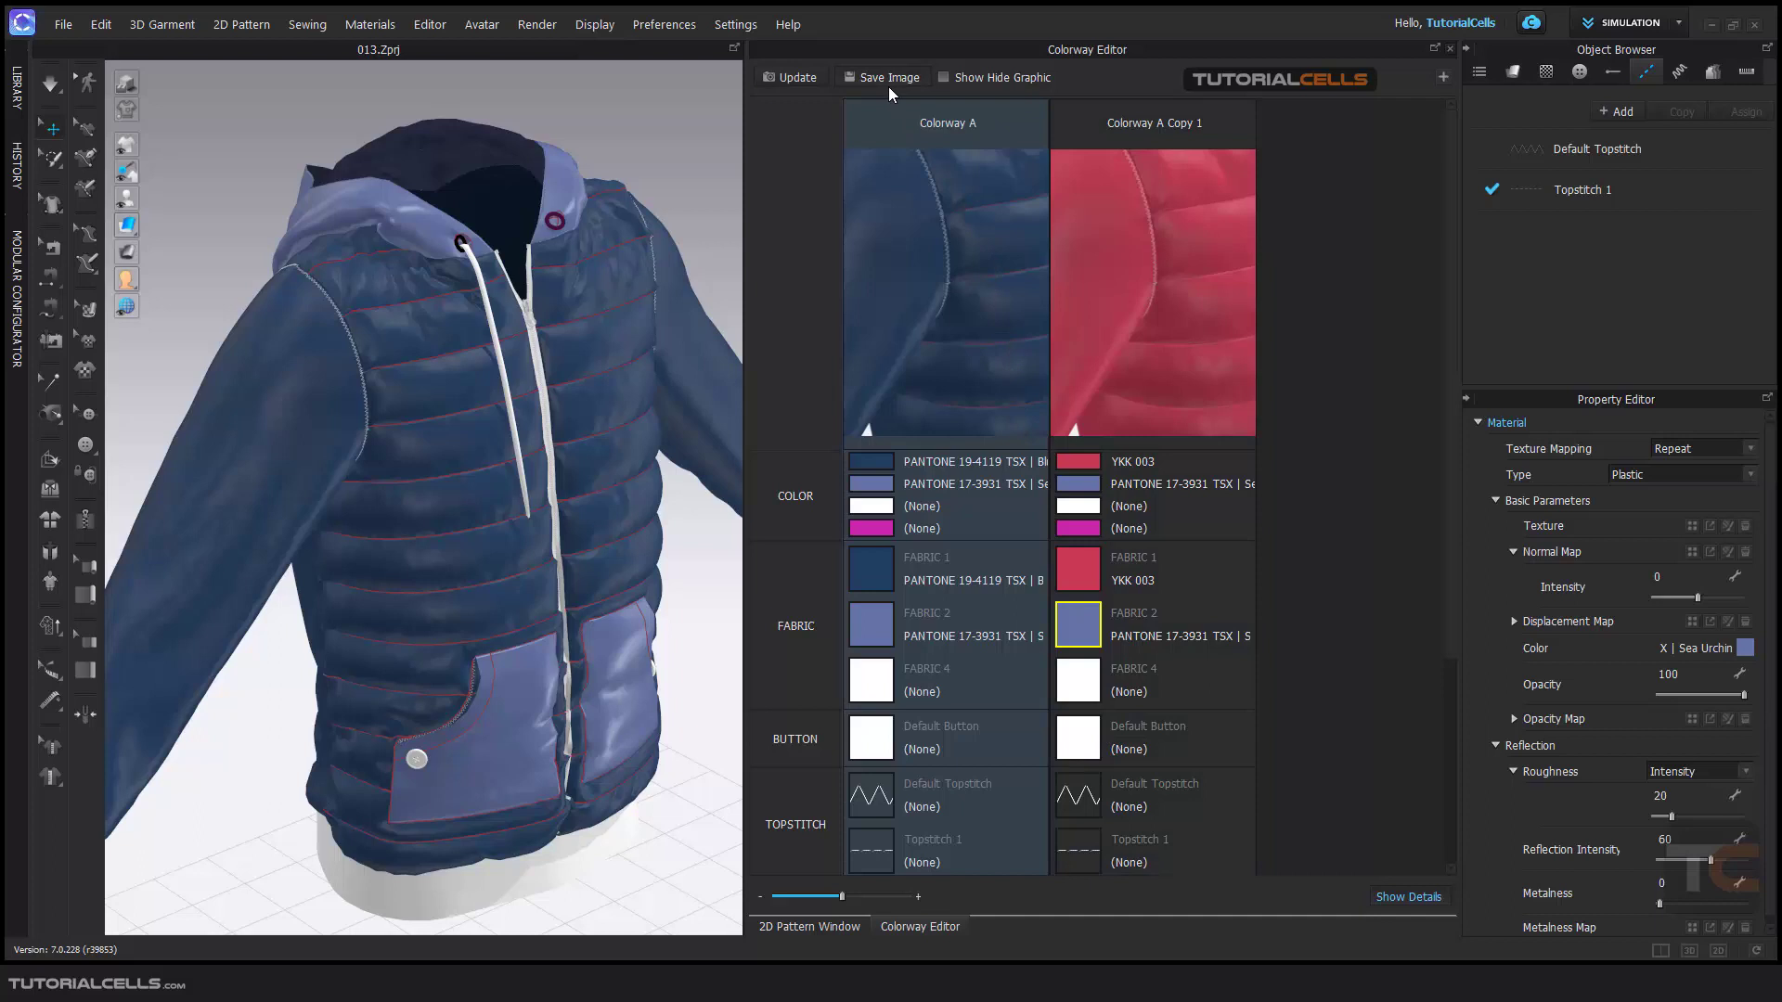
Try the Colorway Editor capture option, cancel, and reopen Save Image with 3D Window selected
left_click(886, 77)
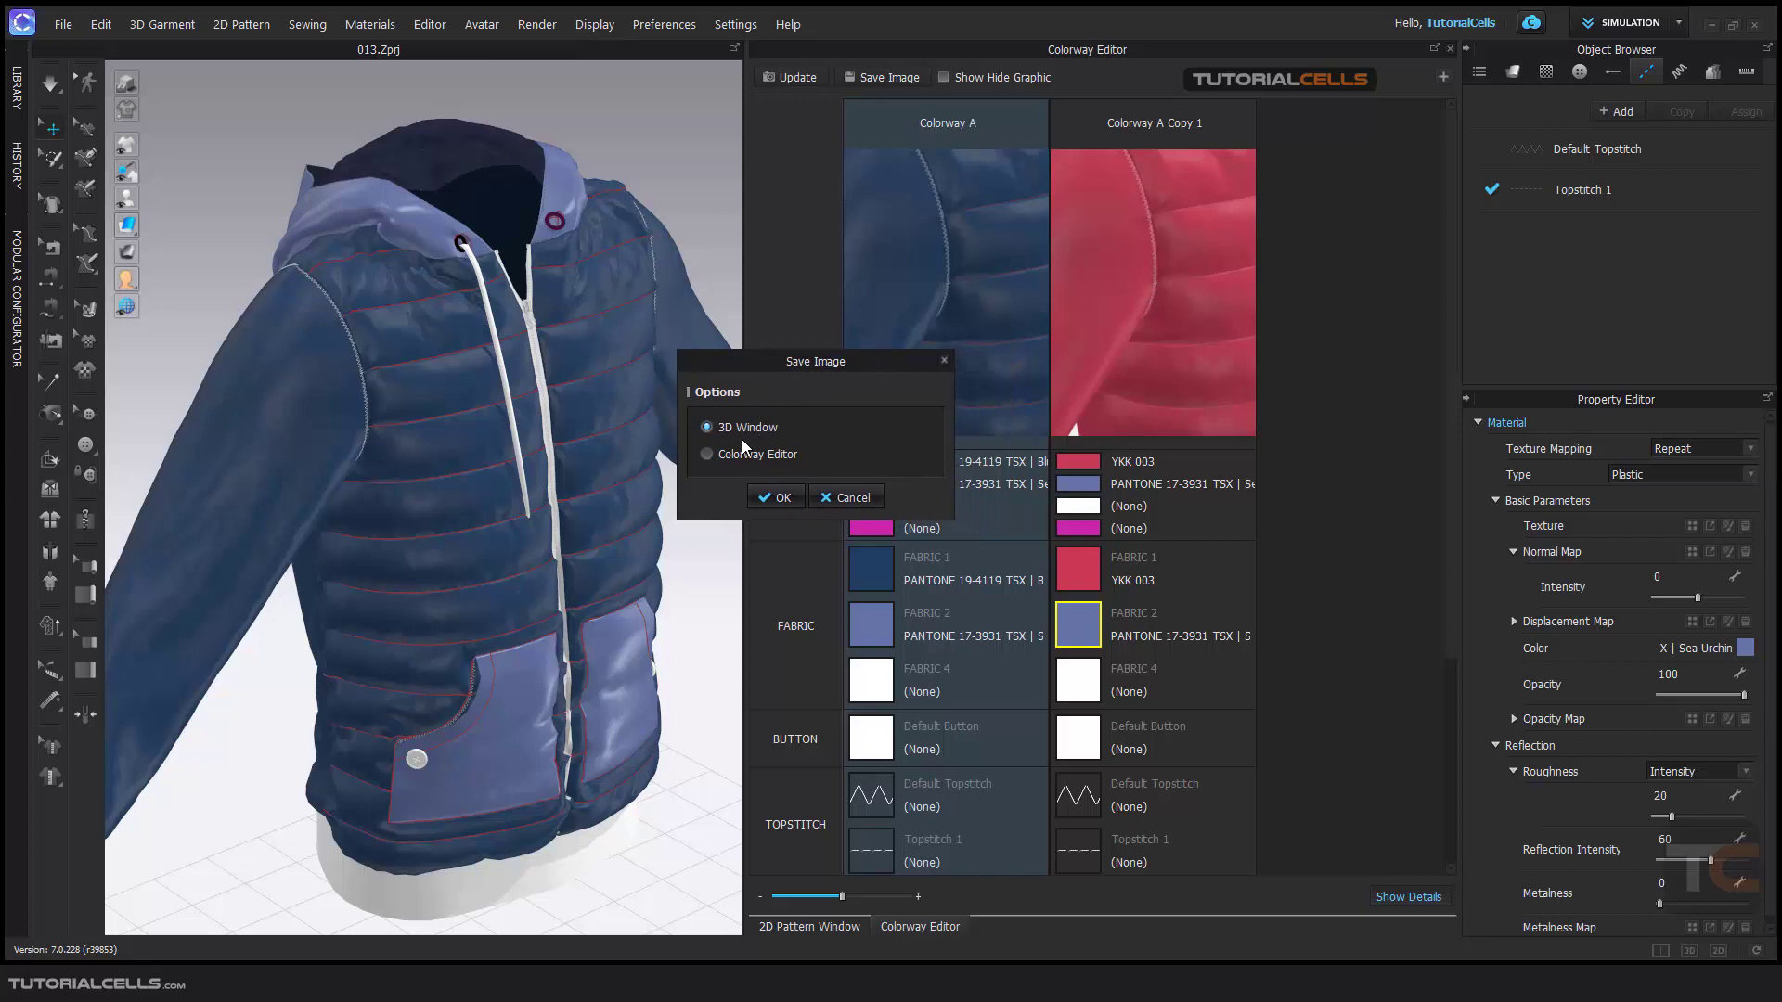
mouse_move(744, 457)
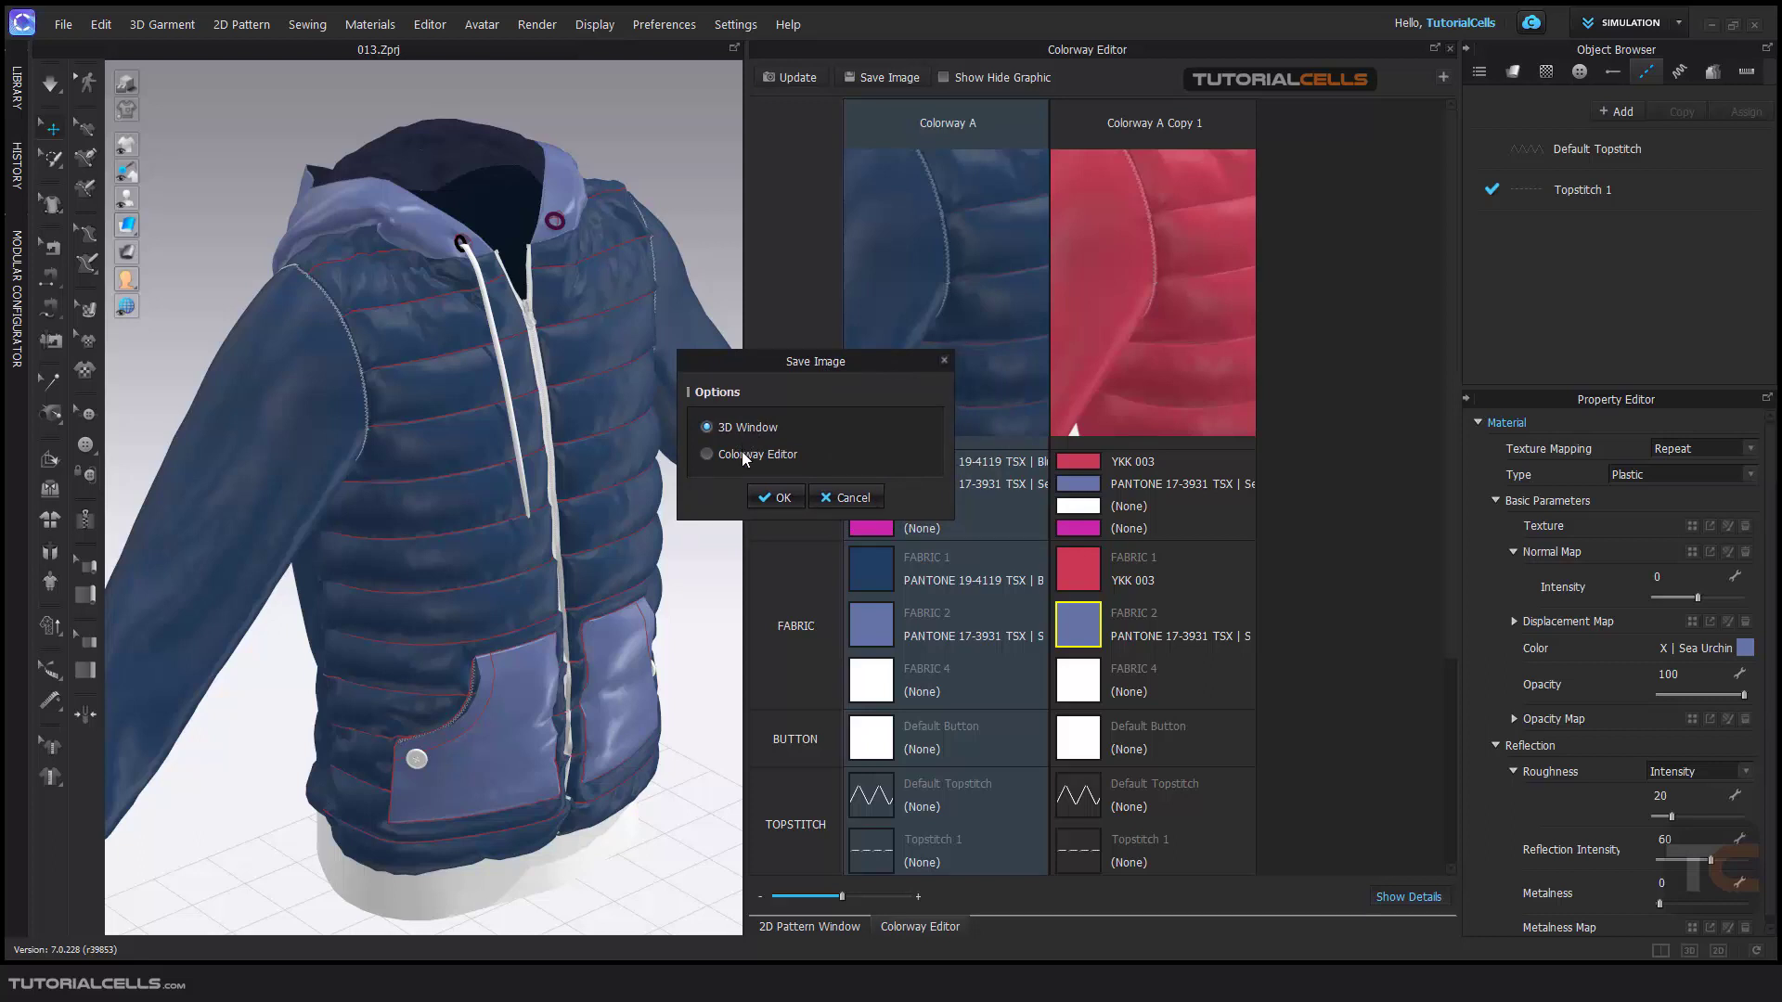
mouse_move(744, 465)
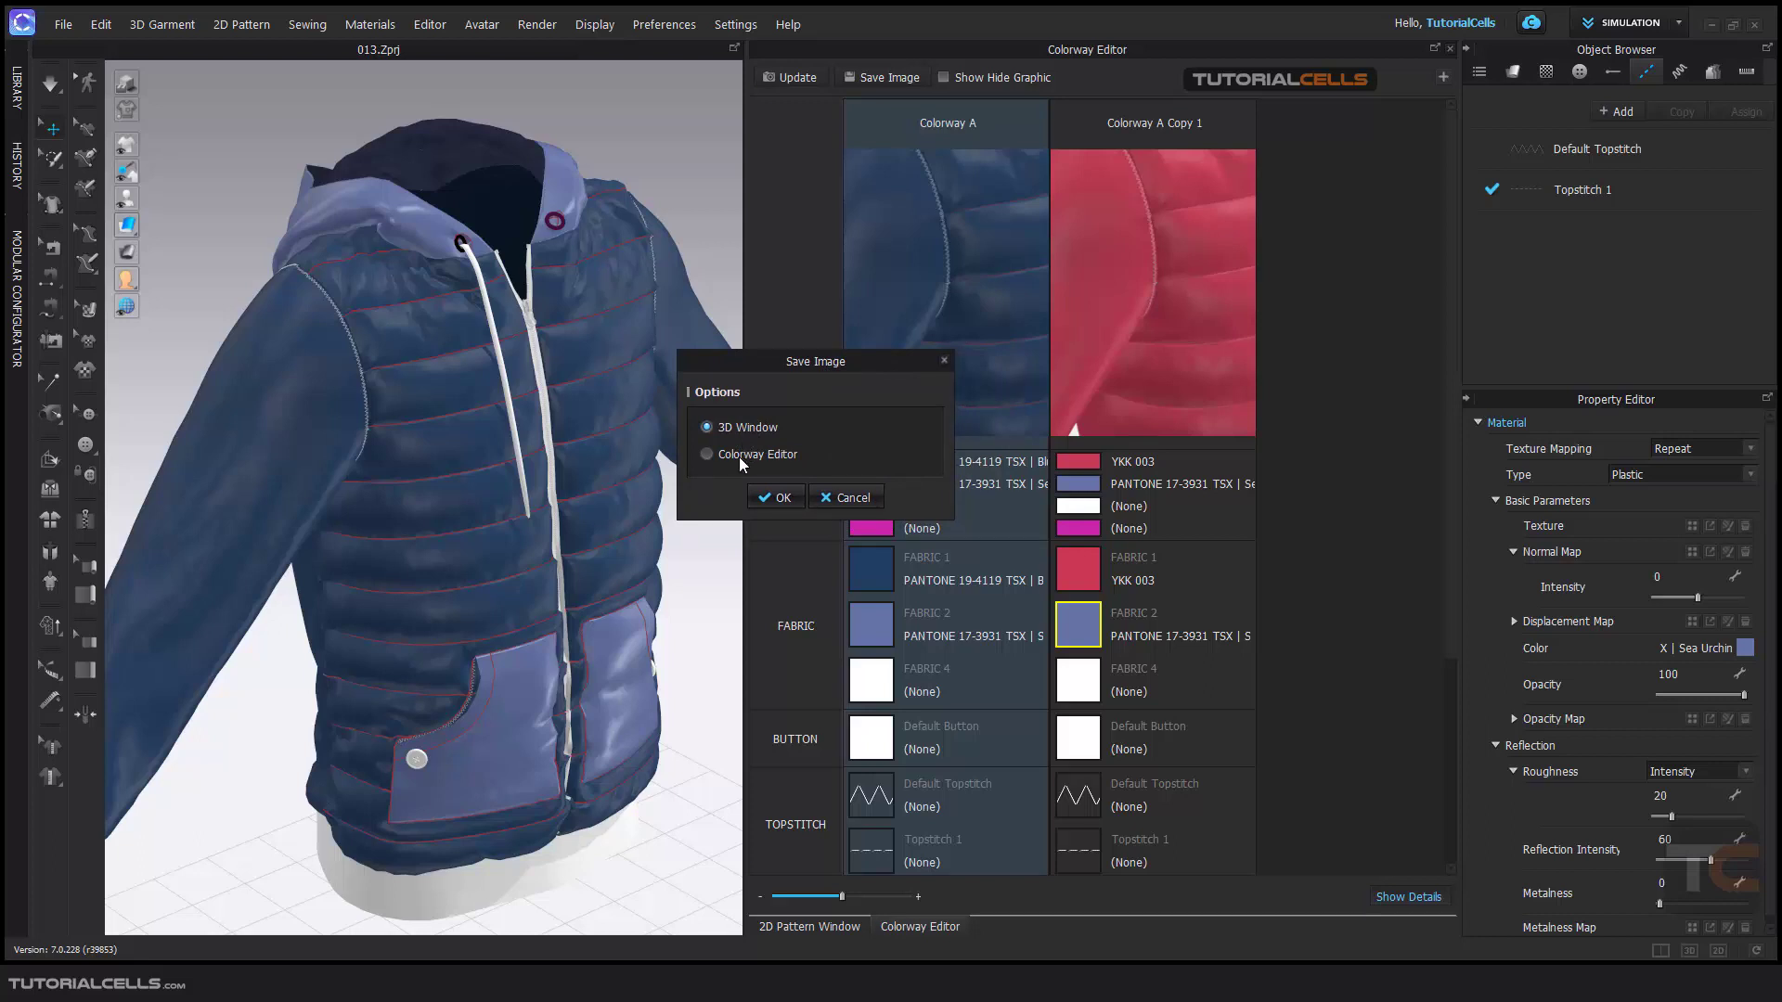
left_click(707, 454)
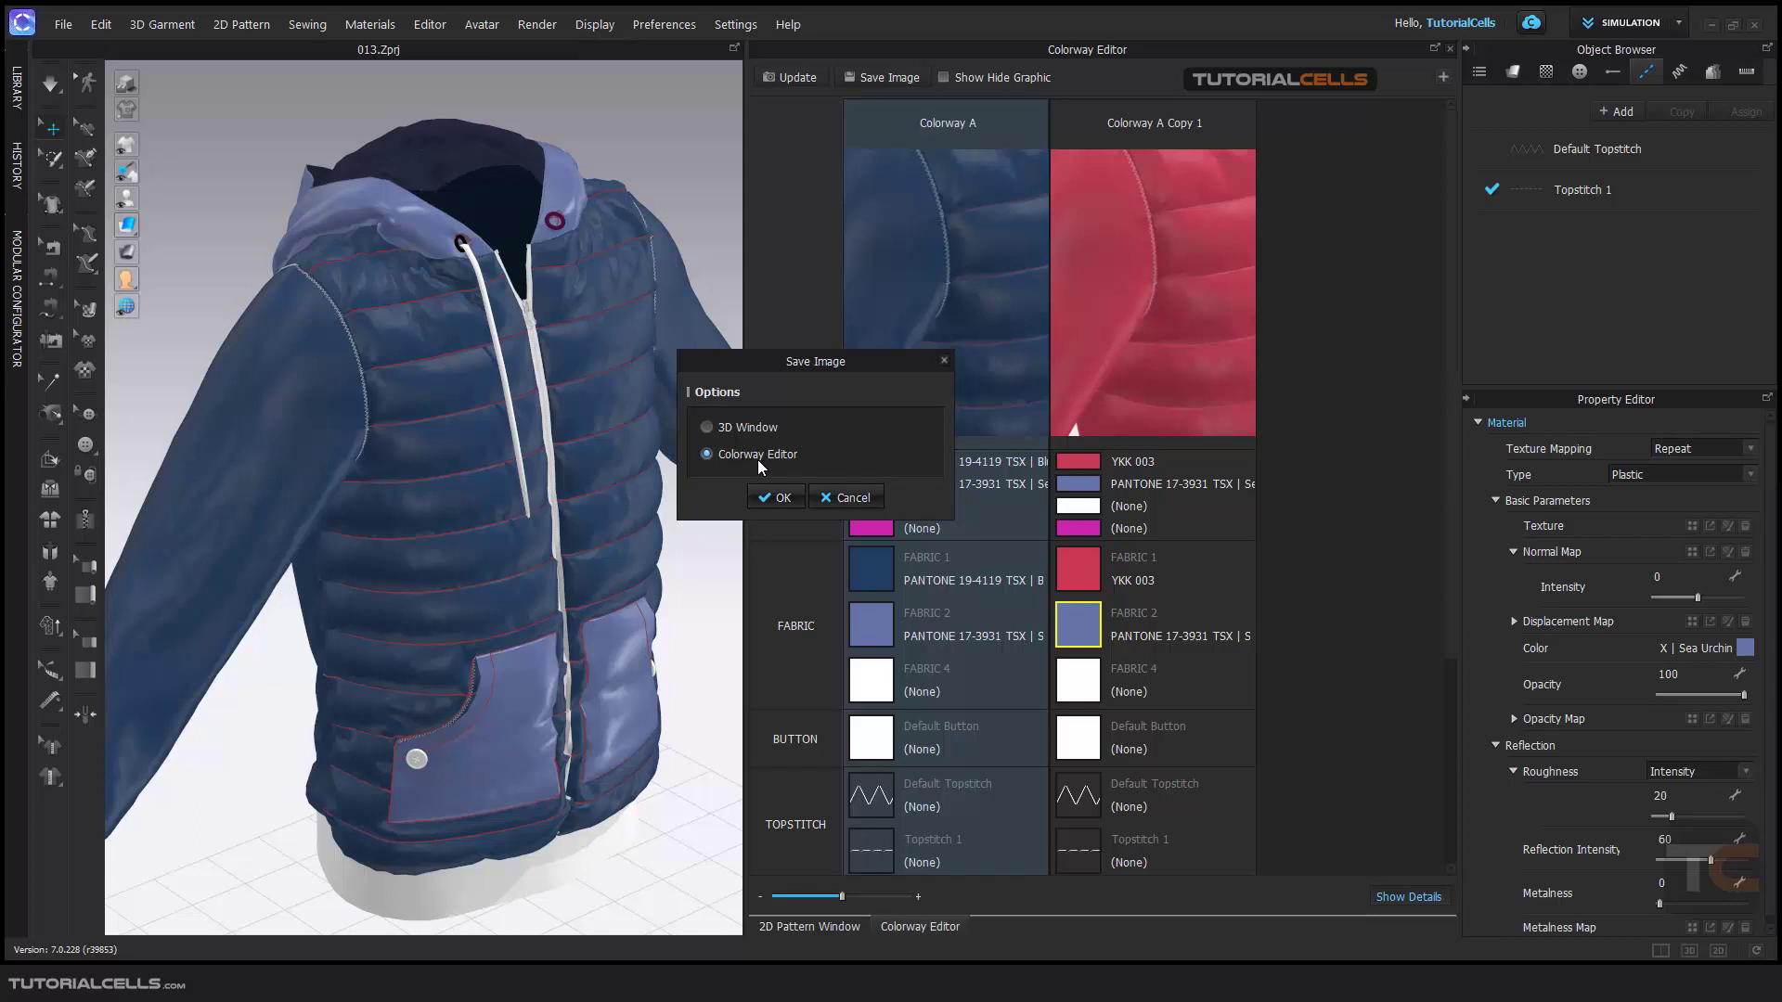
mouse_move(778, 465)
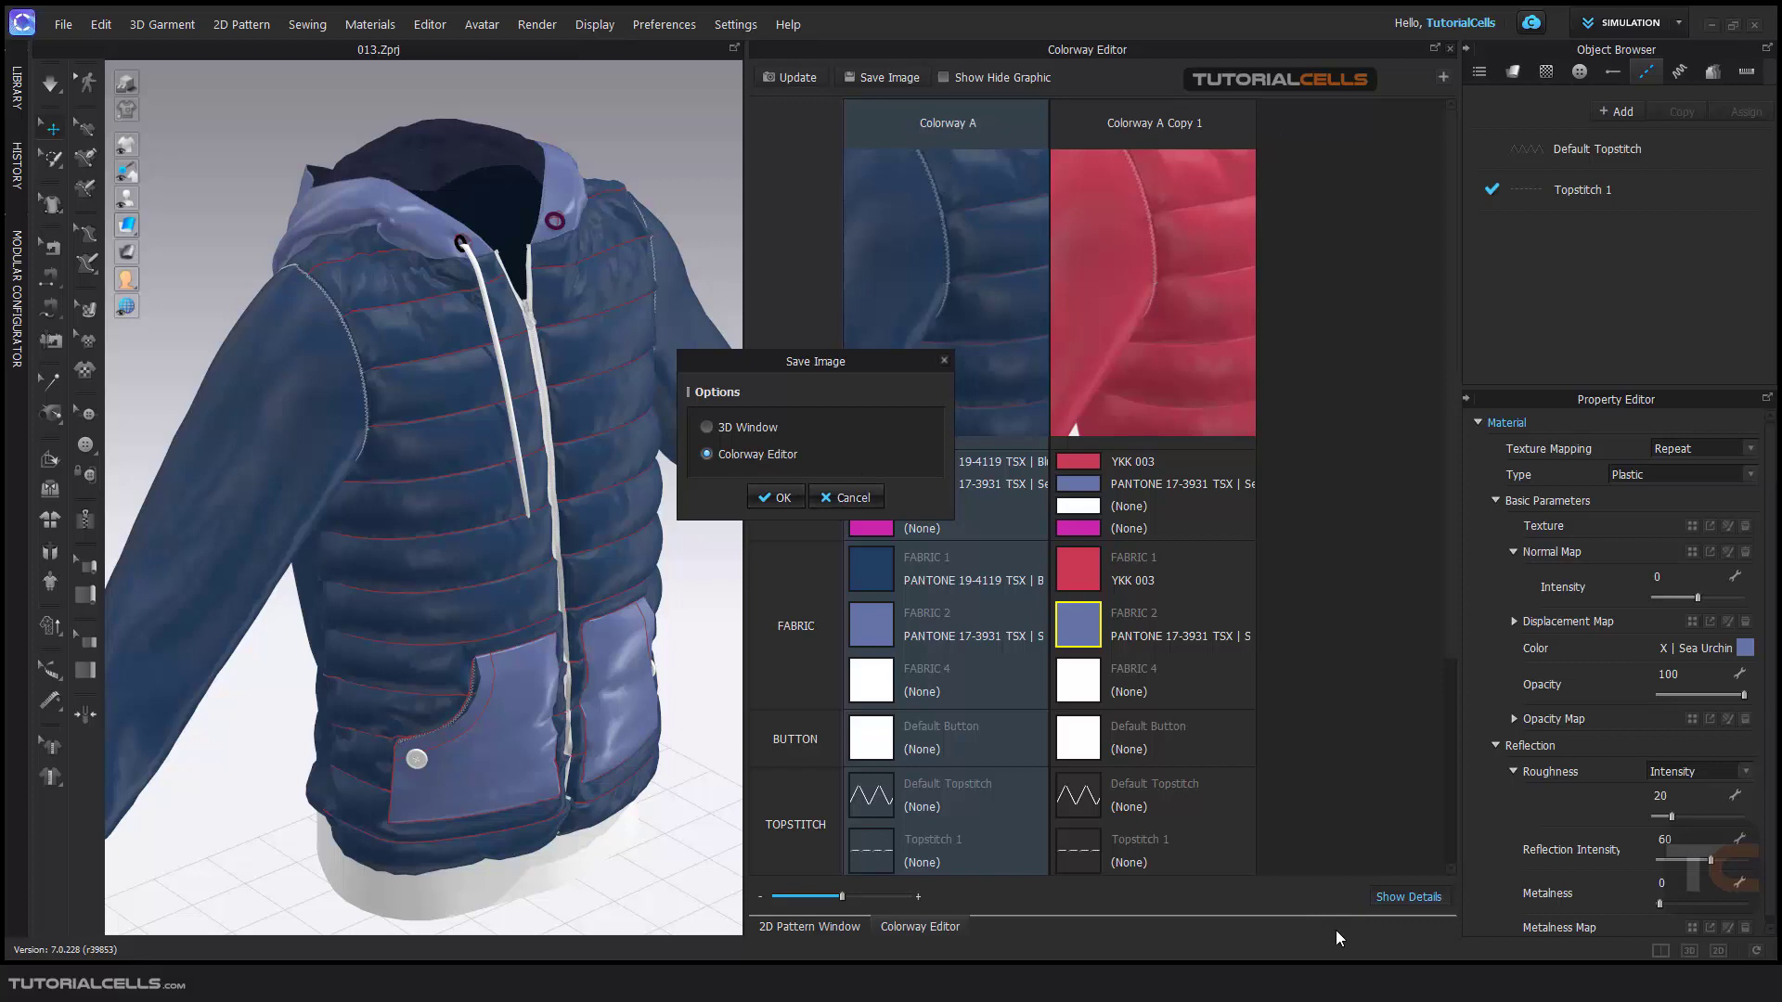
mouse_move(824, 614)
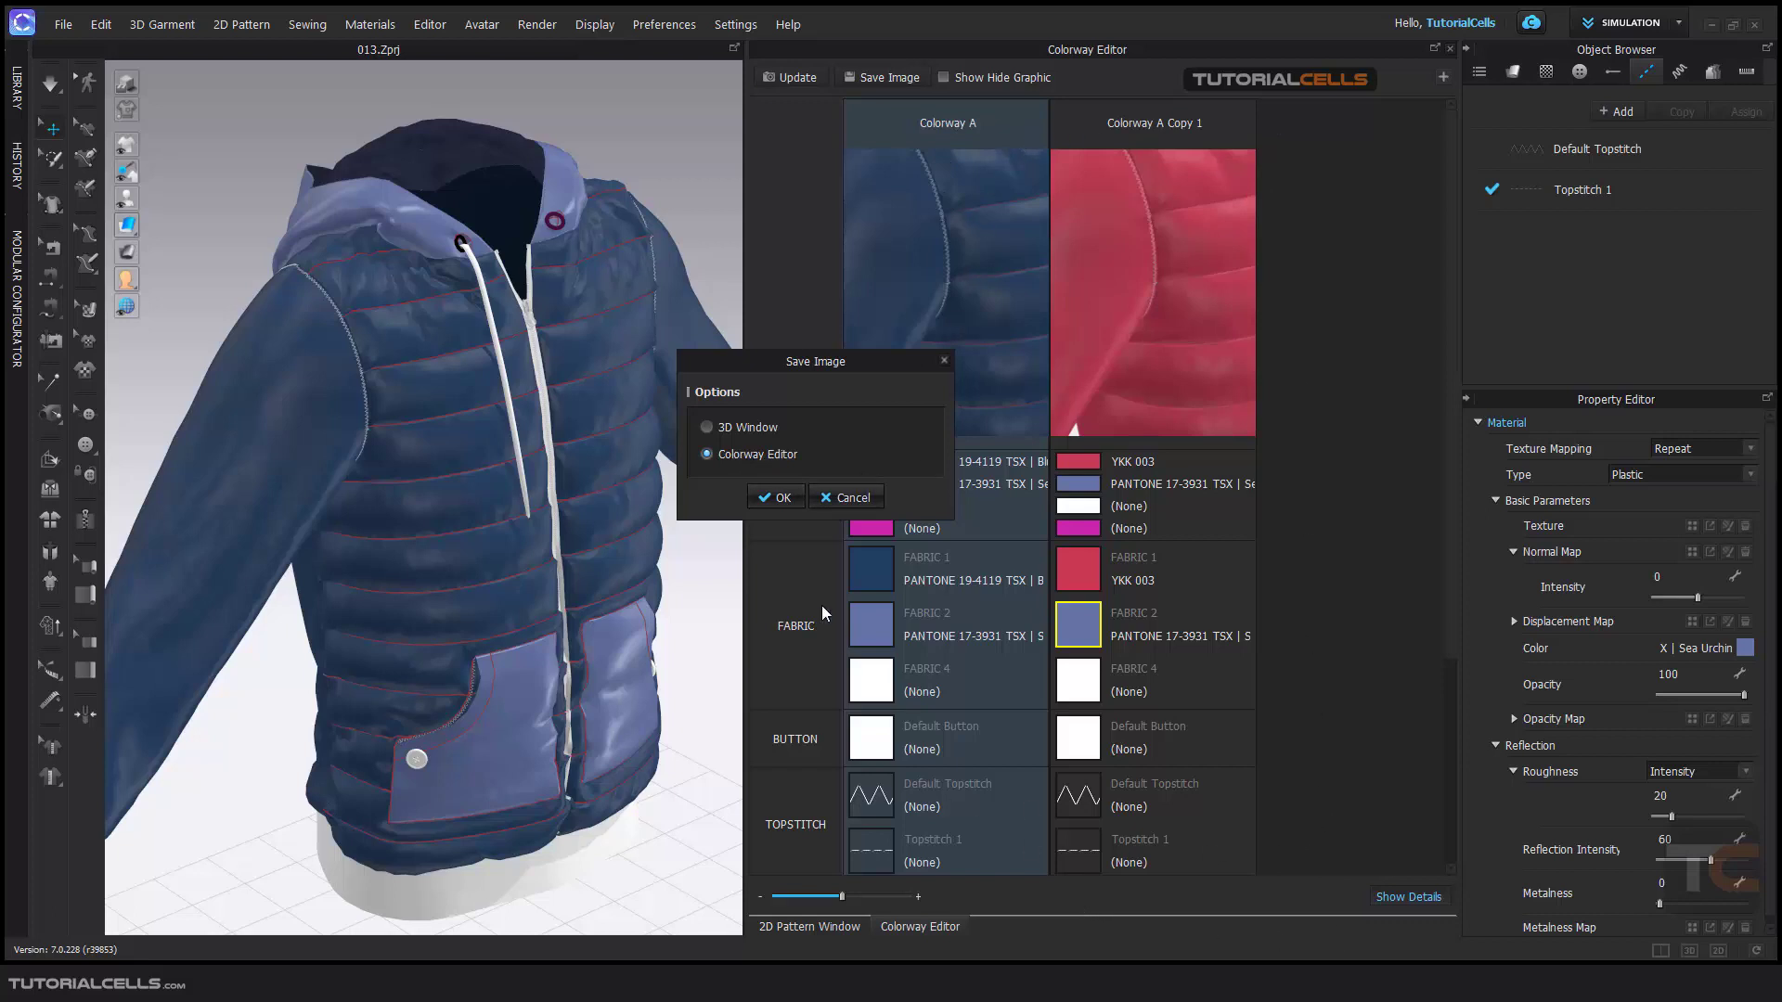
left_click(709, 426)
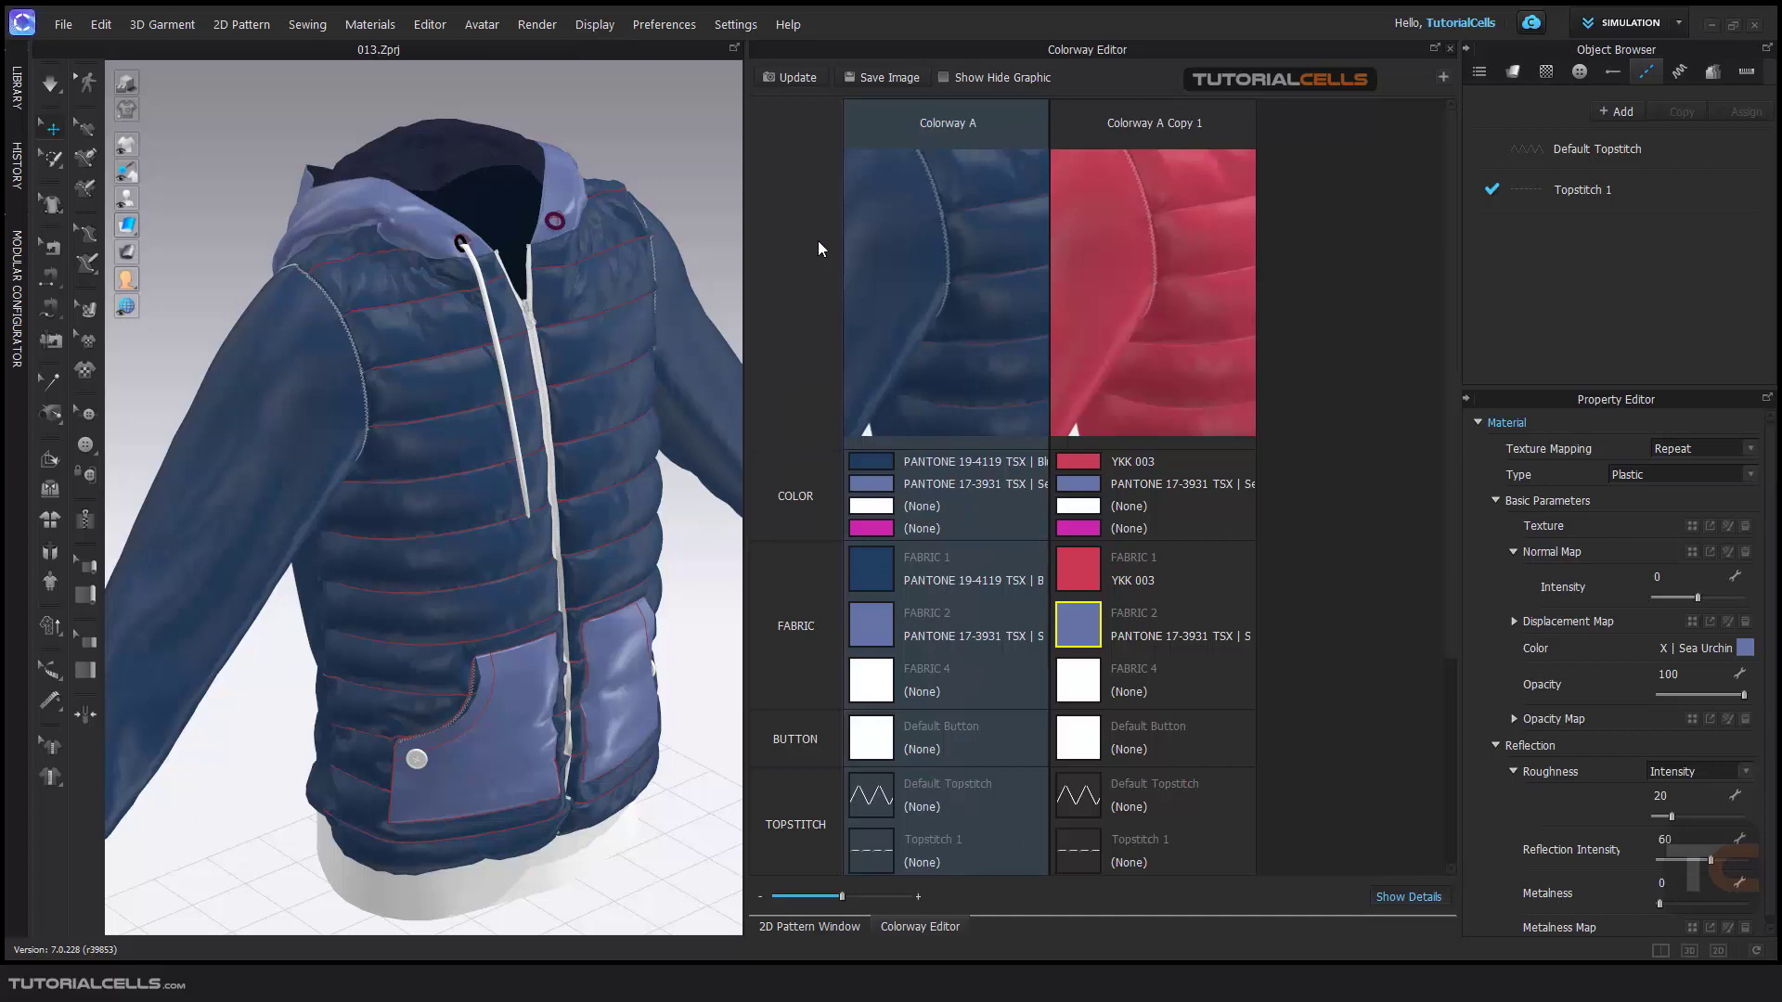
left_click(886, 77)
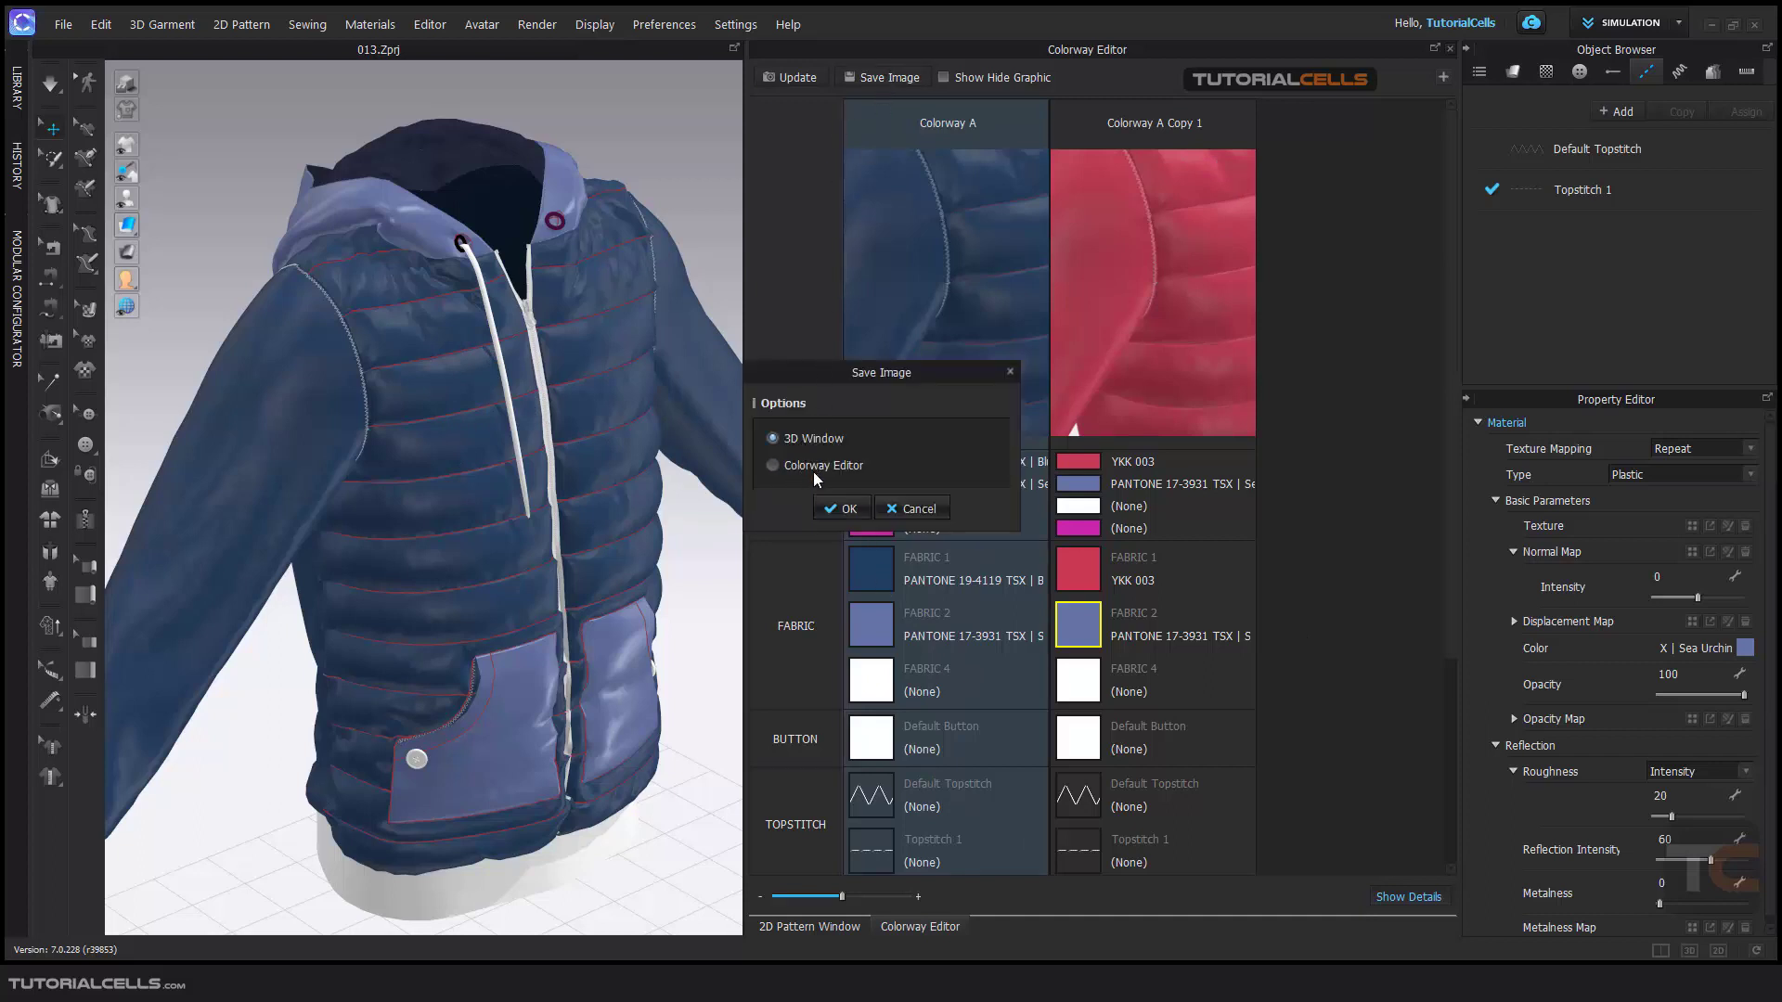
Save a 1080×1920 3D-window snapshot with transparent background and no HTML file
left_click(841, 508)
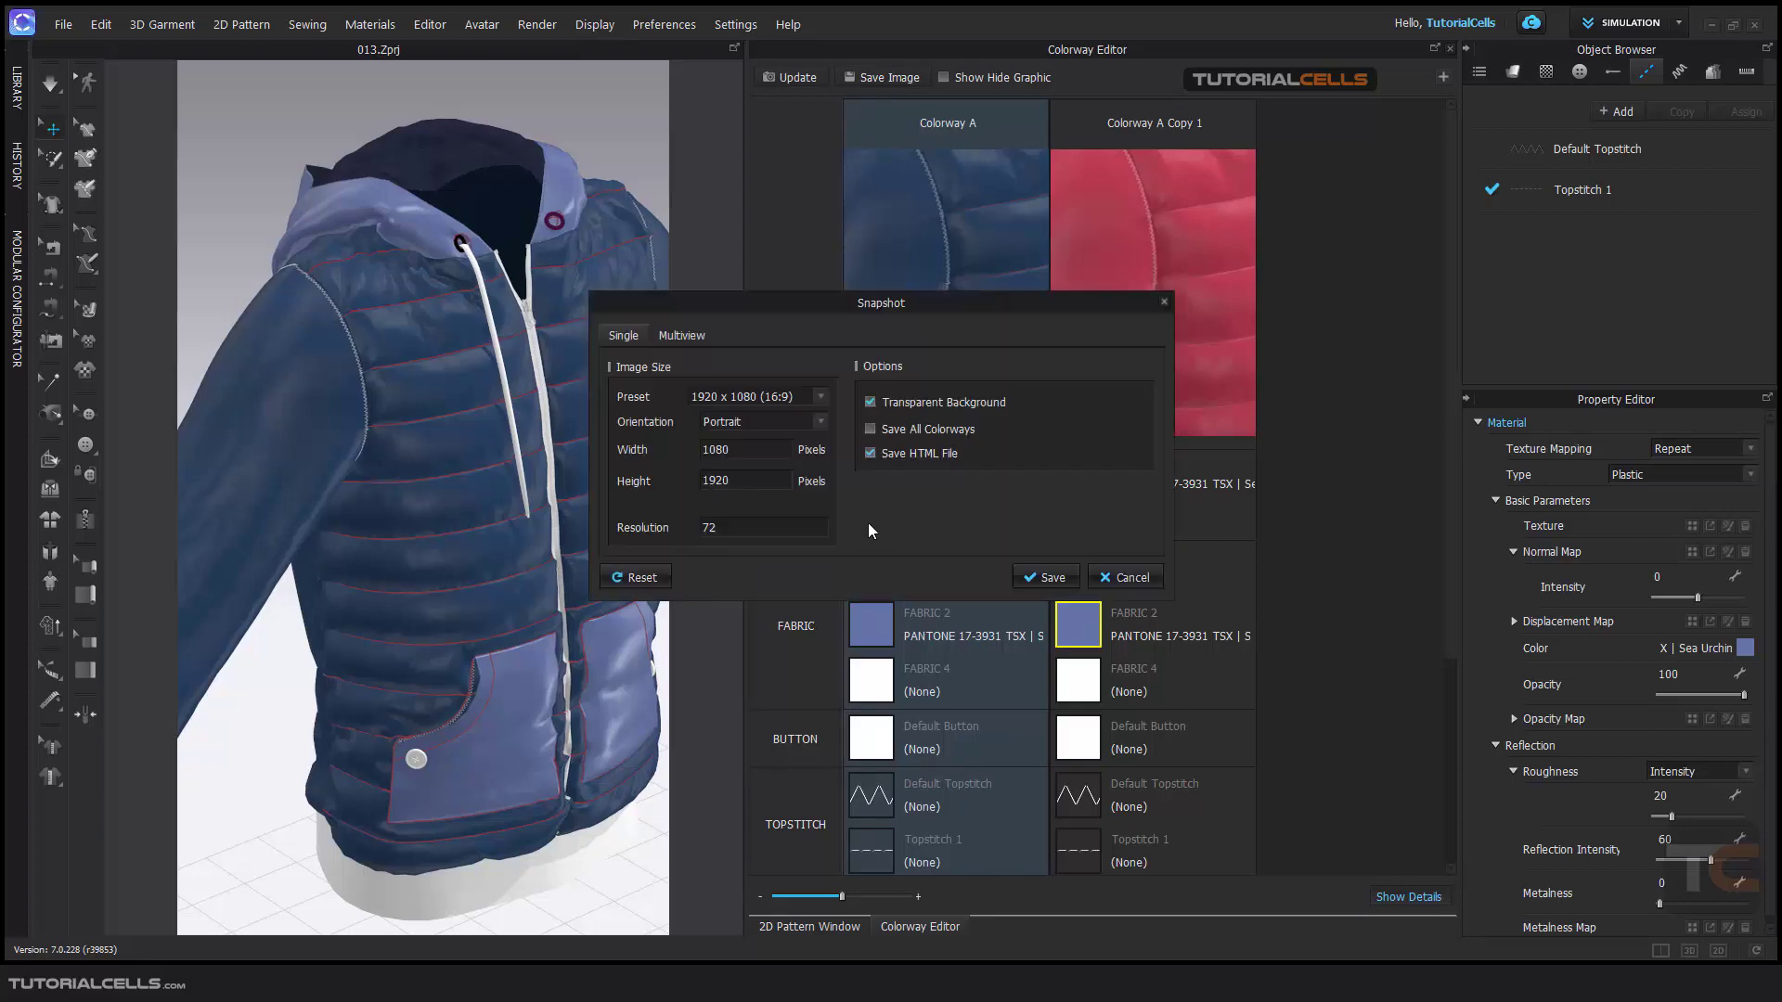
left_click_drag(881, 303, 852, 300)
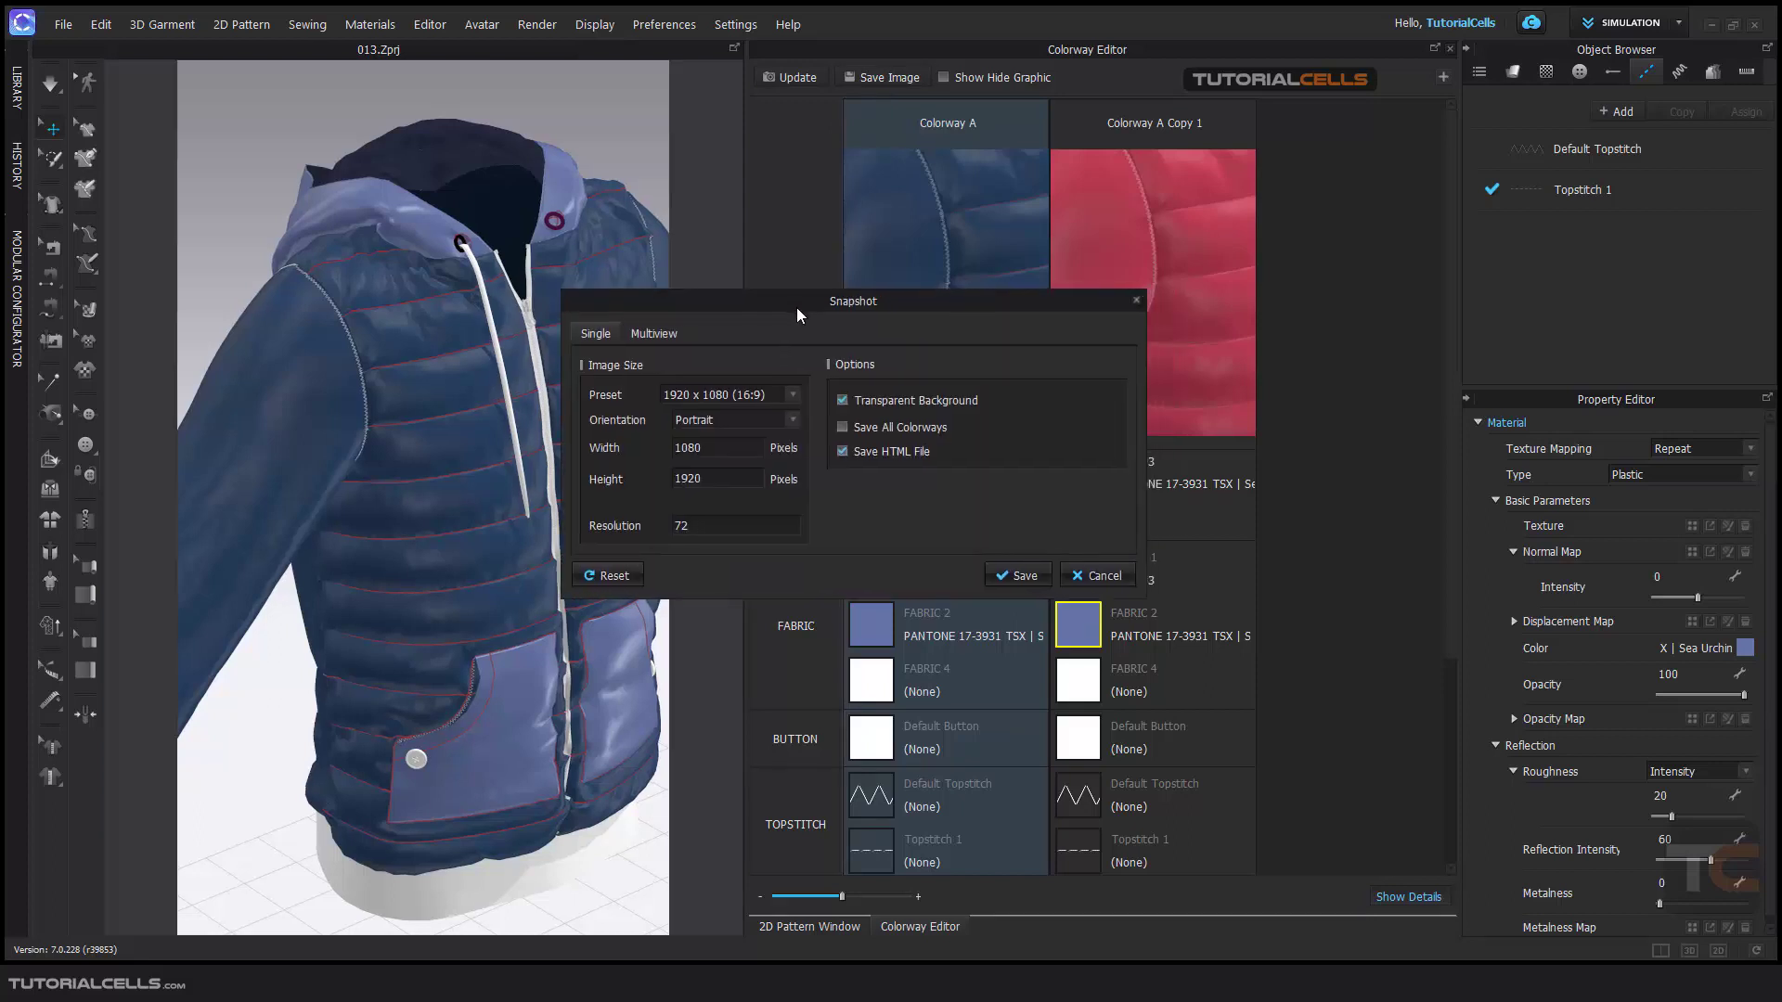
left_click(653, 334)
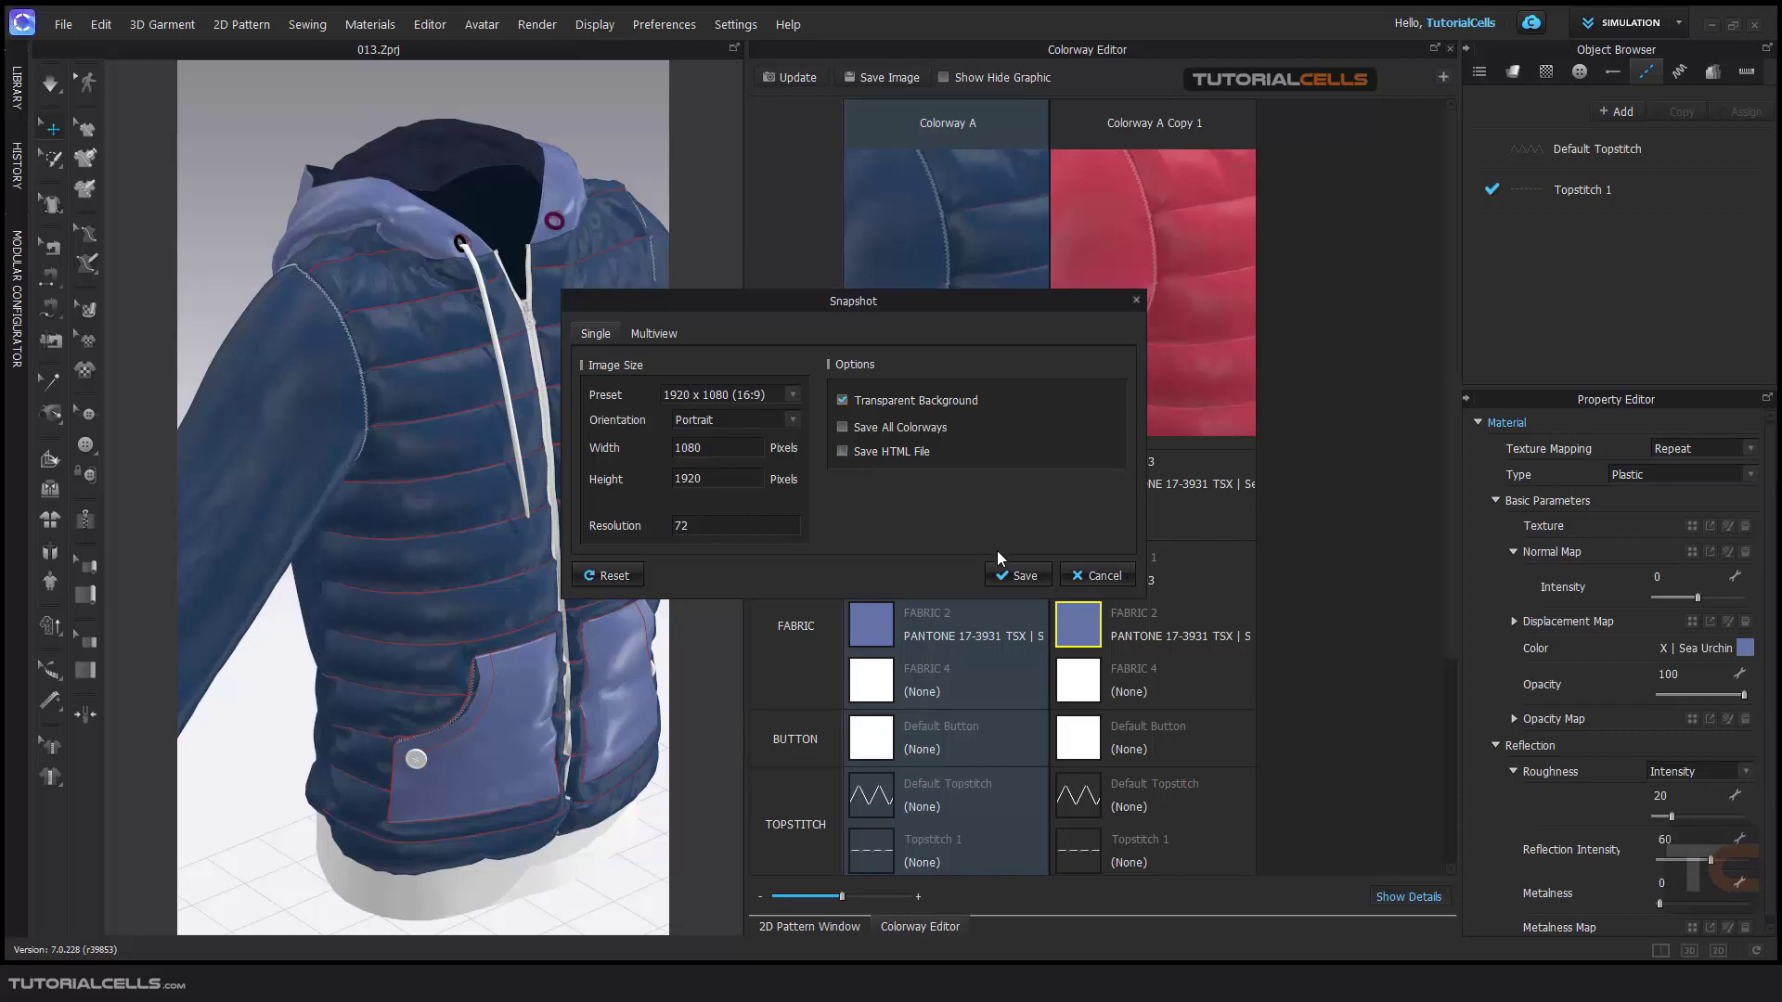
left_click(1095, 573)
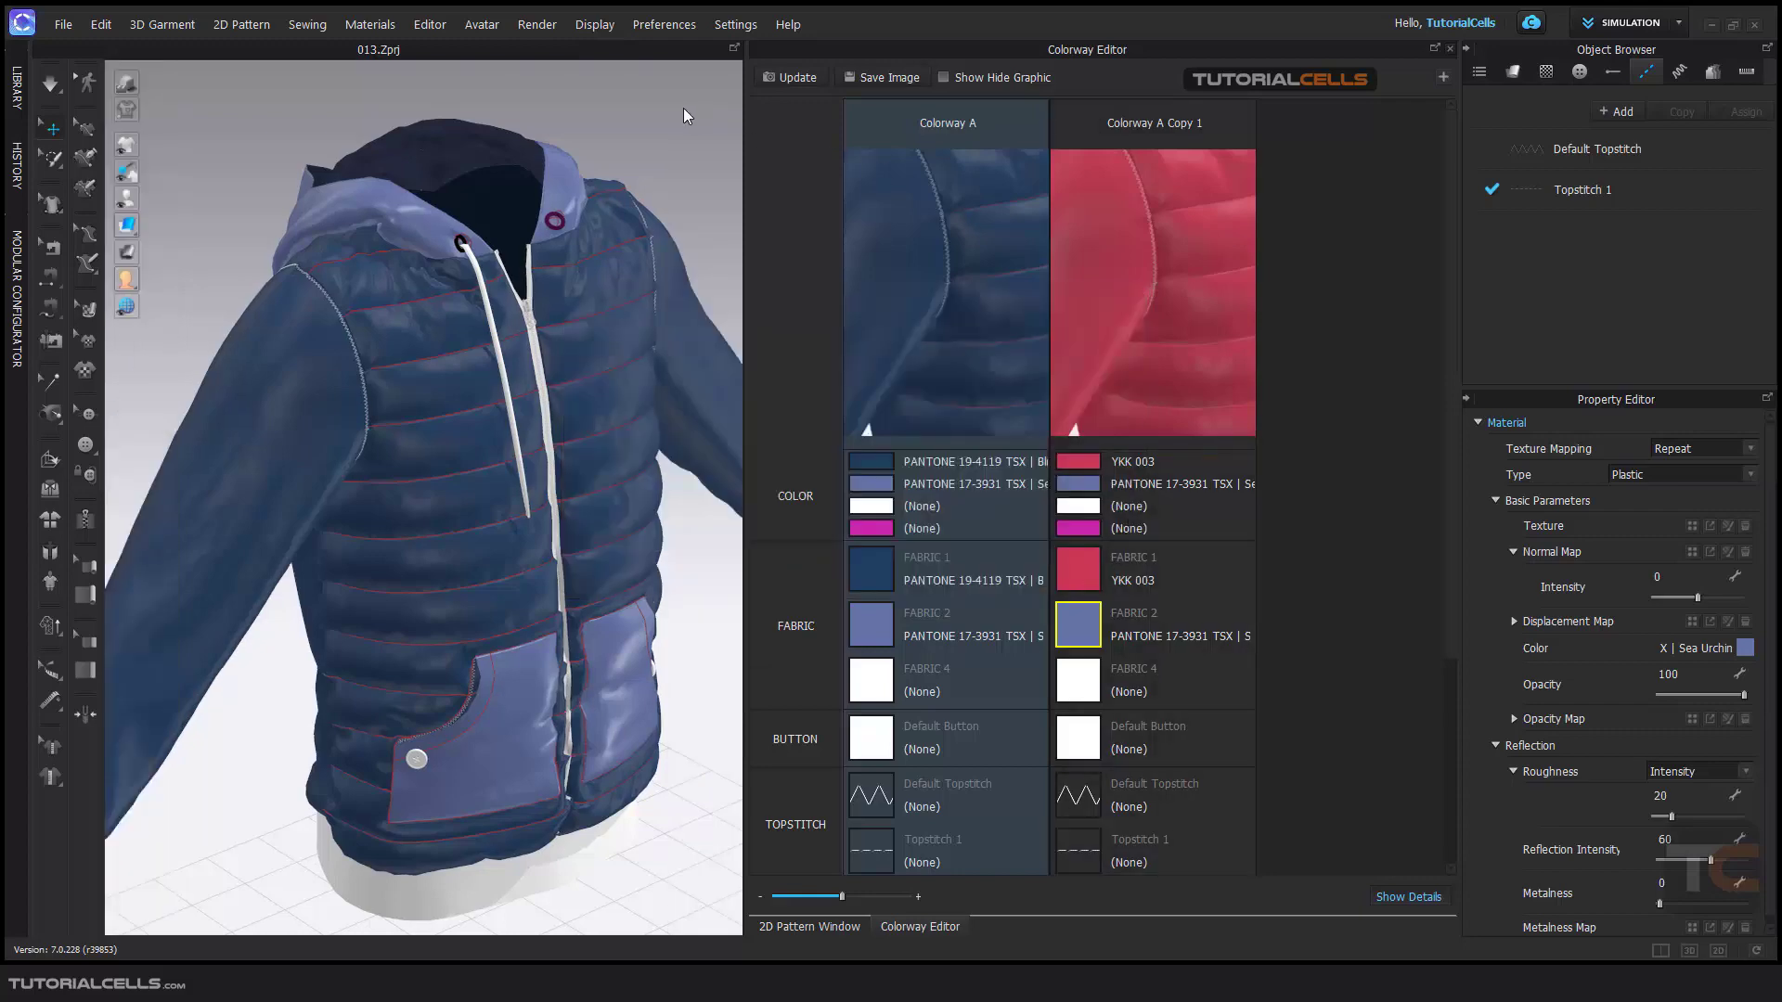
Refresh colorway thumbnails, then preview red Colorway A Copy 1 and Colorway A Copy 2 on the jacket
left_click(1443, 77)
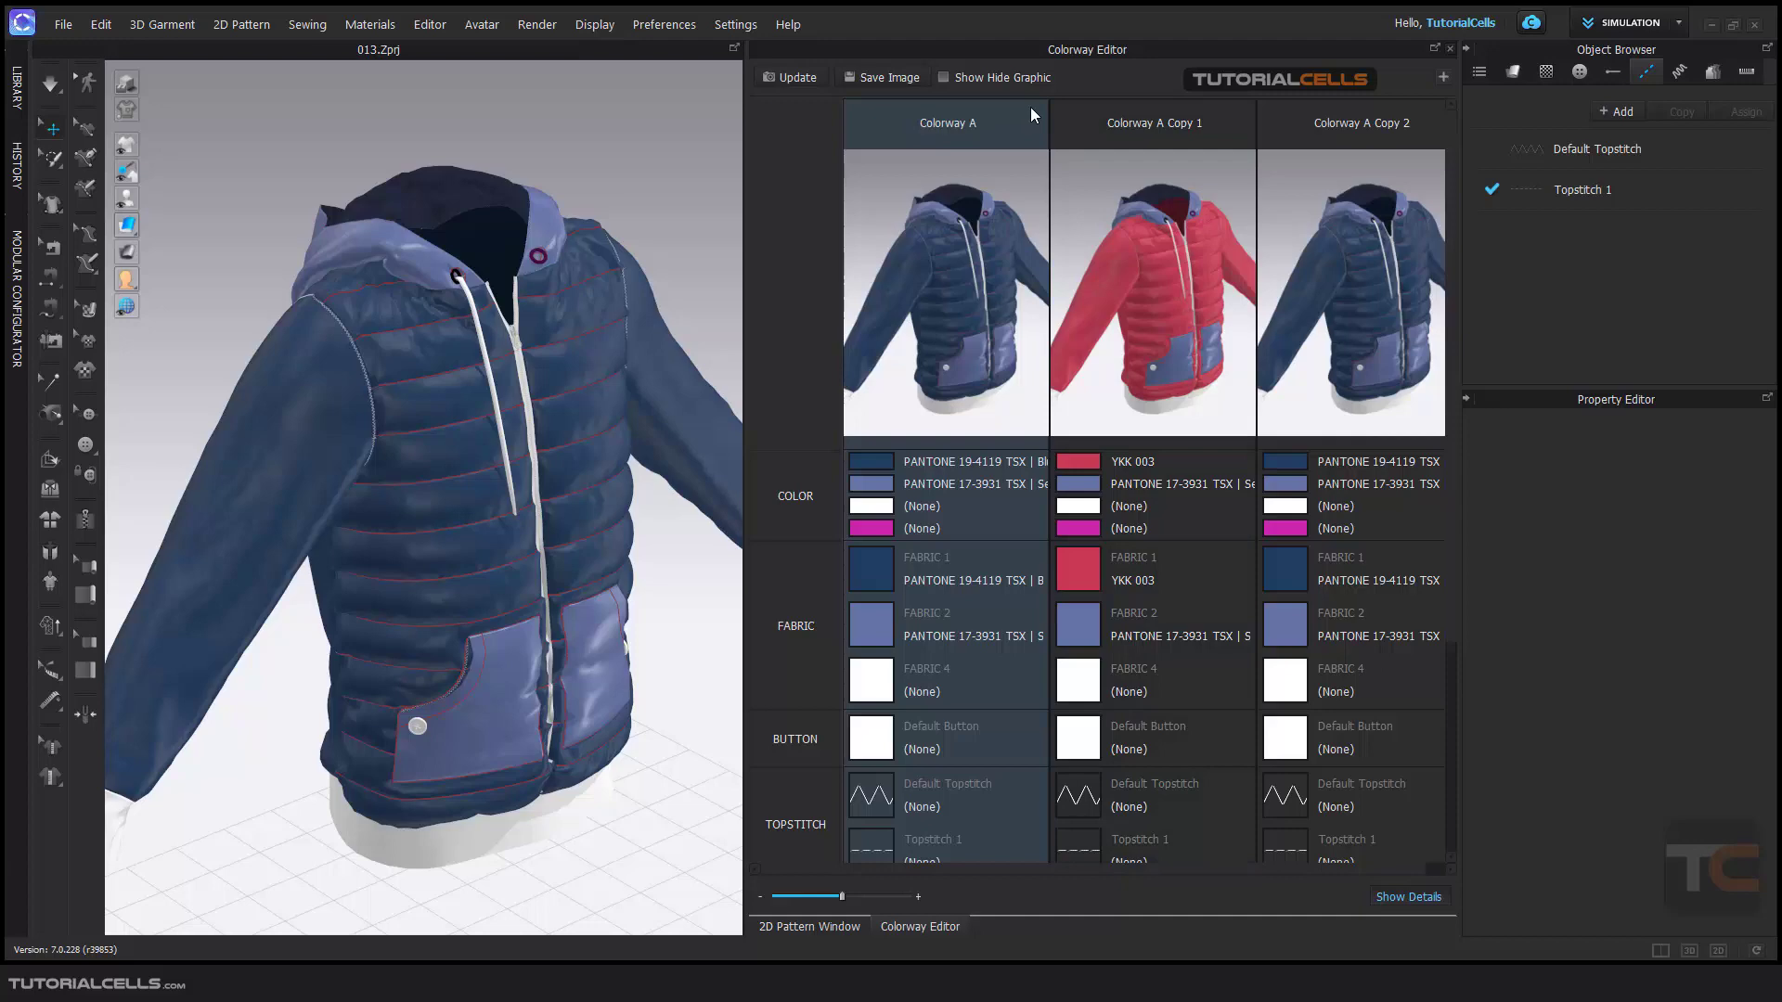
left_click(1151, 123)
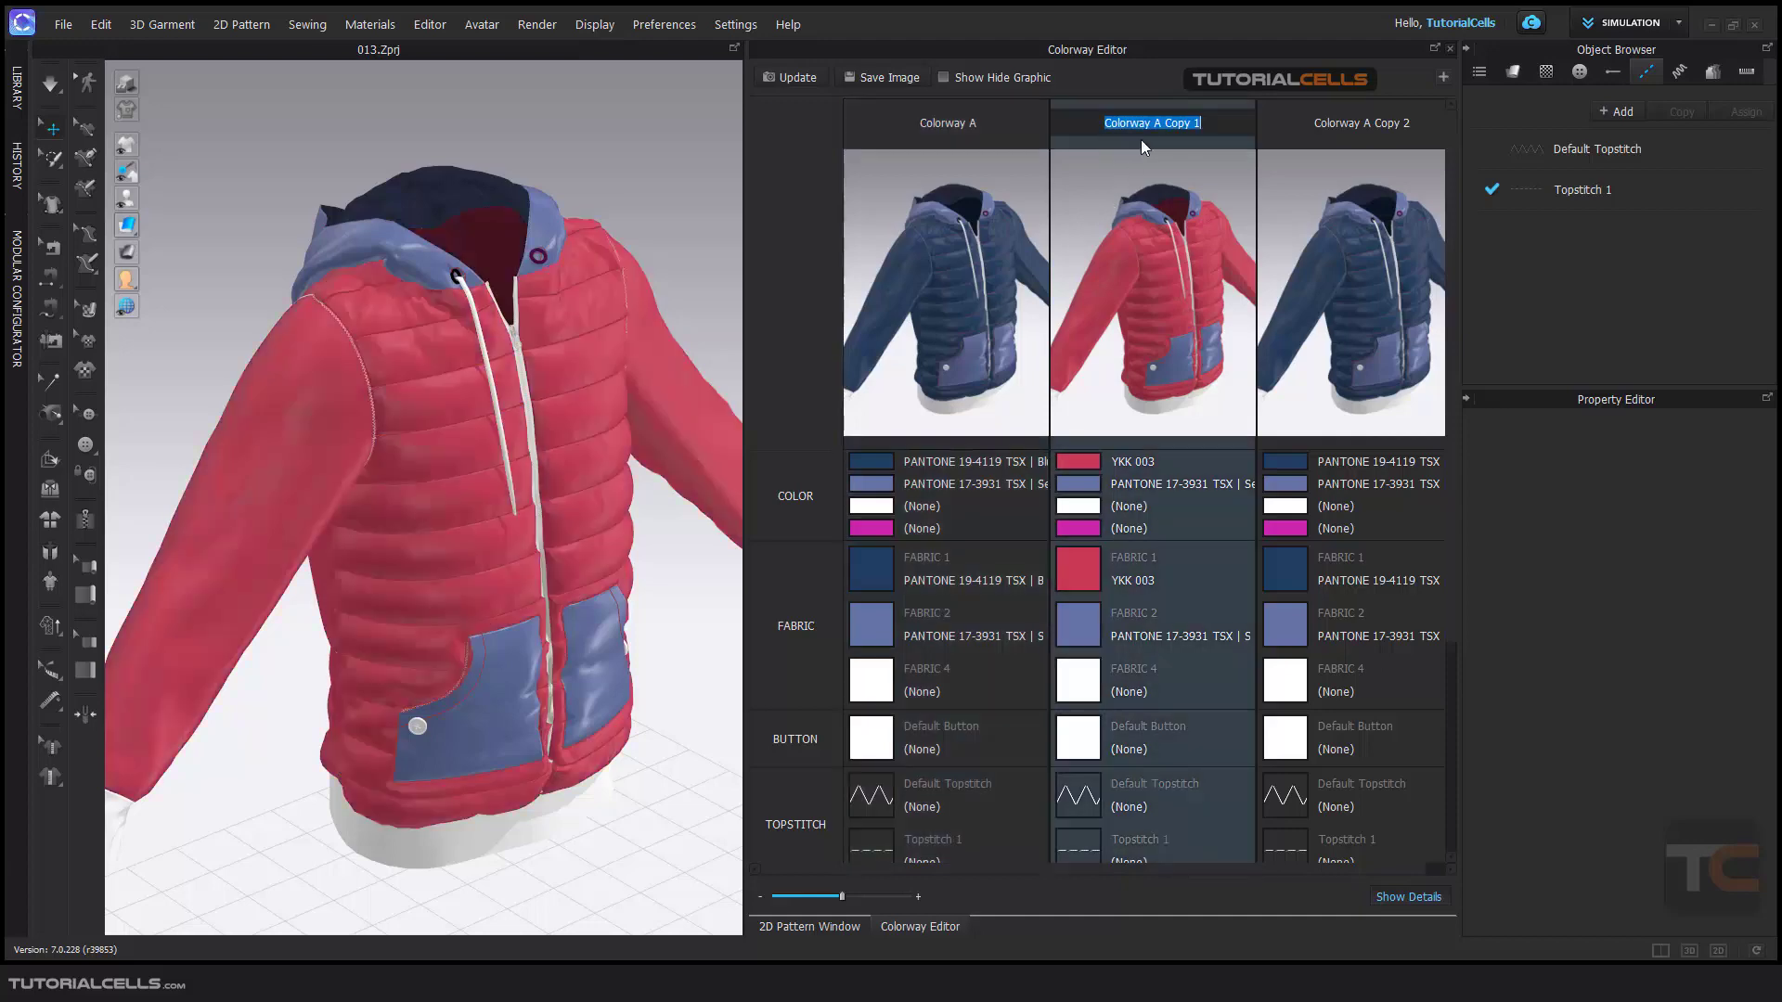
left_click(1340, 123)
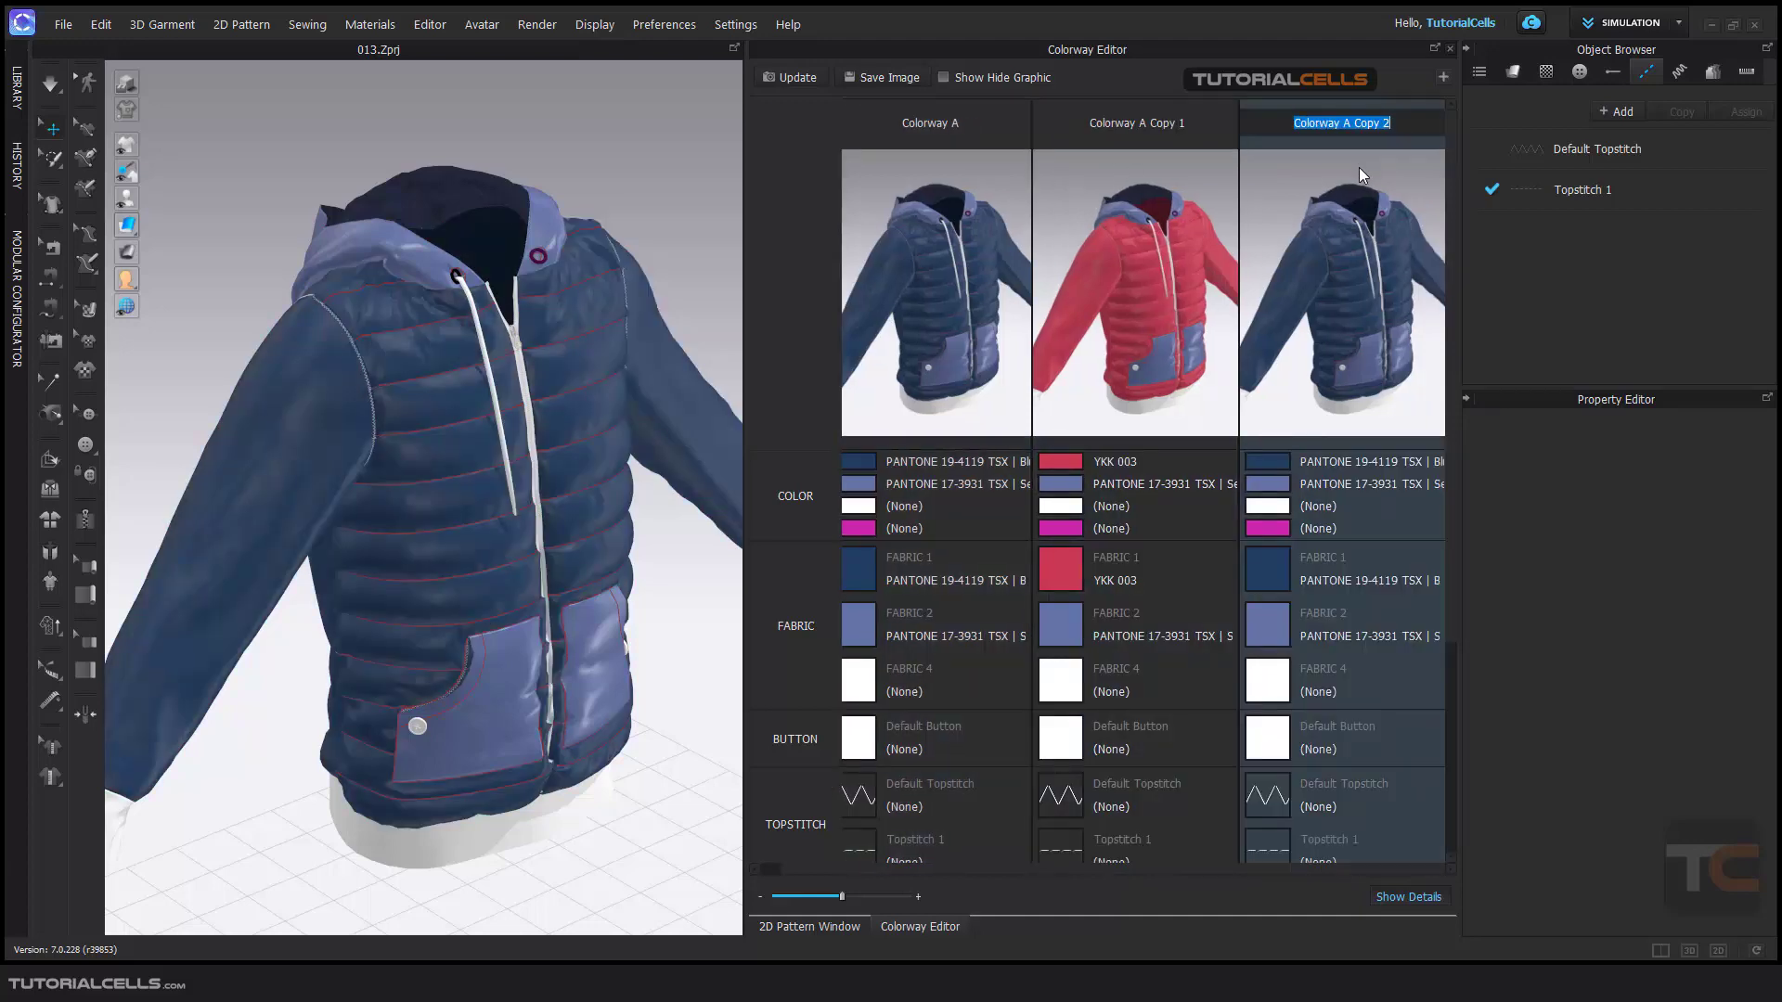